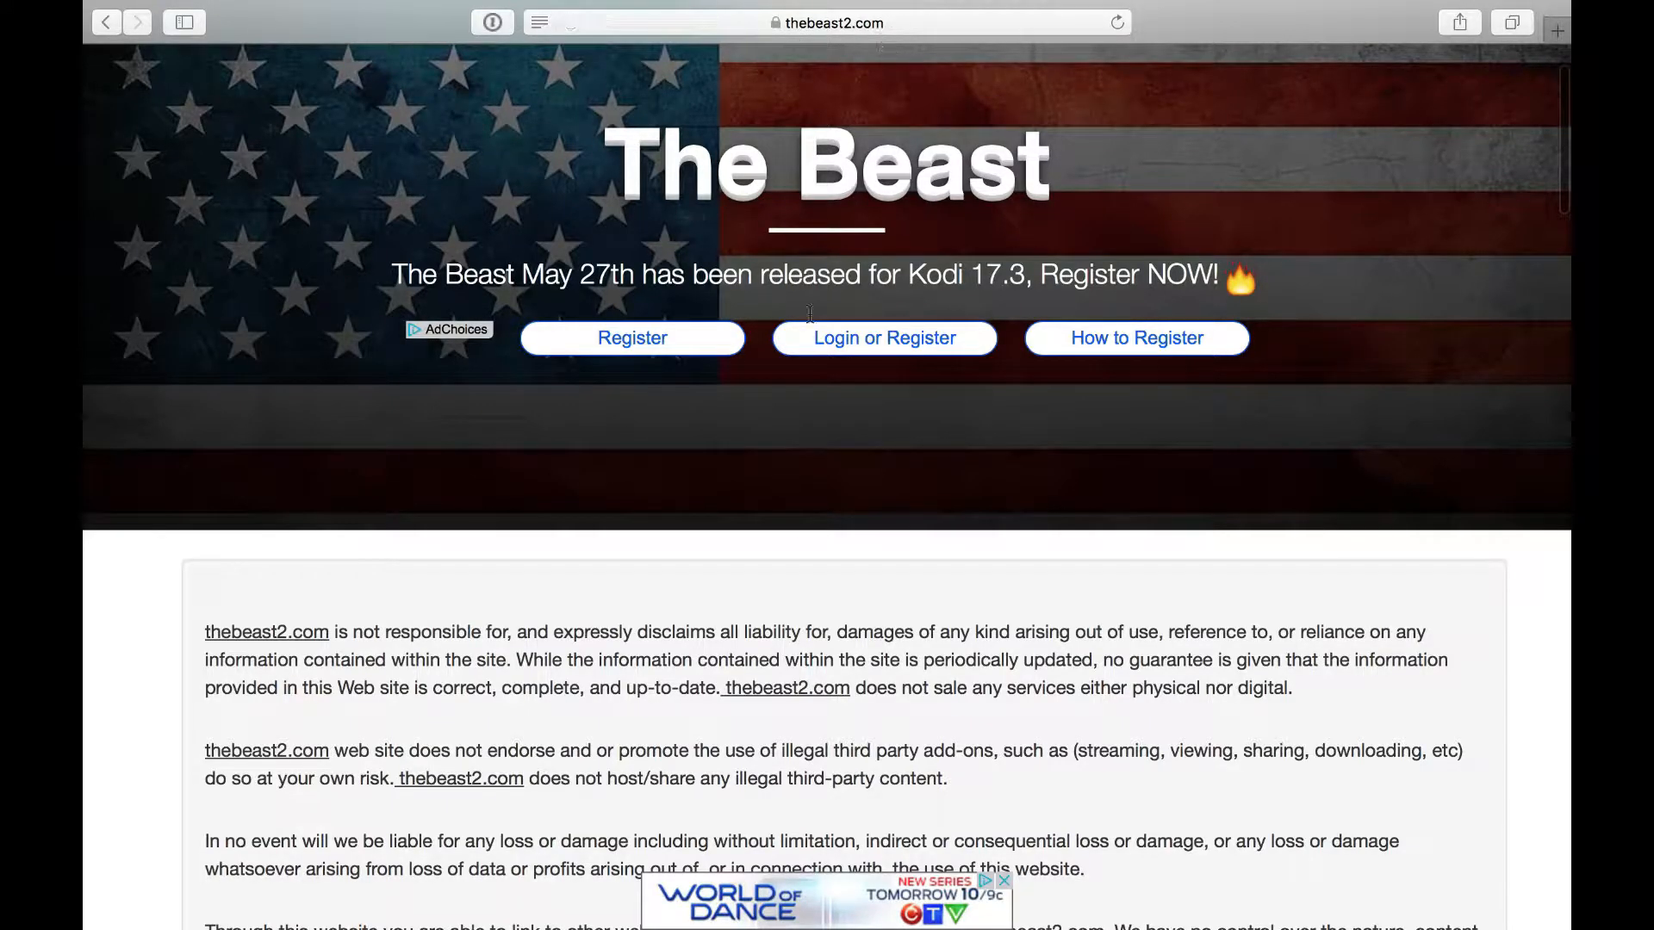
Submit the filled Beast registration form and decline Safari's password-saving offer.
scroll("down", 3)
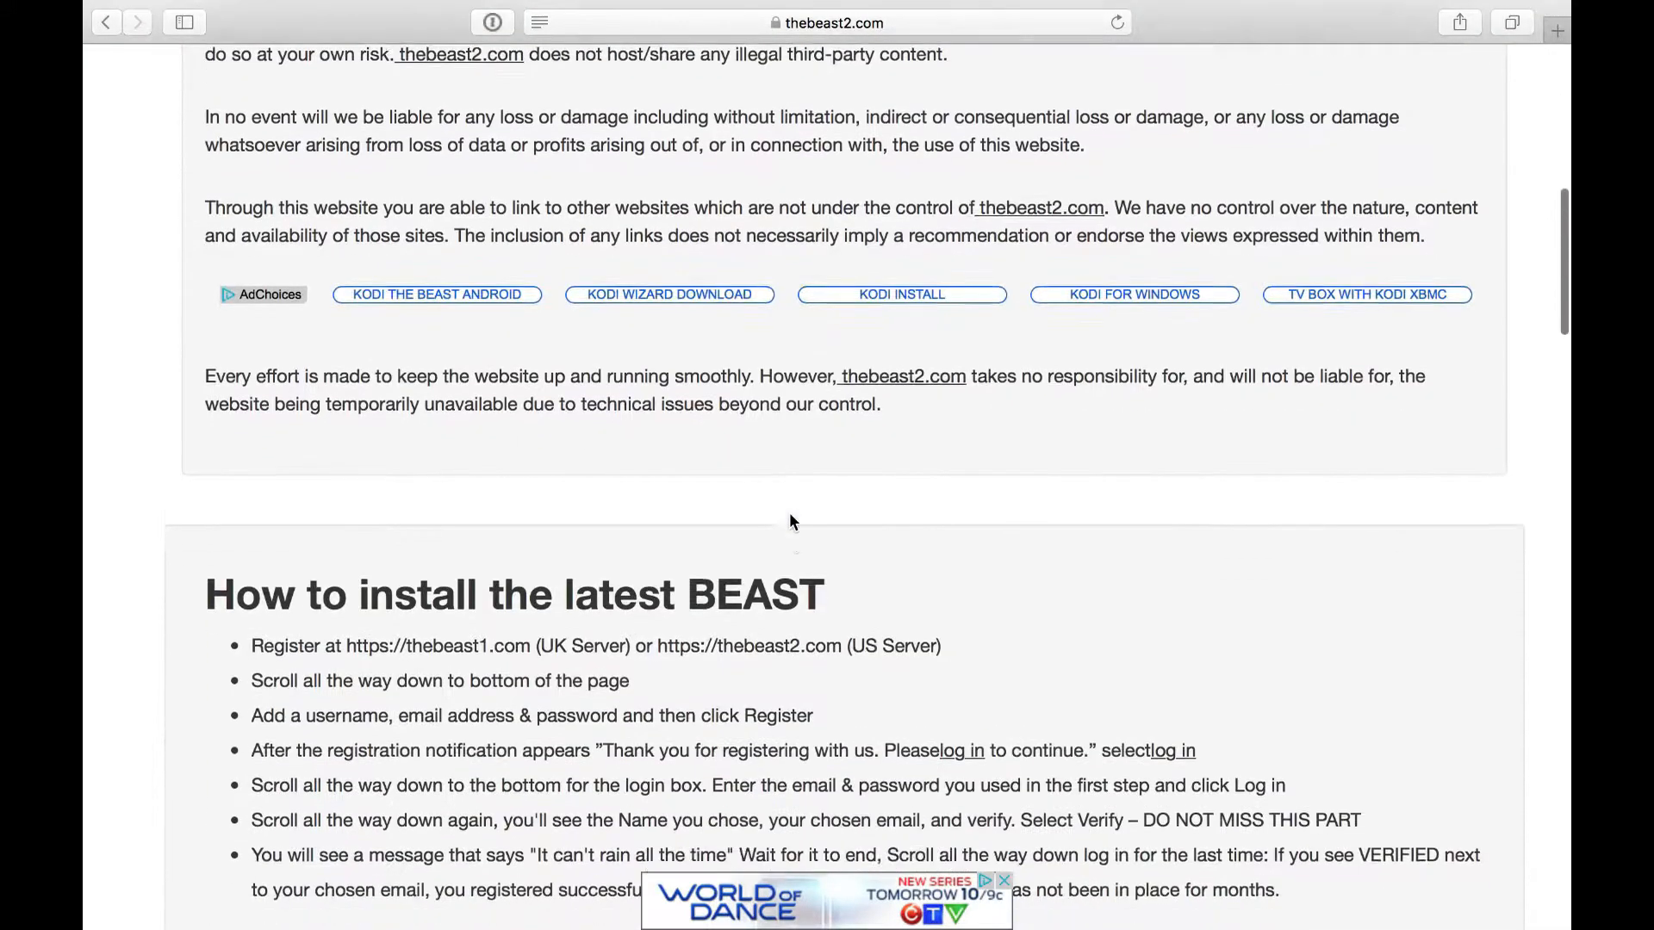
scroll("down", 3)
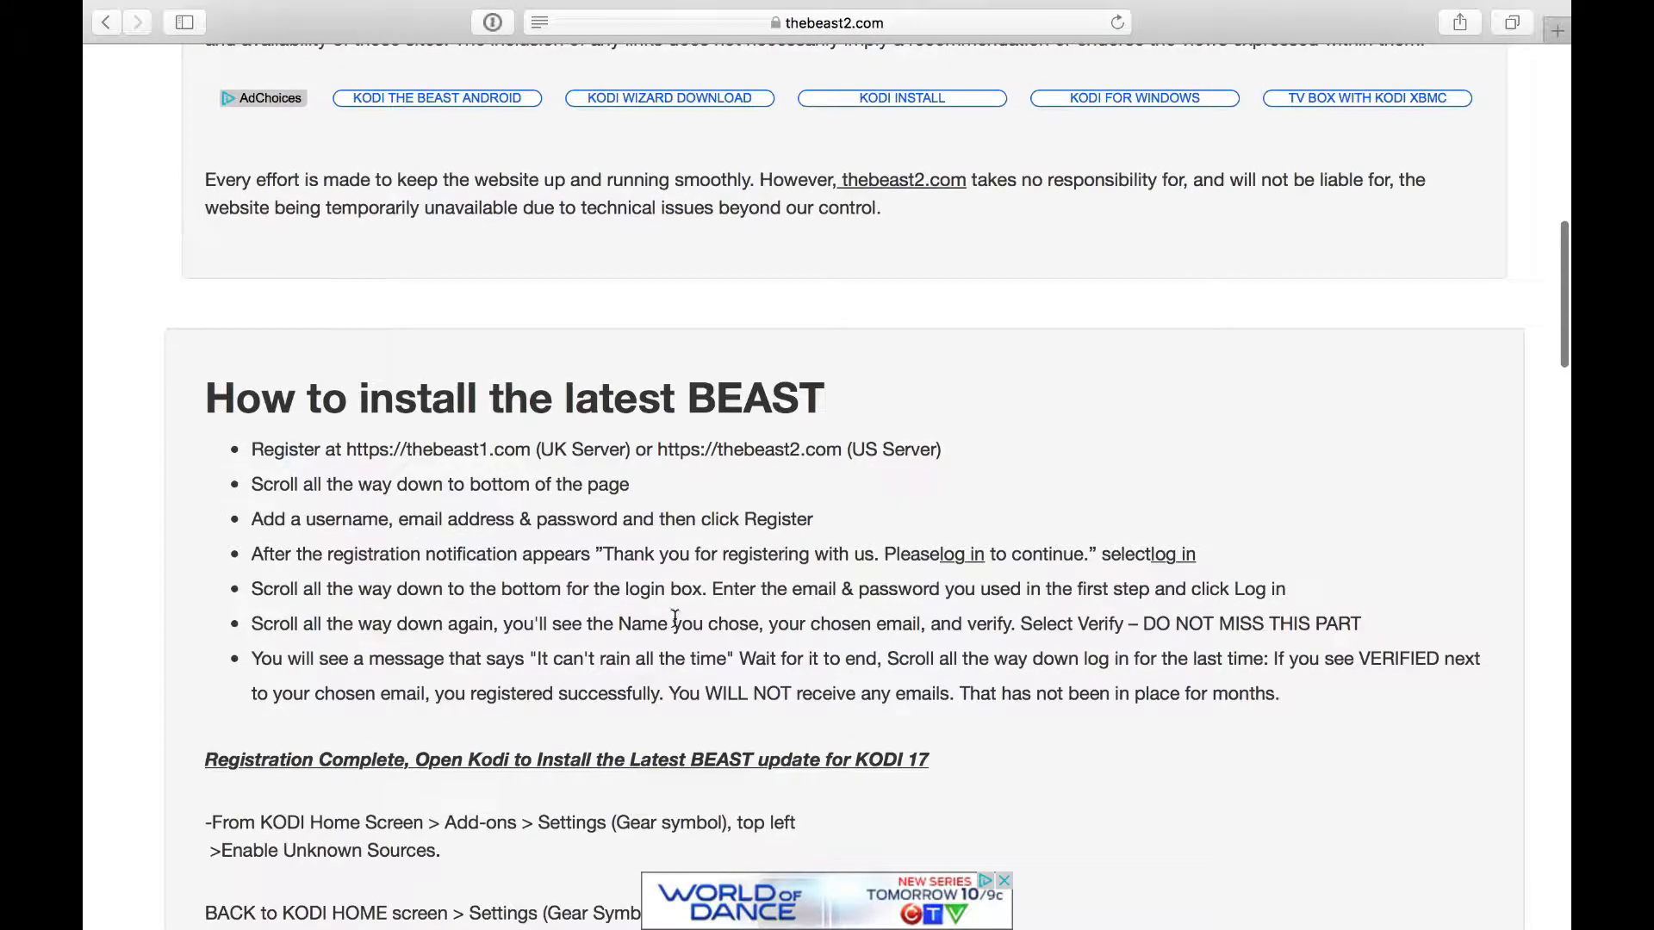
mouse_move(970, 712)
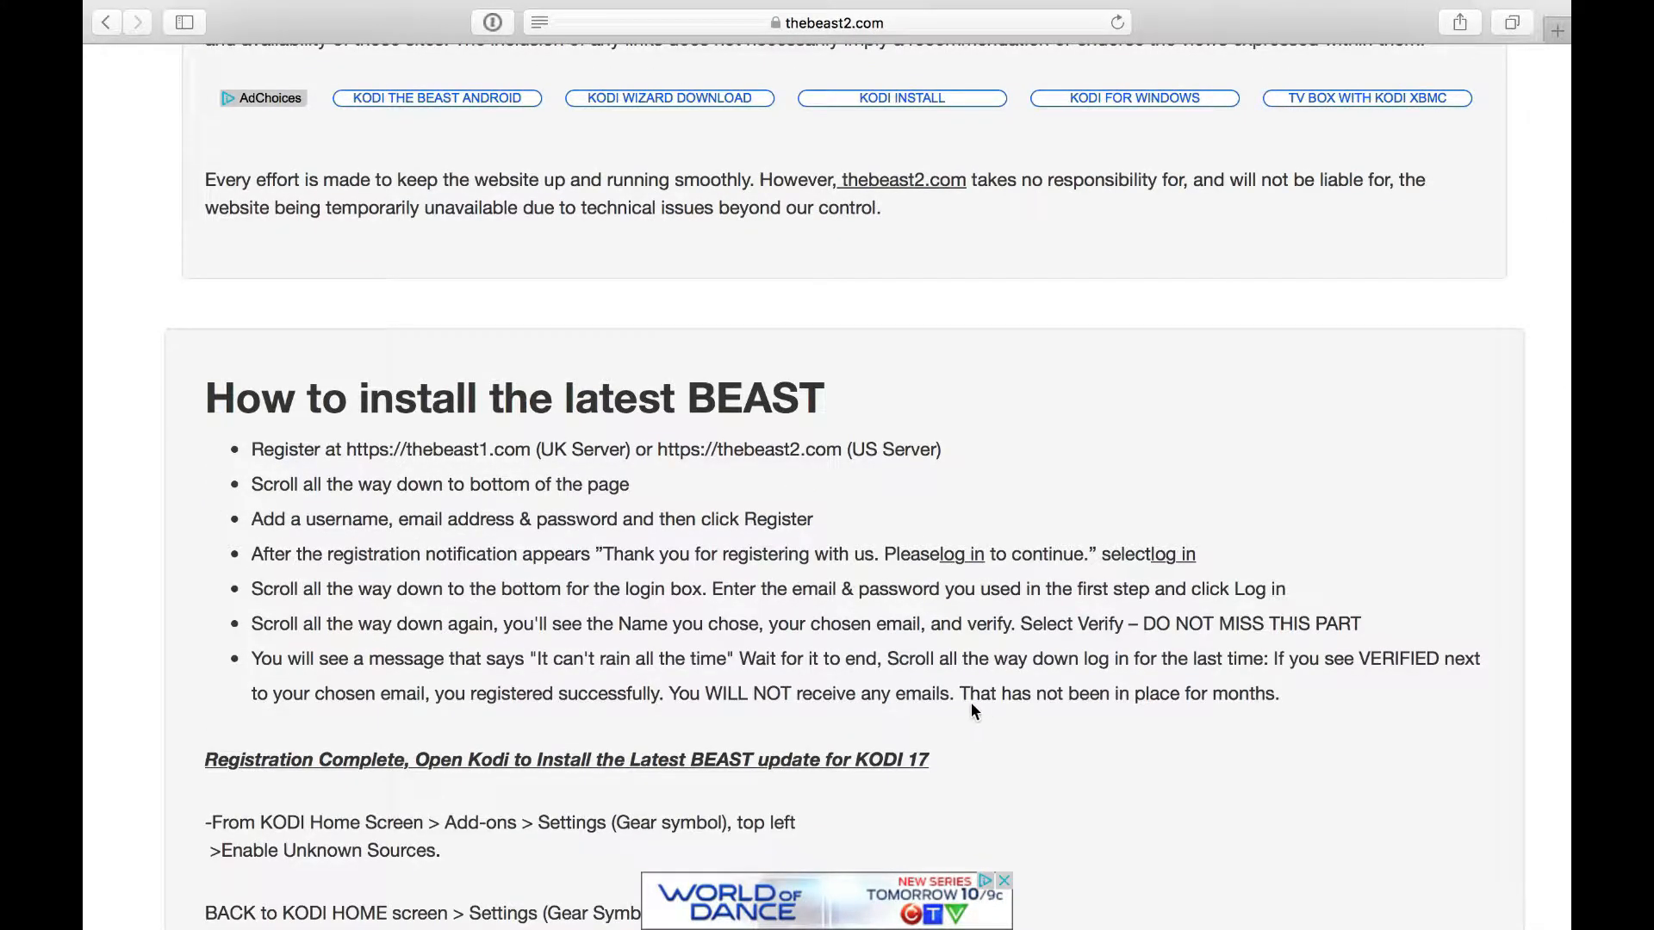
scroll("up", 3)
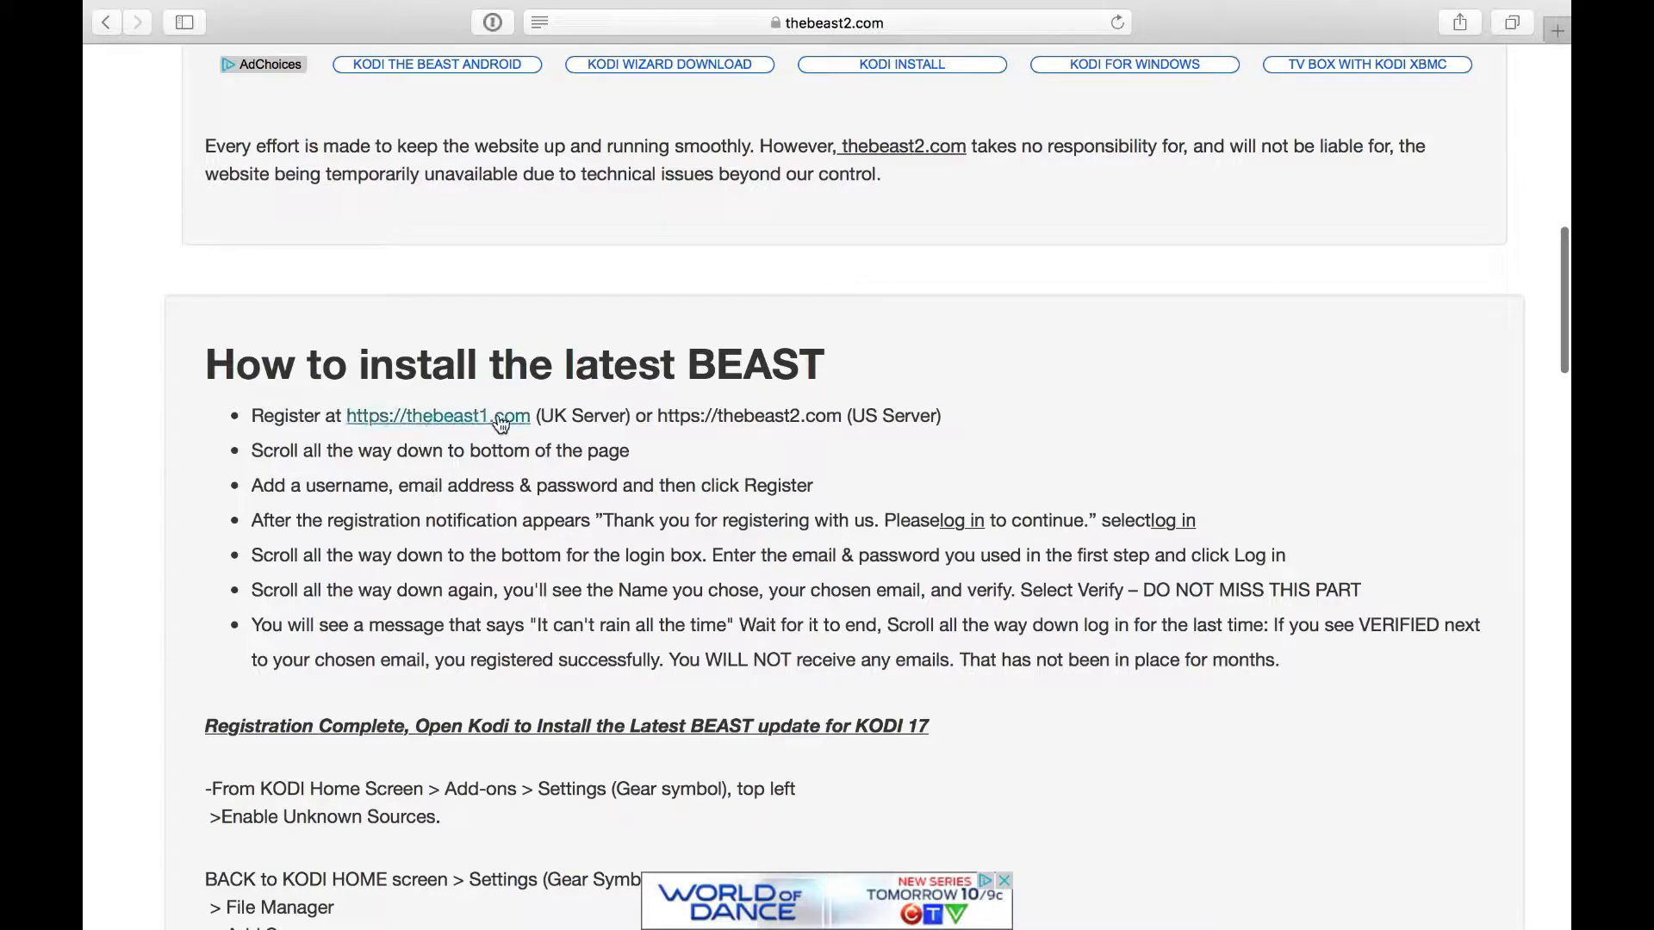
mouse_move(888, 411)
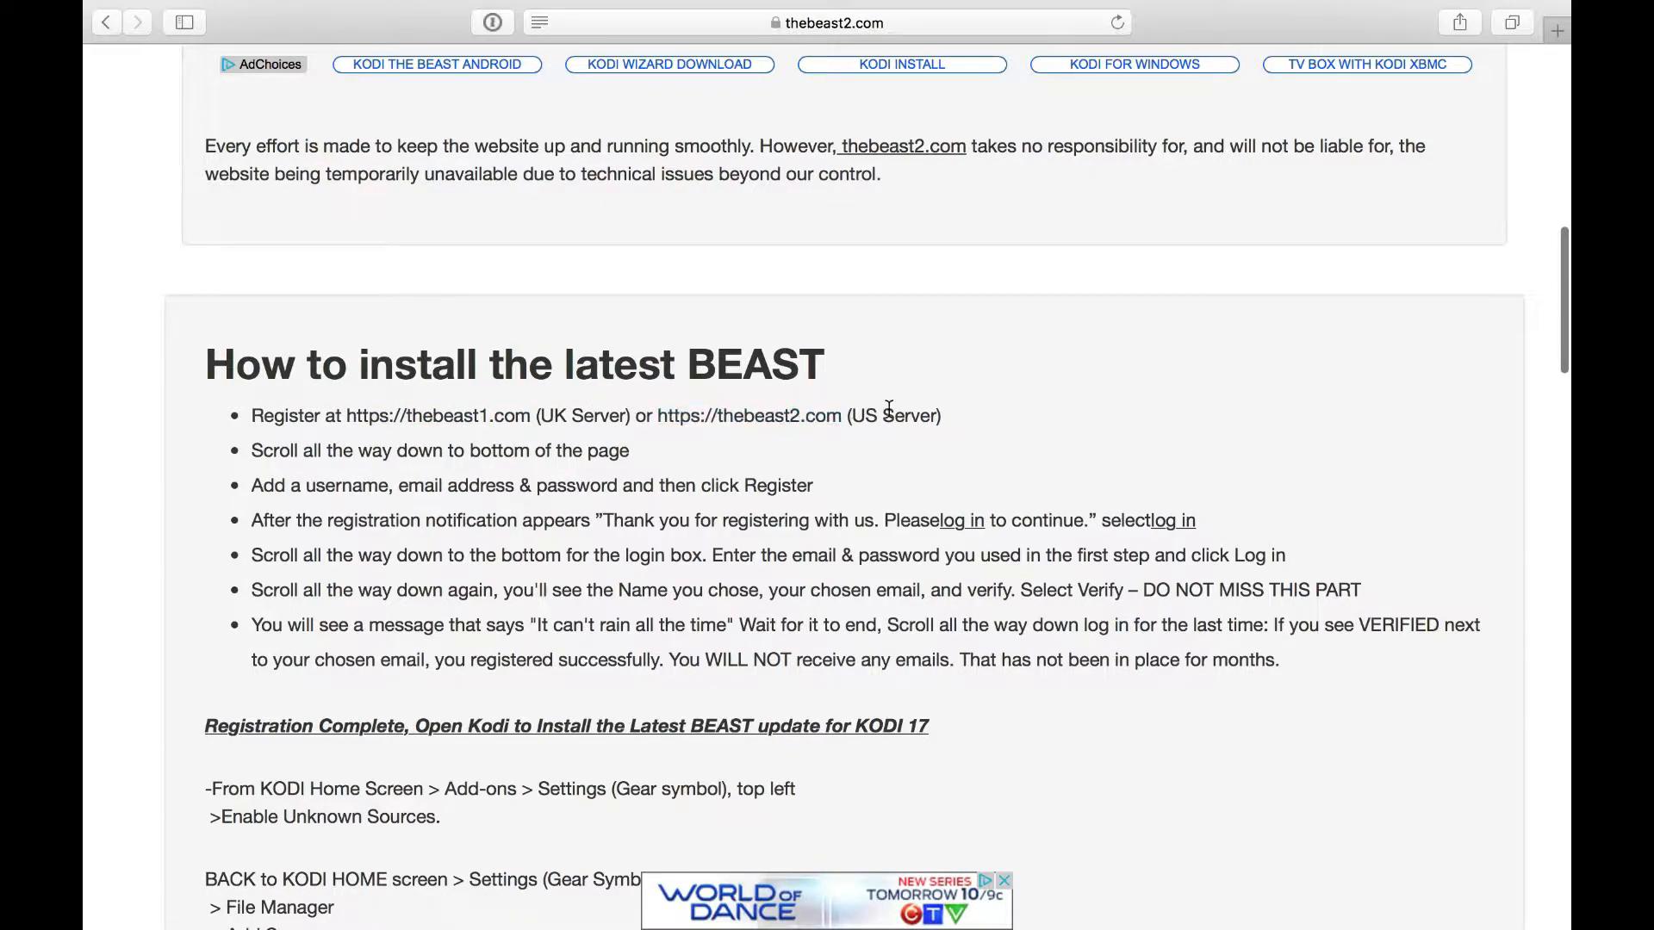
mouse_move(923, 404)
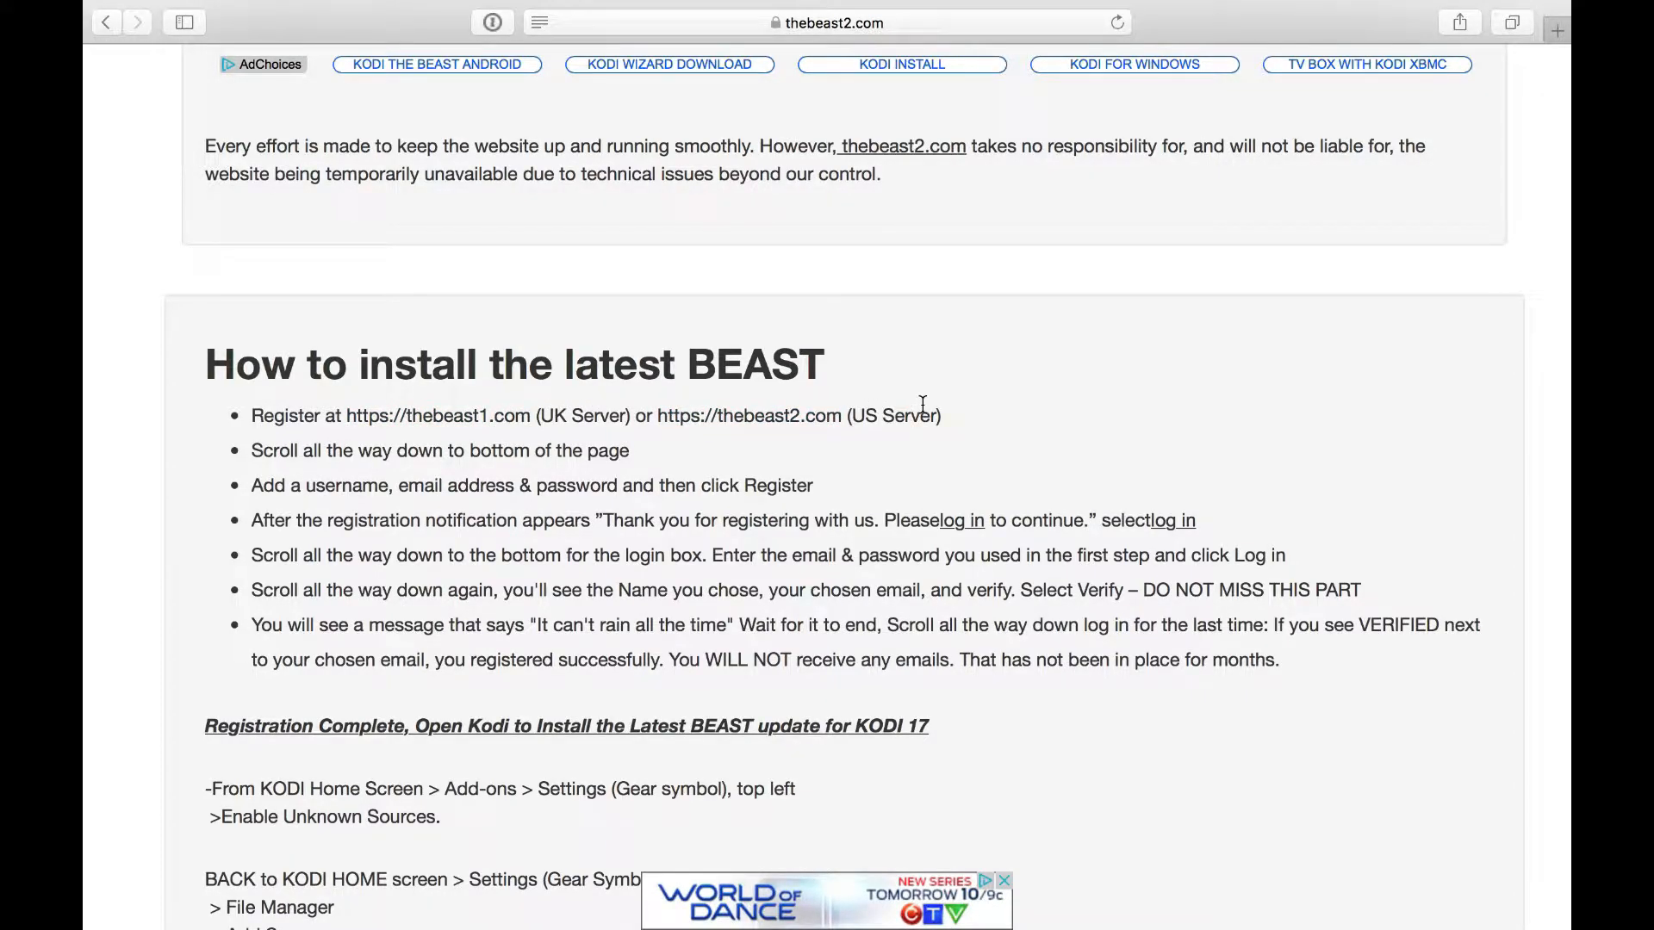
scroll("down", 3)
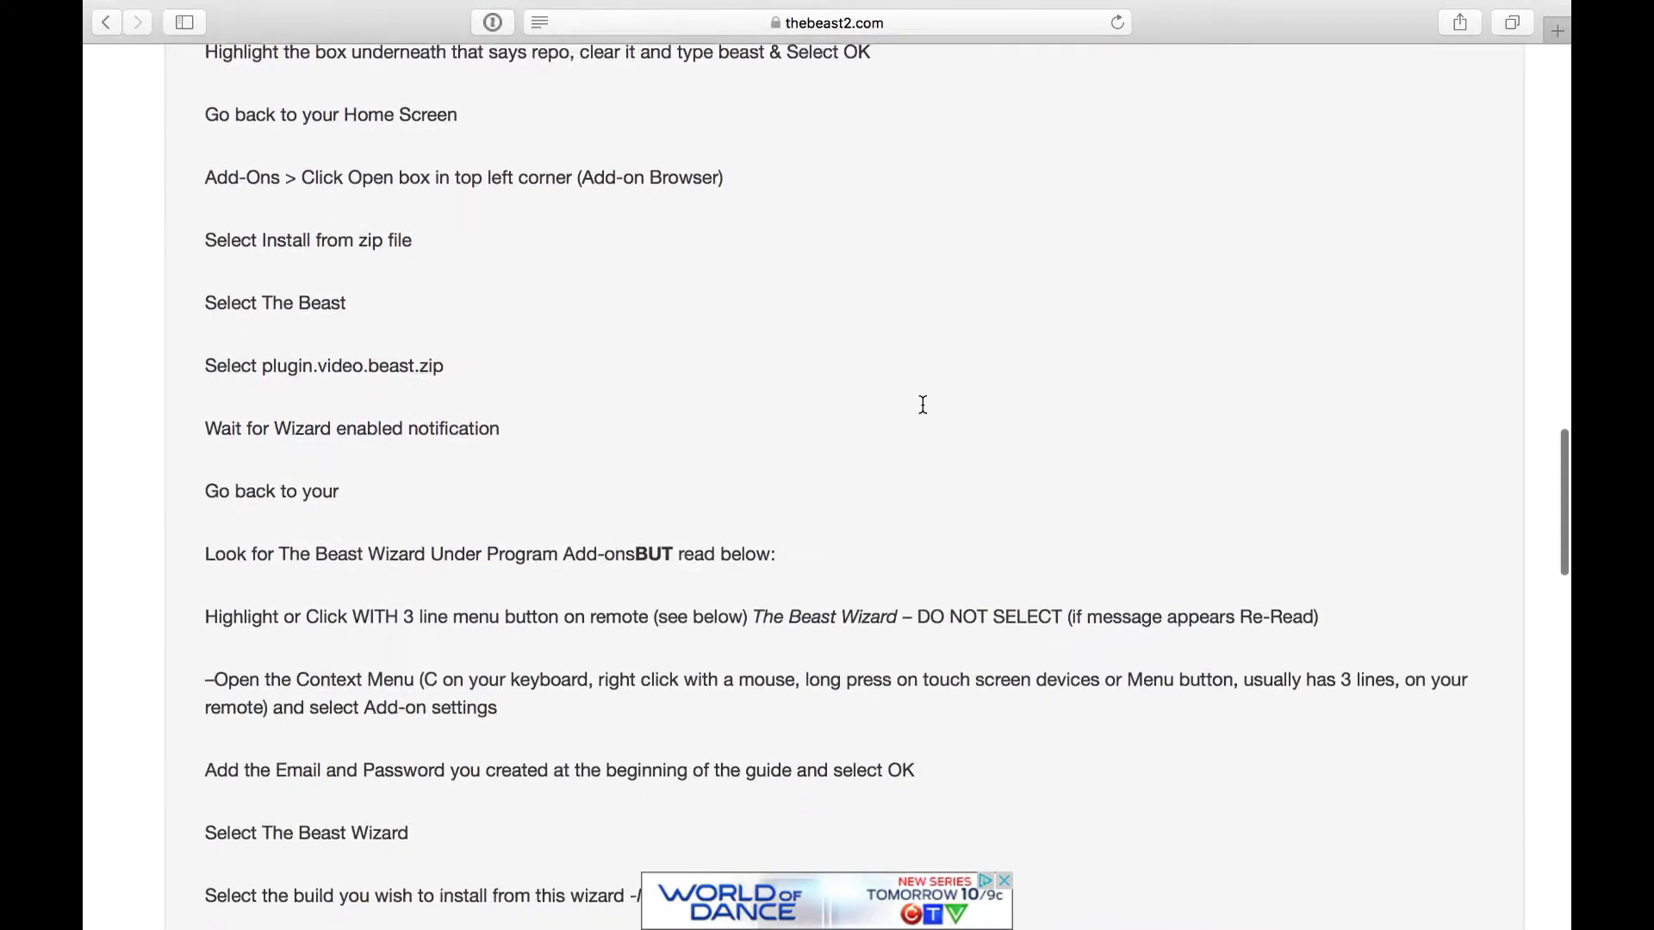
scroll("down", 3)
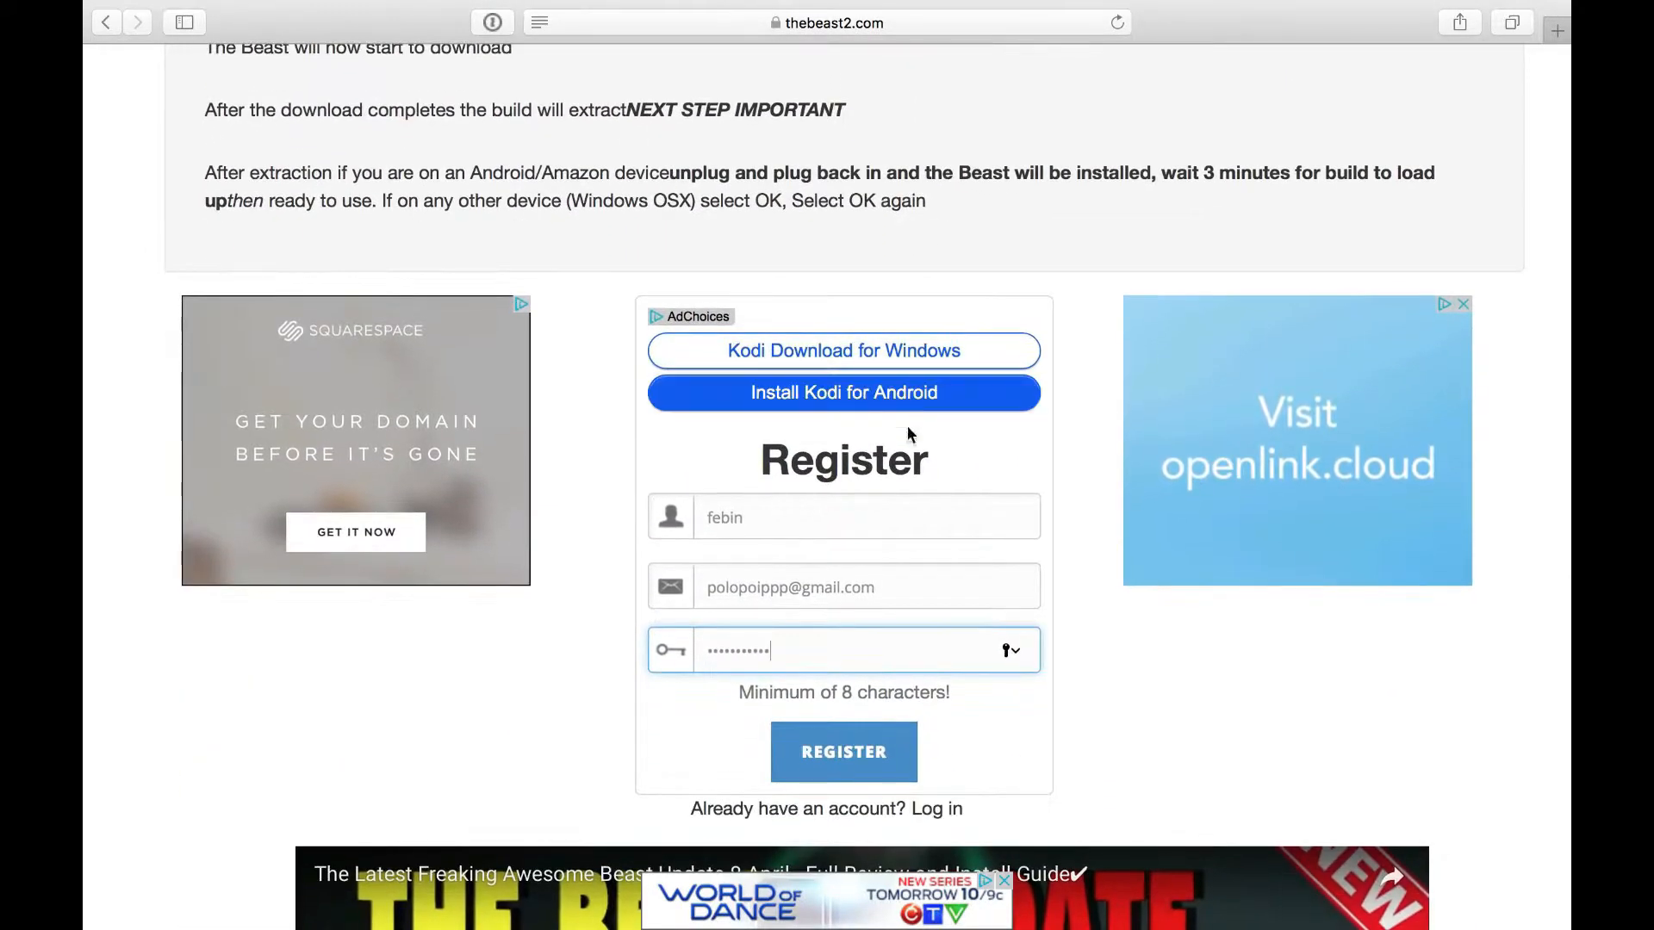
mouse_move(819, 513)
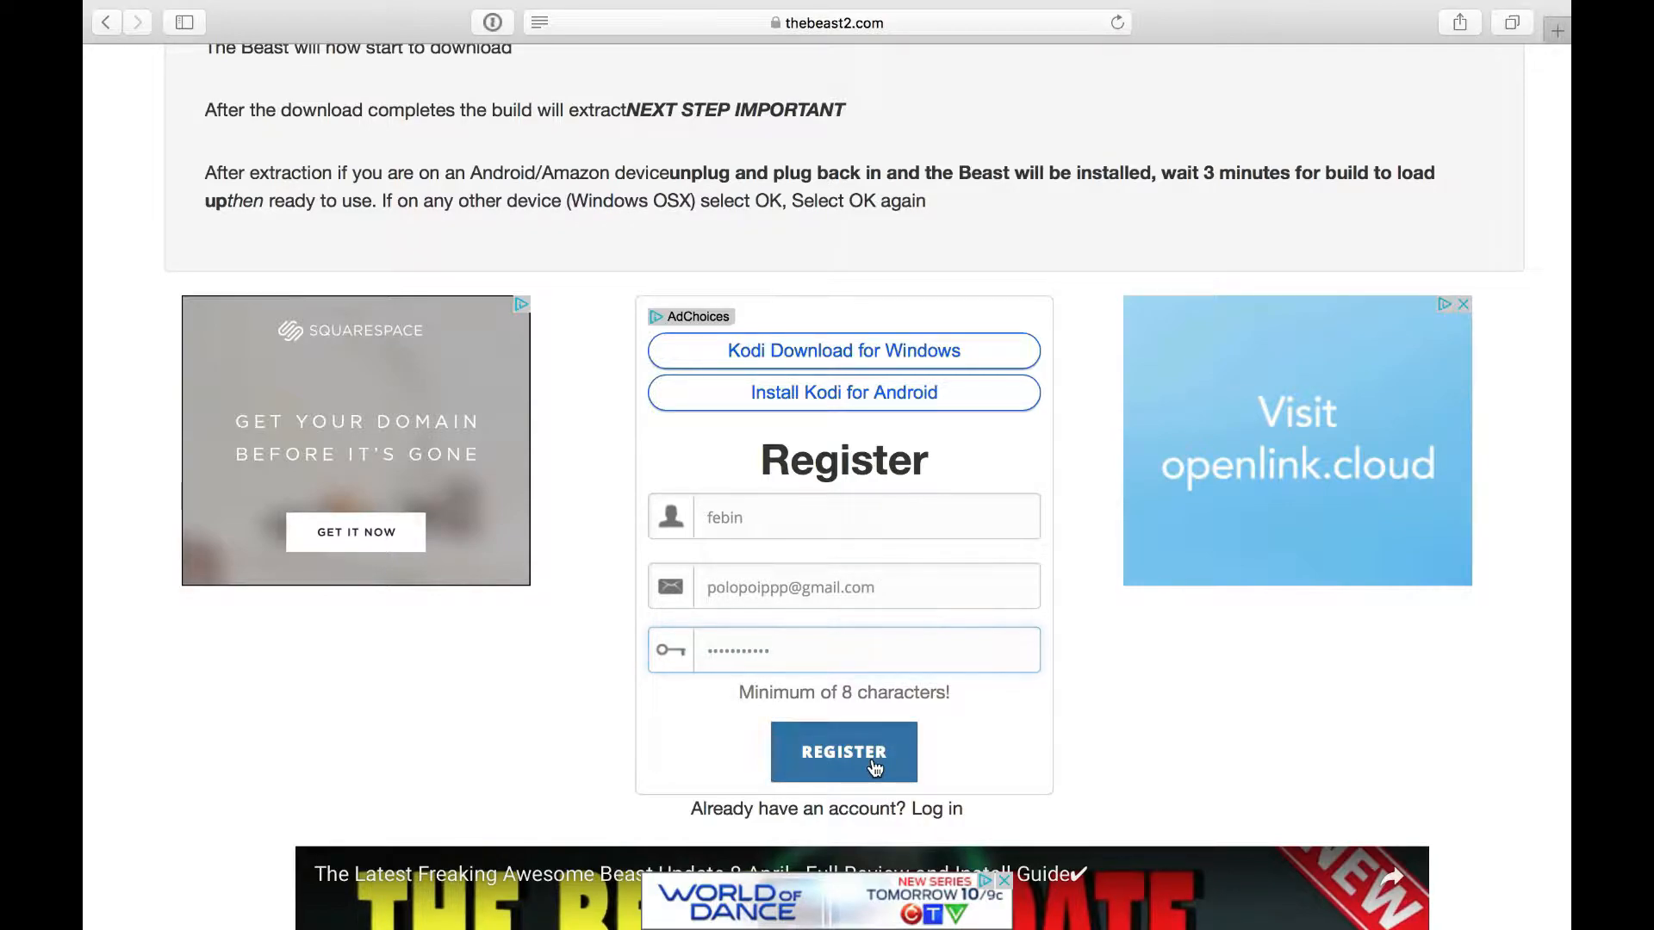
left_click(842, 751)
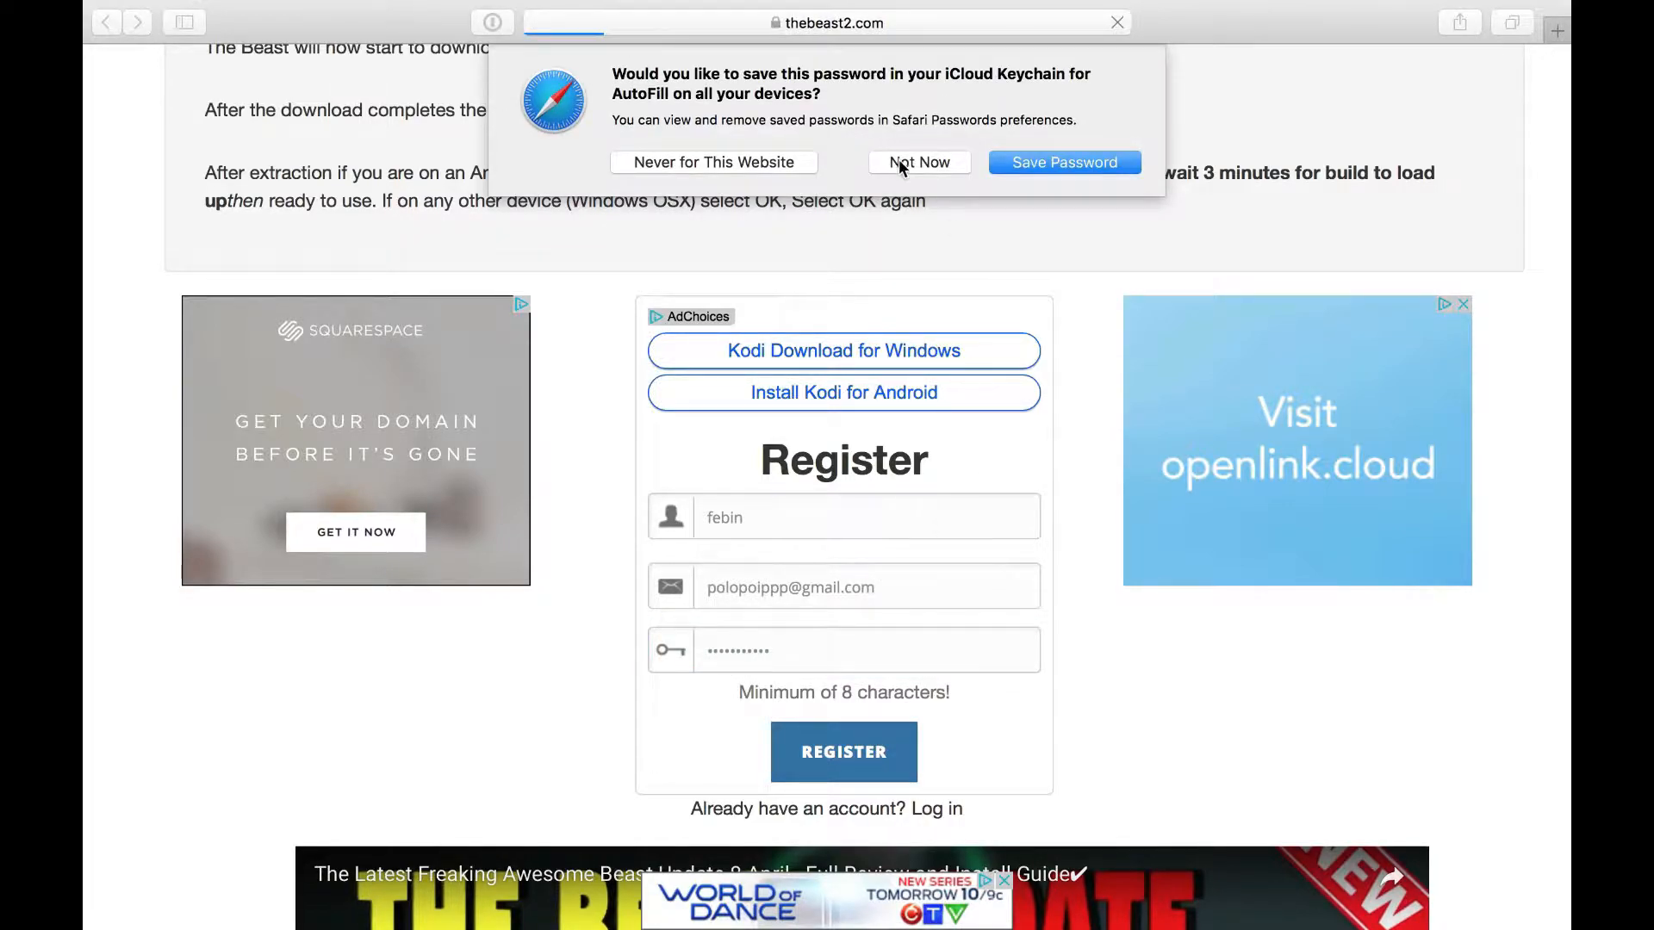
left_click(916, 161)
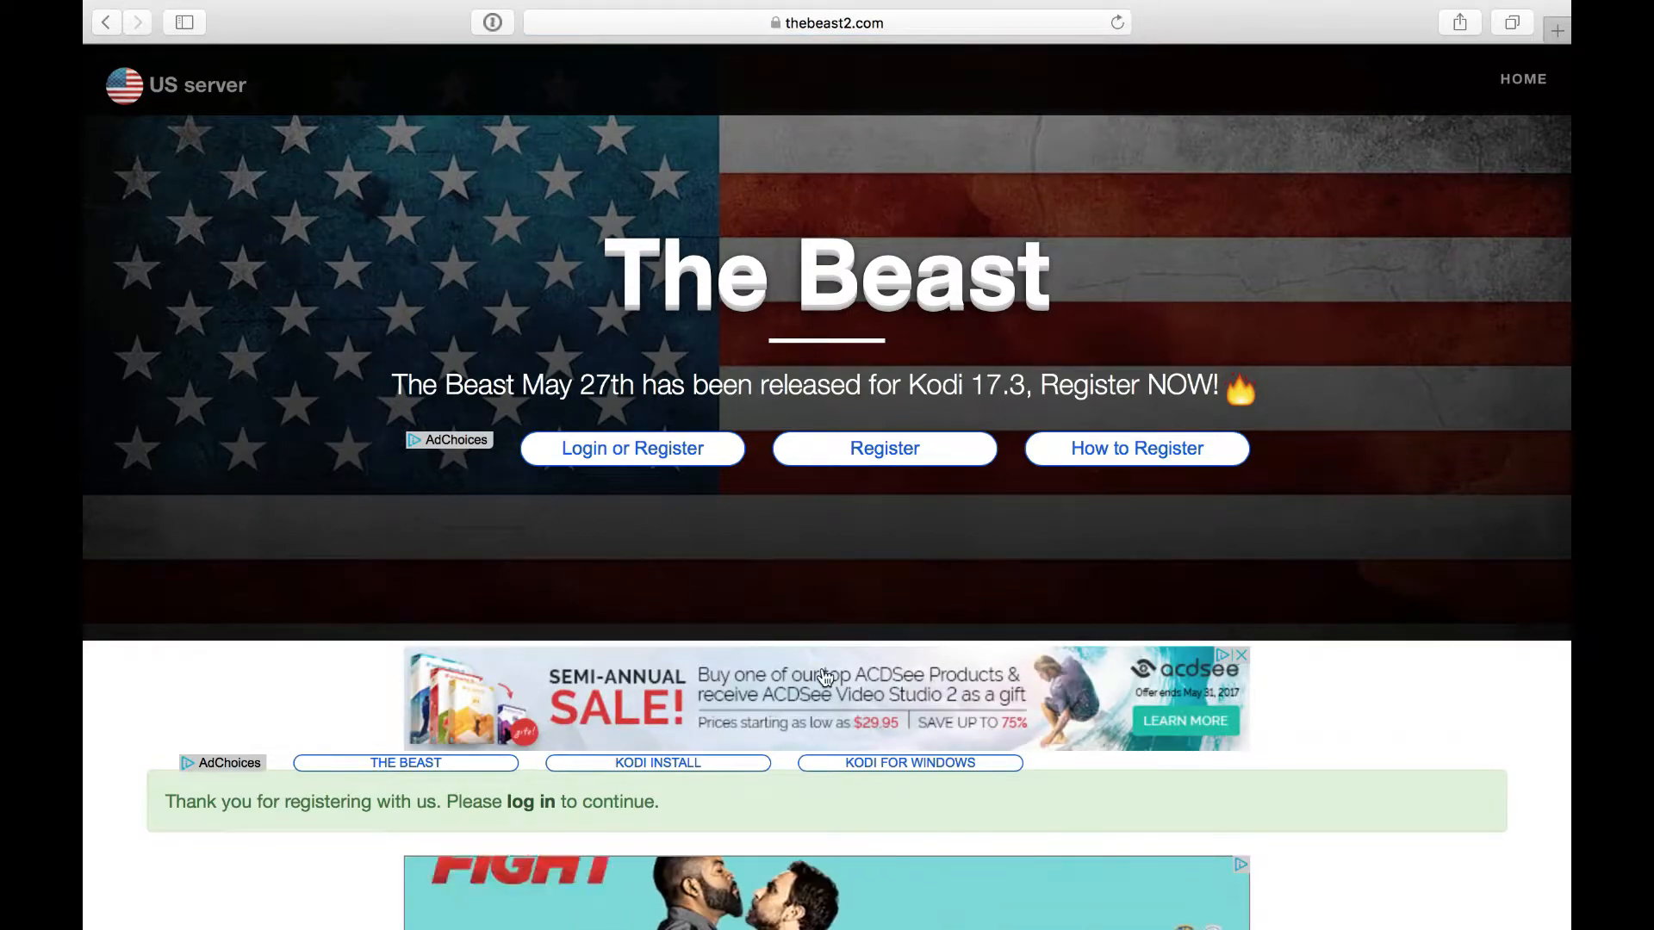
scroll("down", 3)
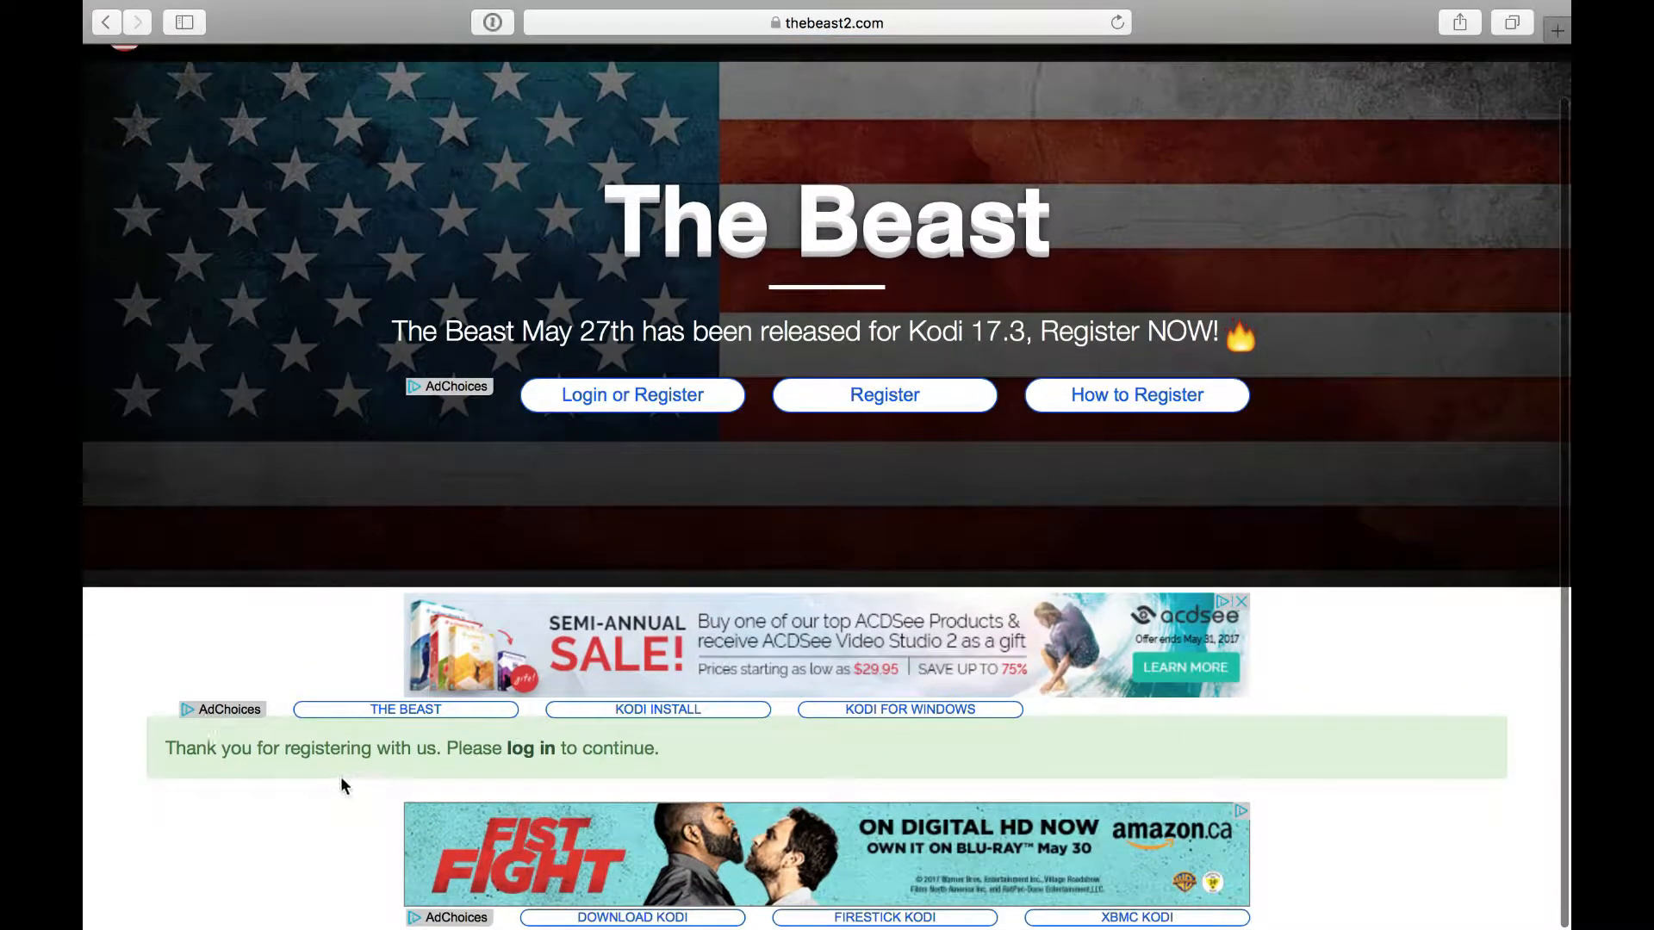
left_click(531, 748)
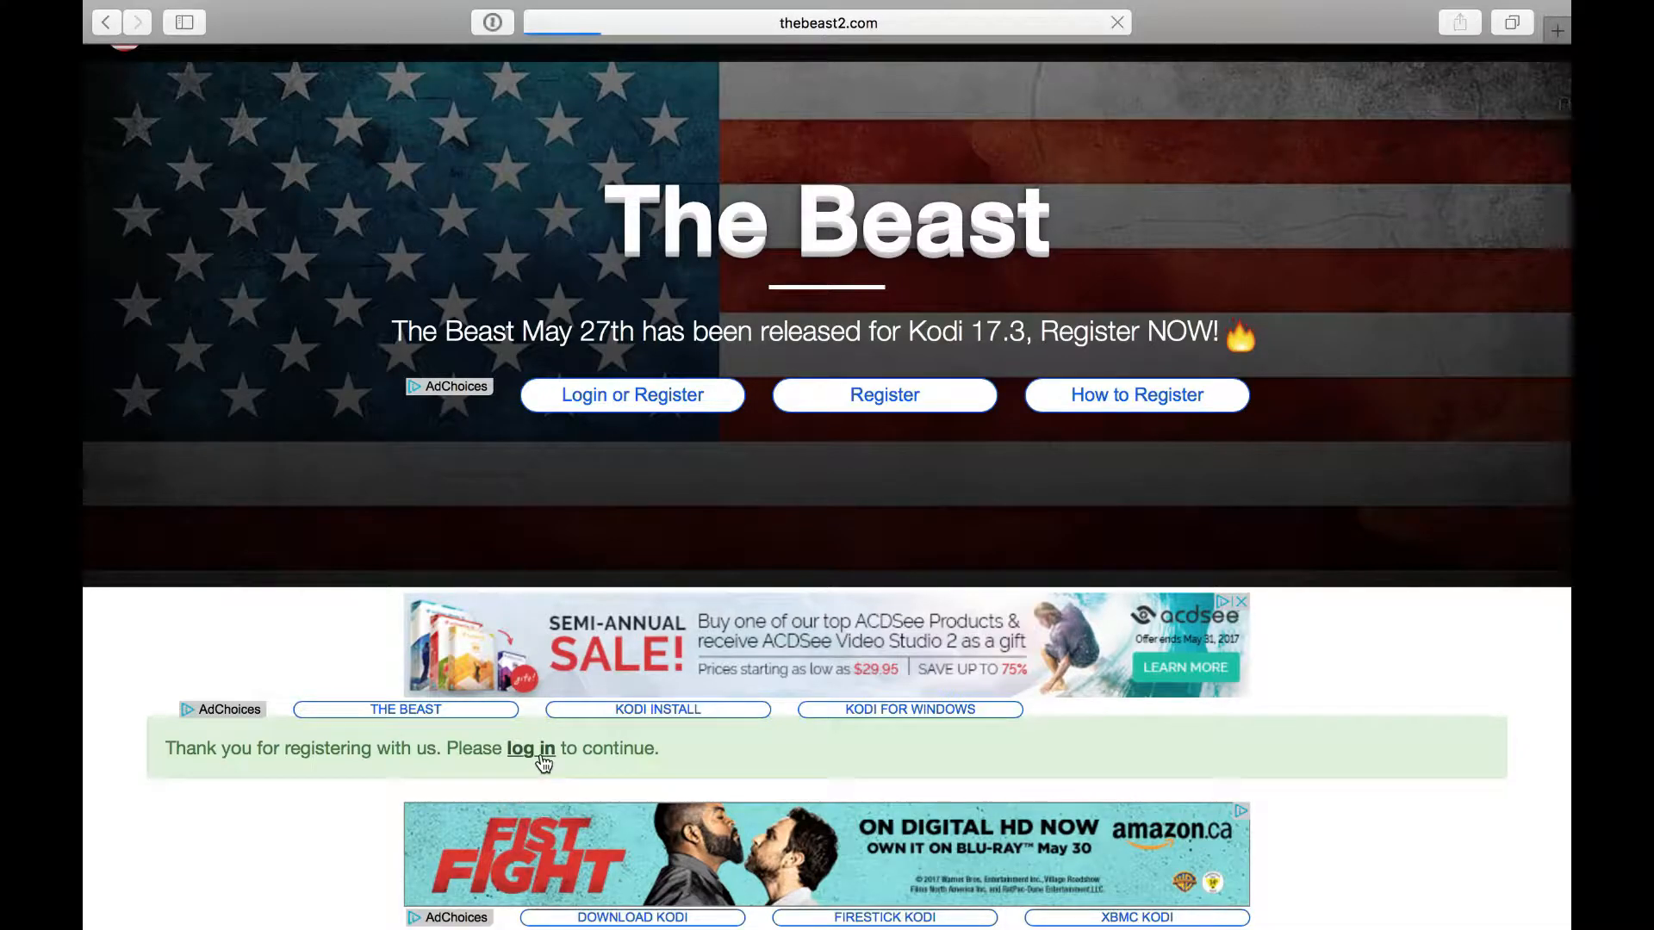
left_click(530, 747)
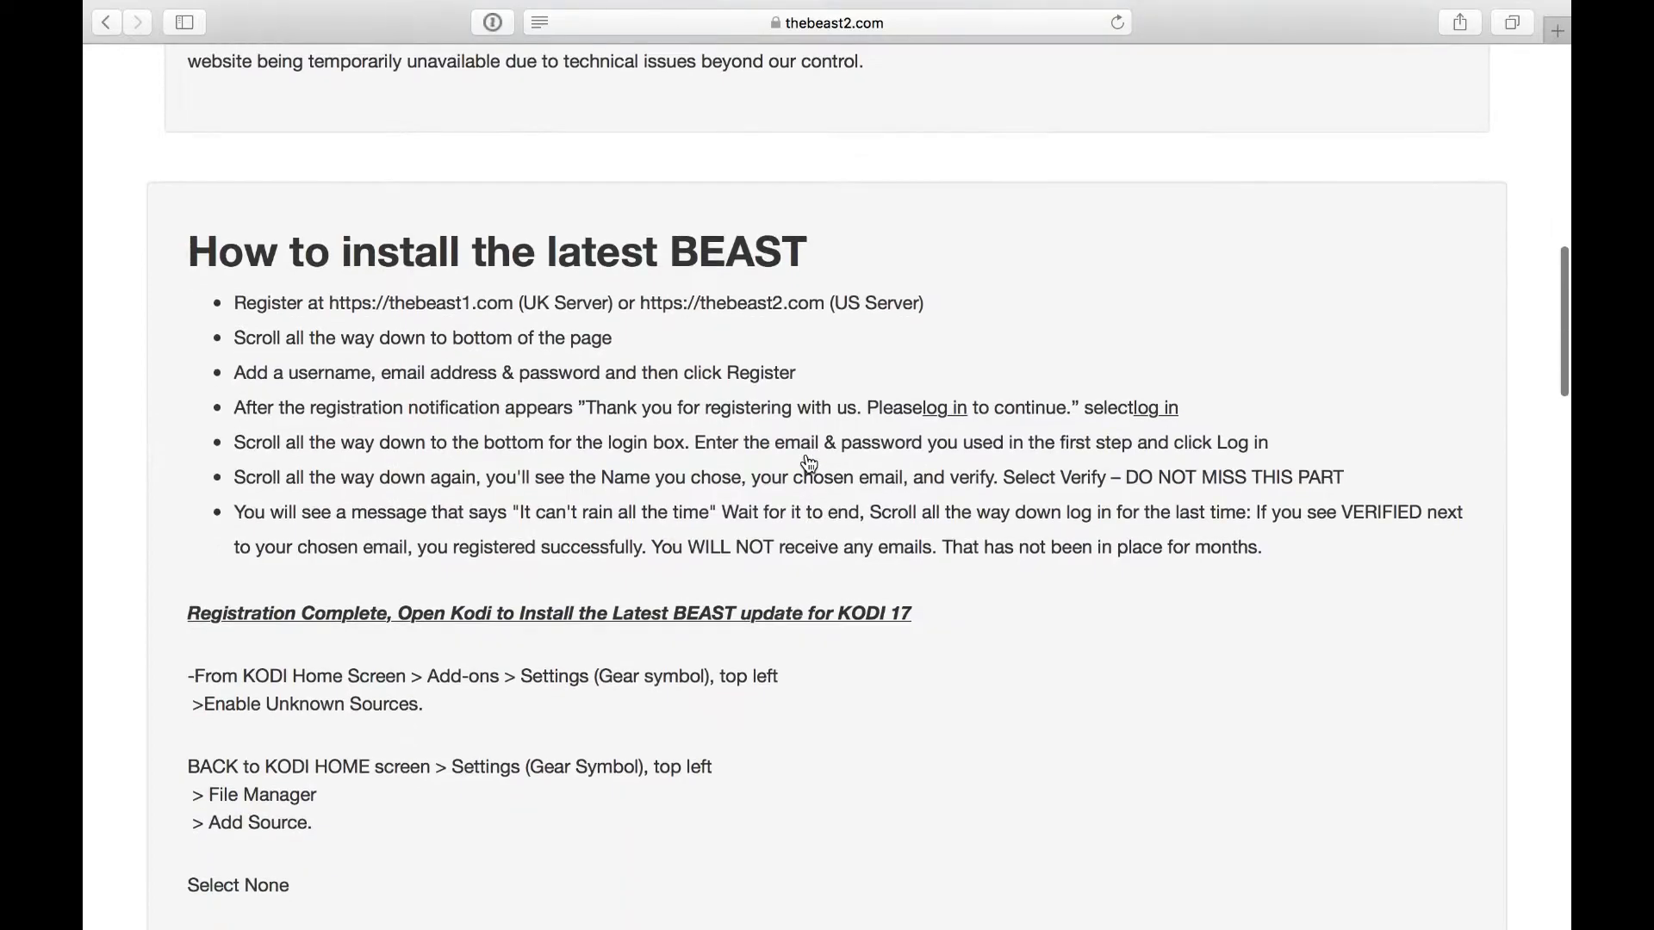
scroll("down", 3)
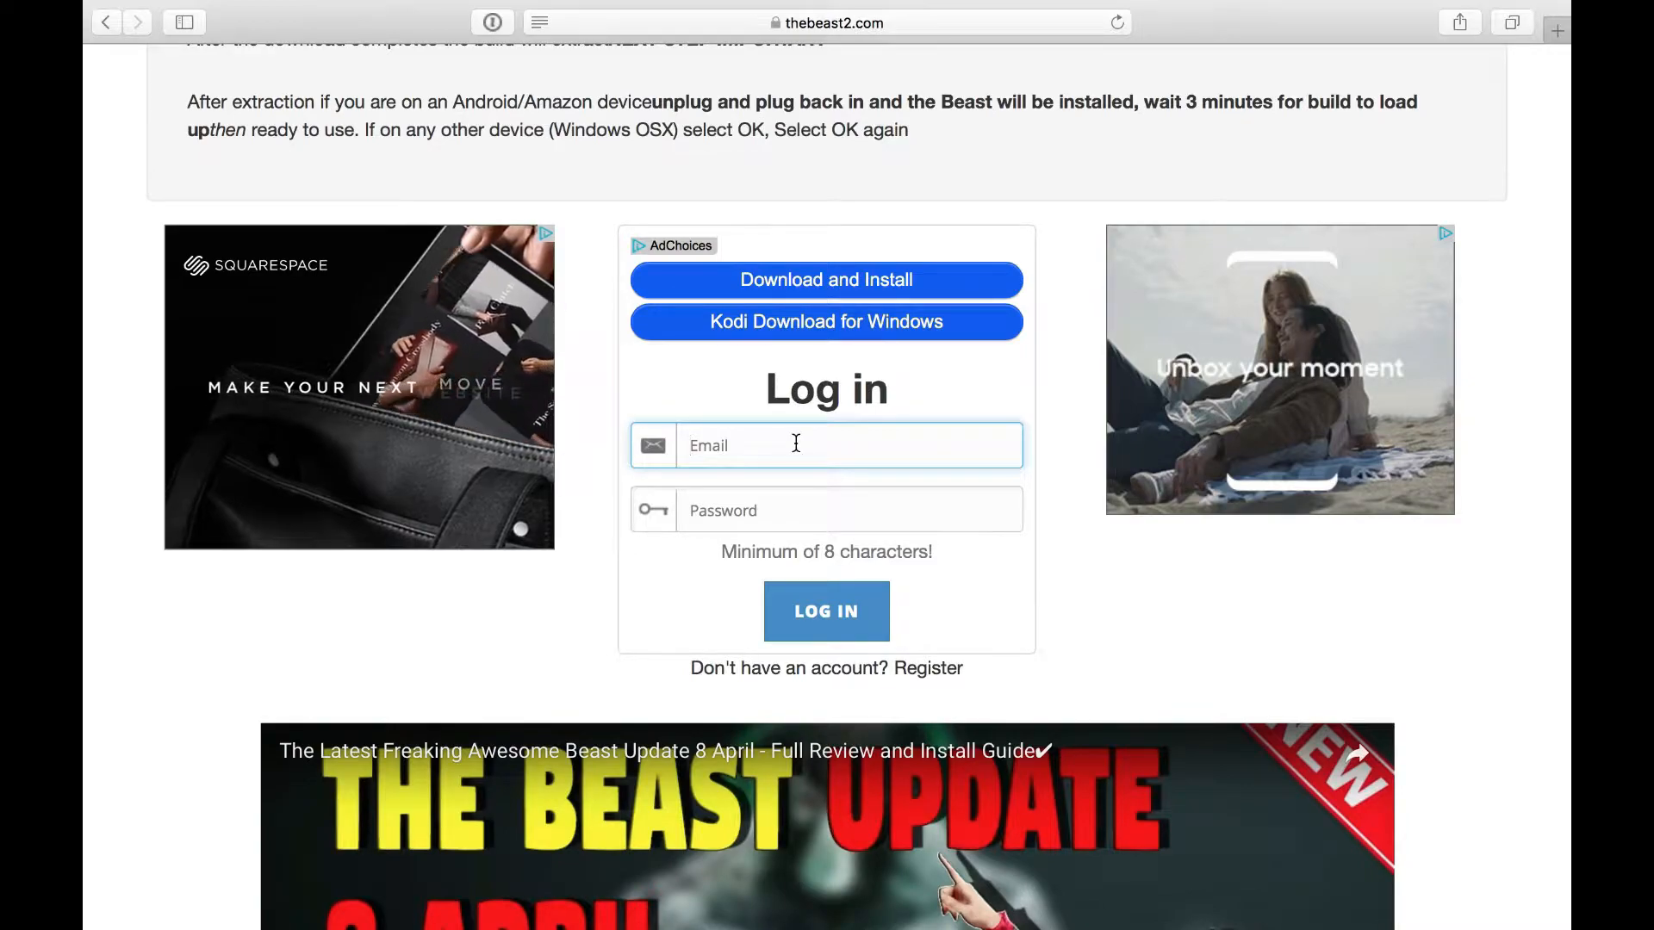
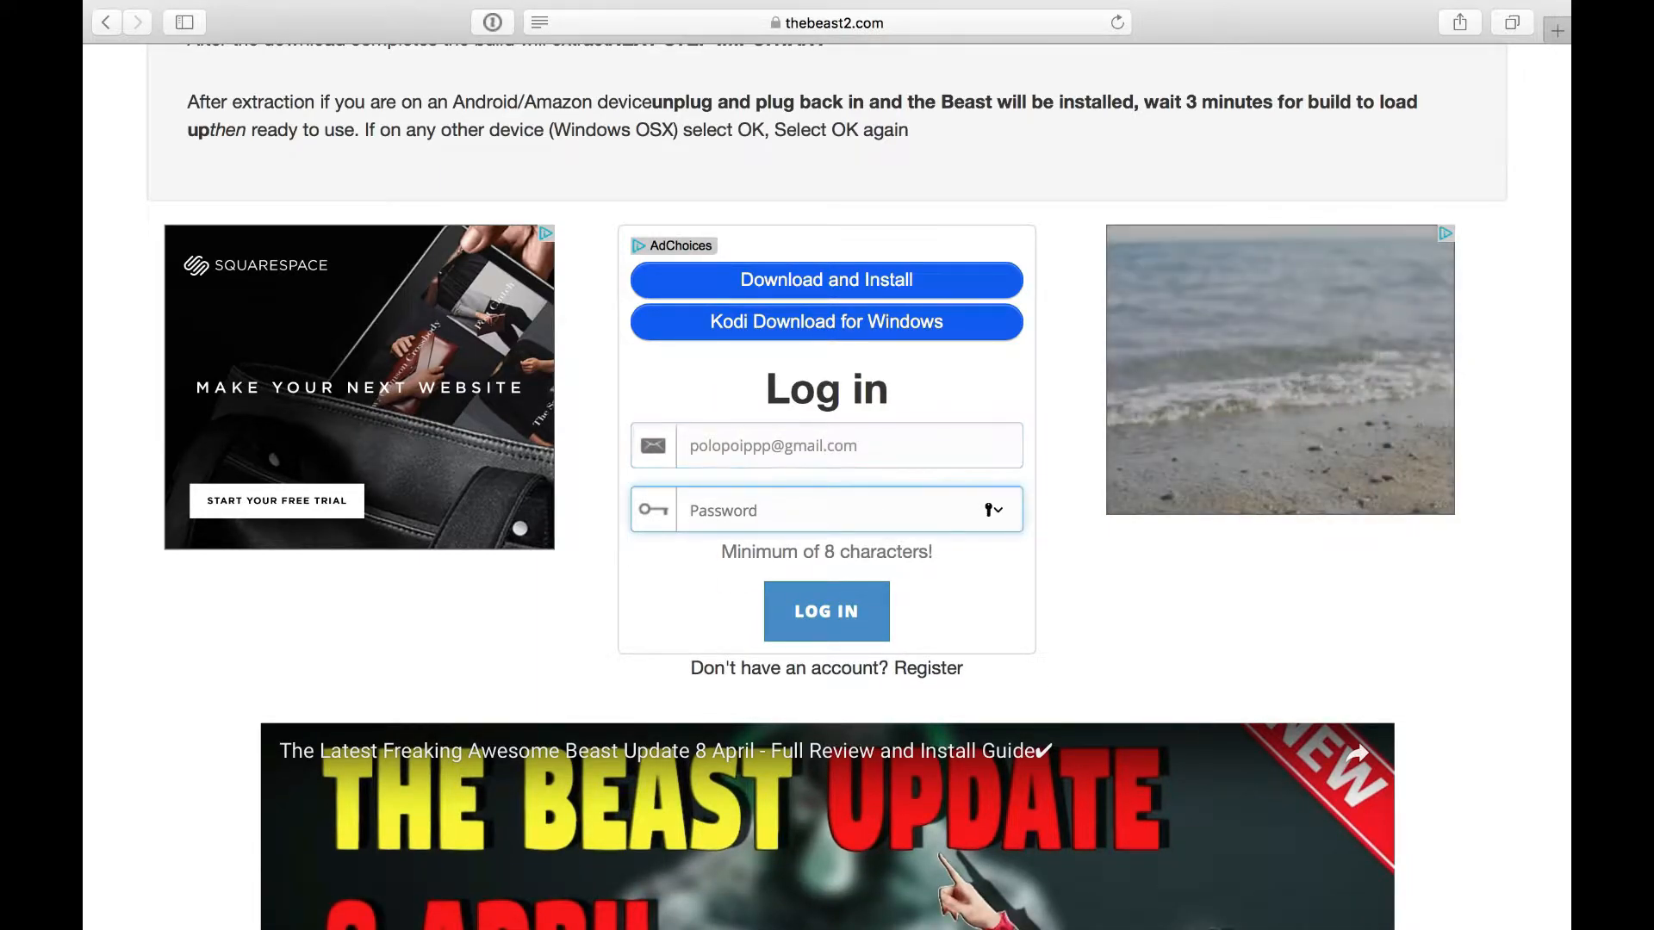
type("•••••")
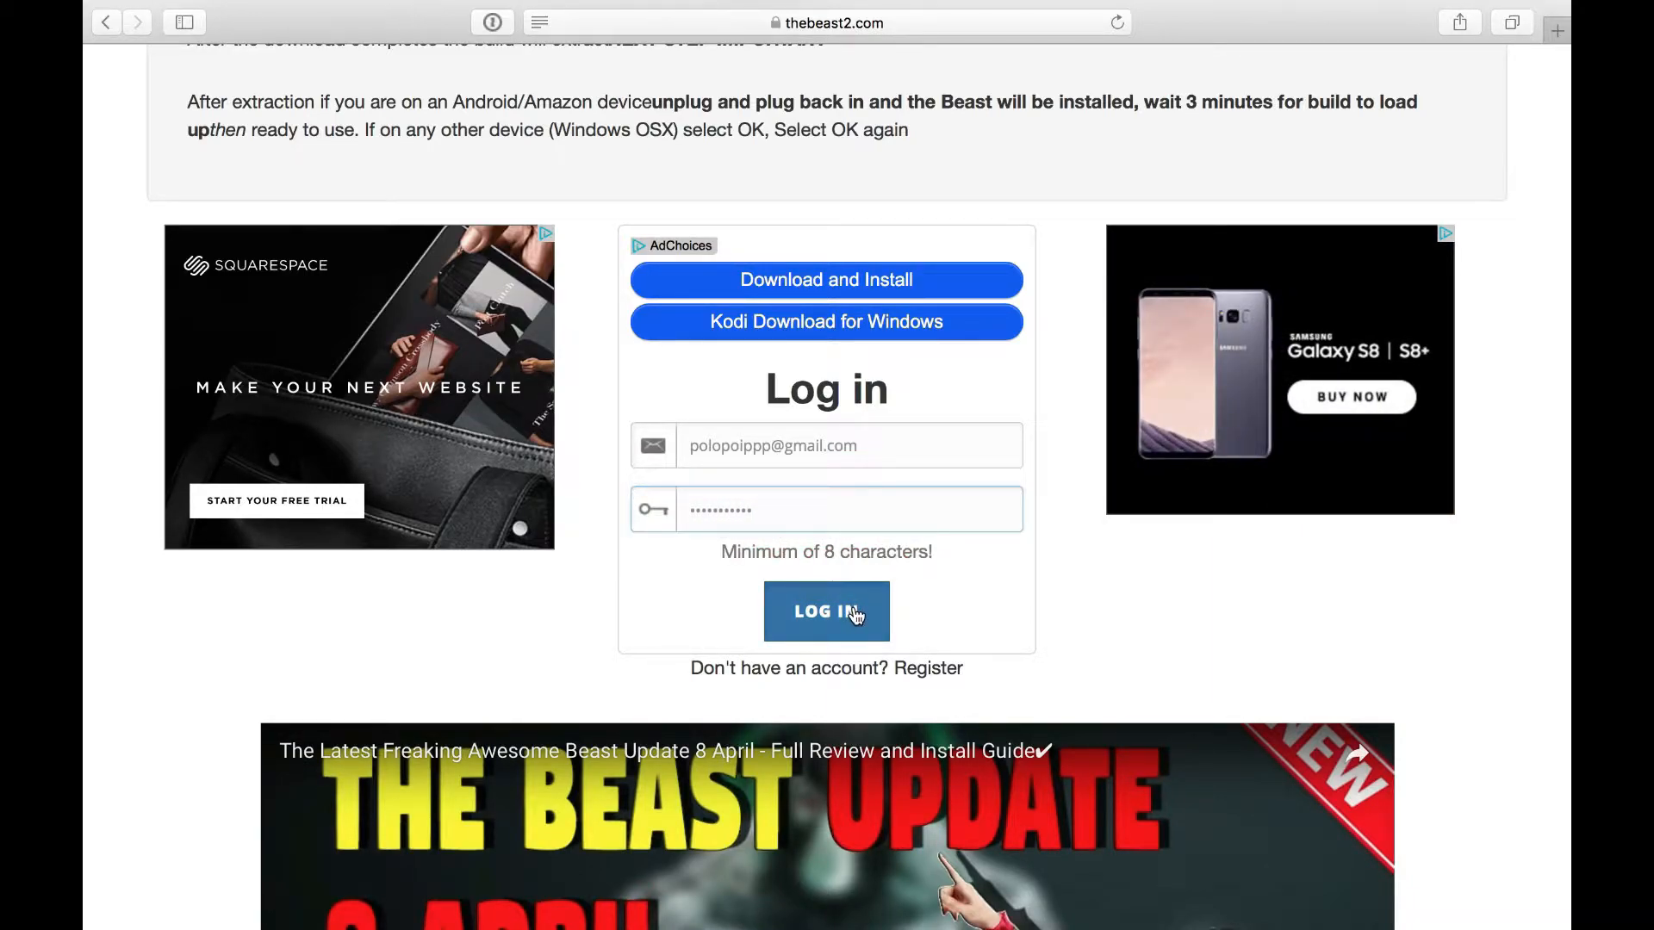
left_click(826, 612)
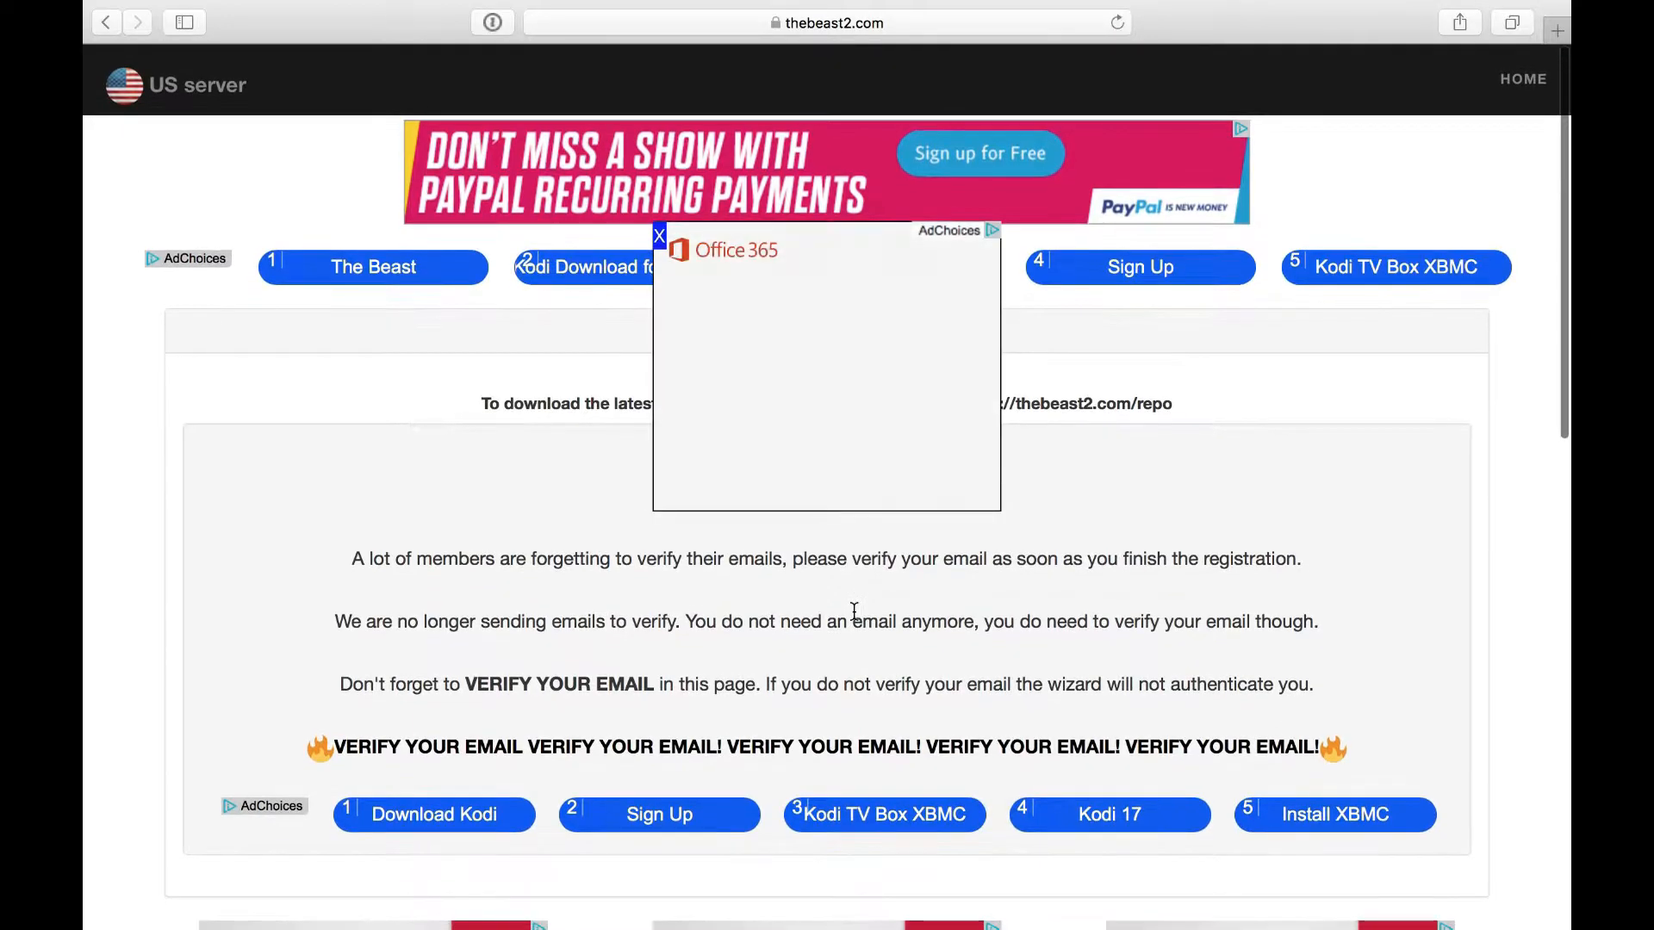
Trigger email verification with VERIFY HERE and return to the thebeast2.com home page.
scroll("down", 3)
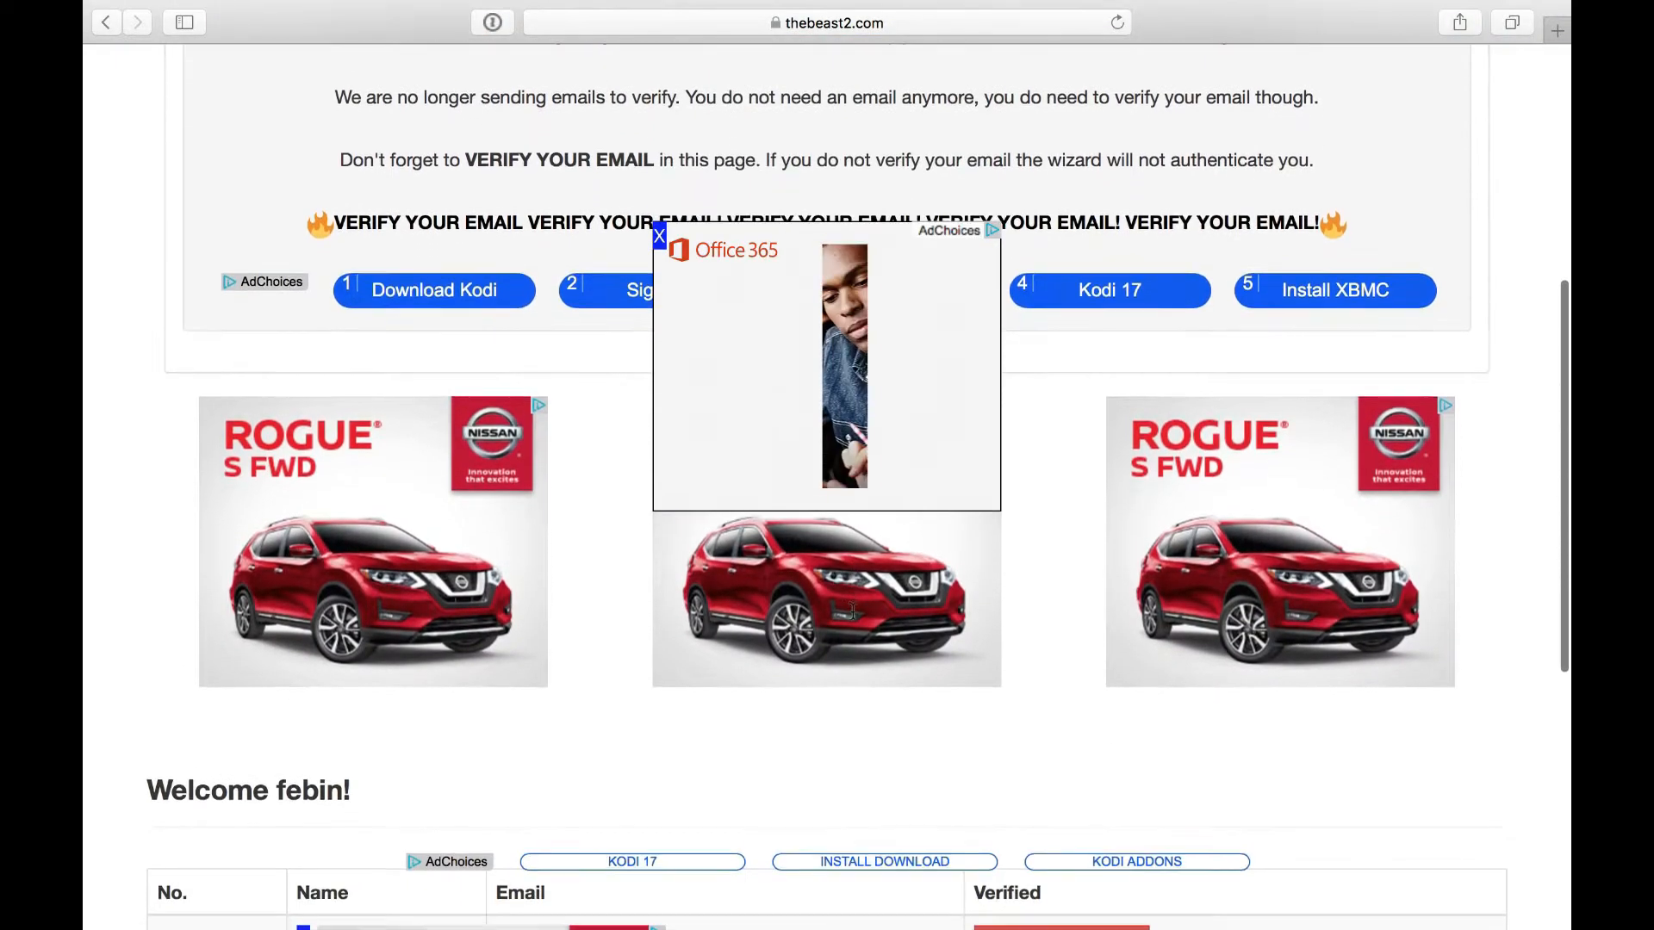
scroll("down", 3)
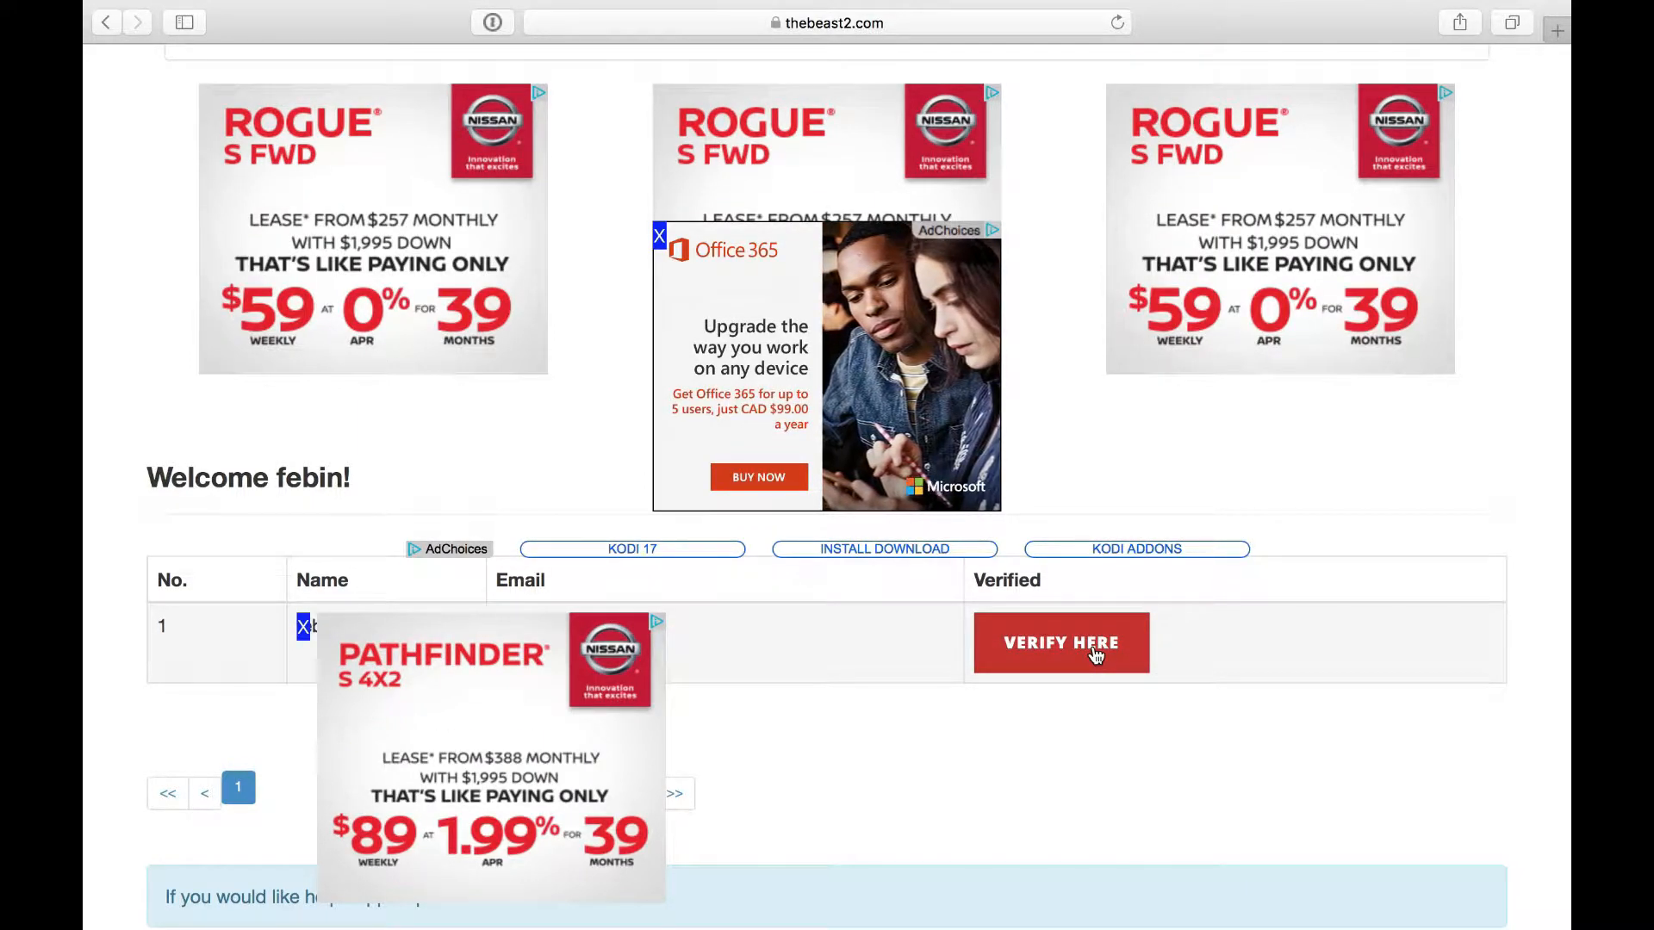
left_click(1060, 643)
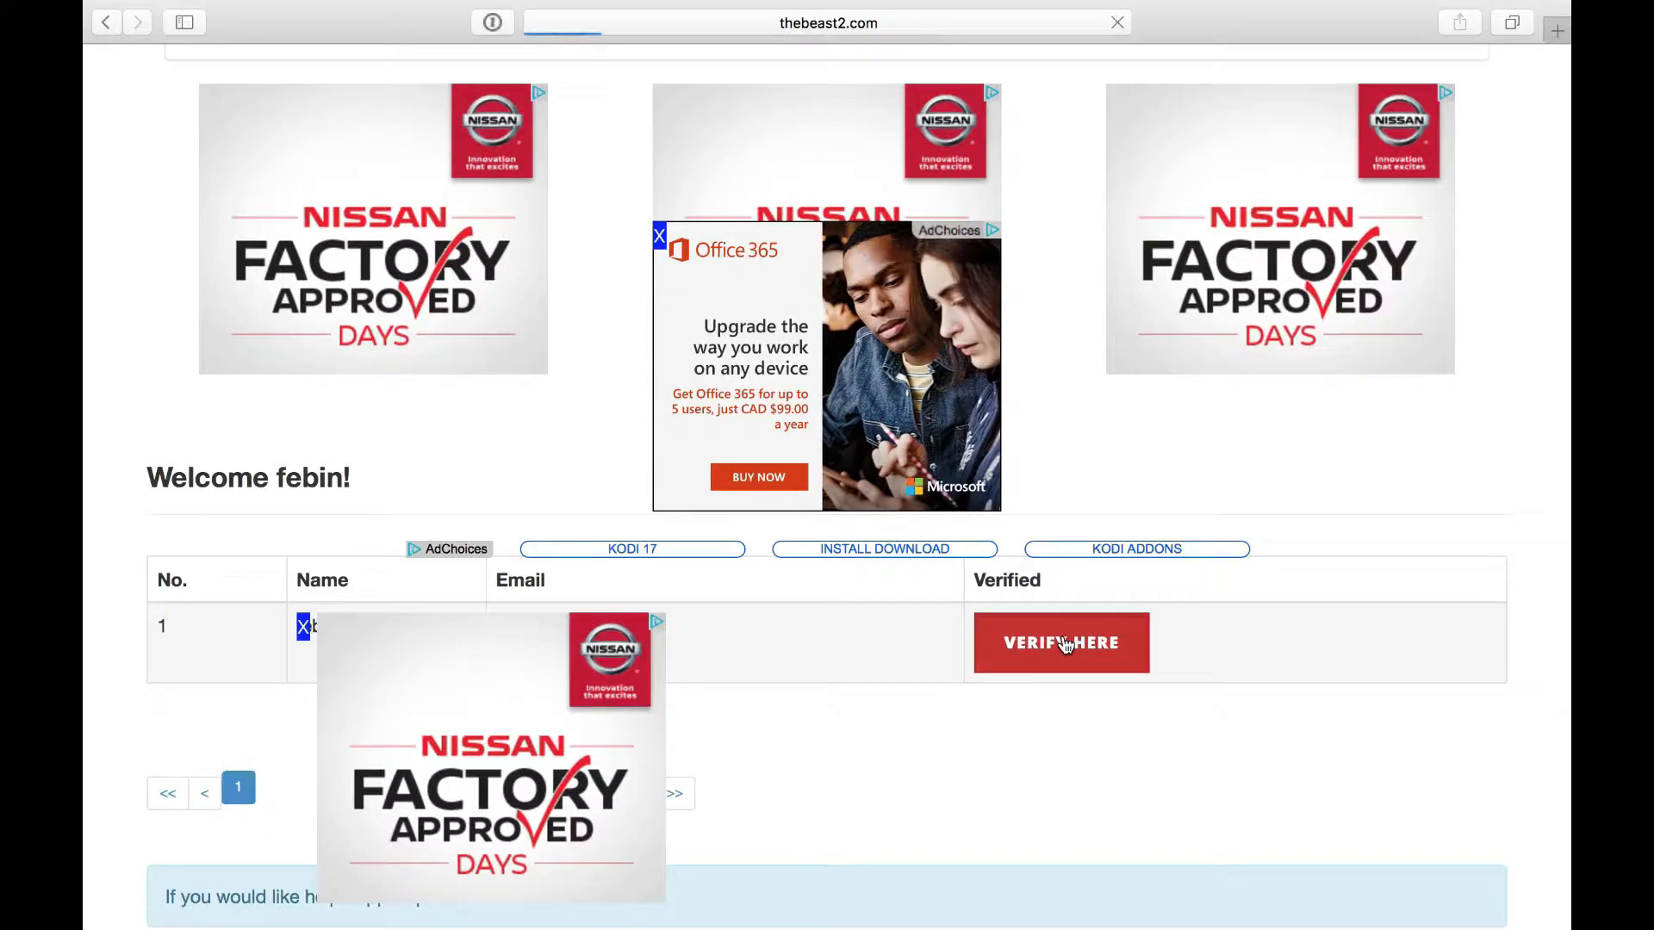
left_click(1060, 644)
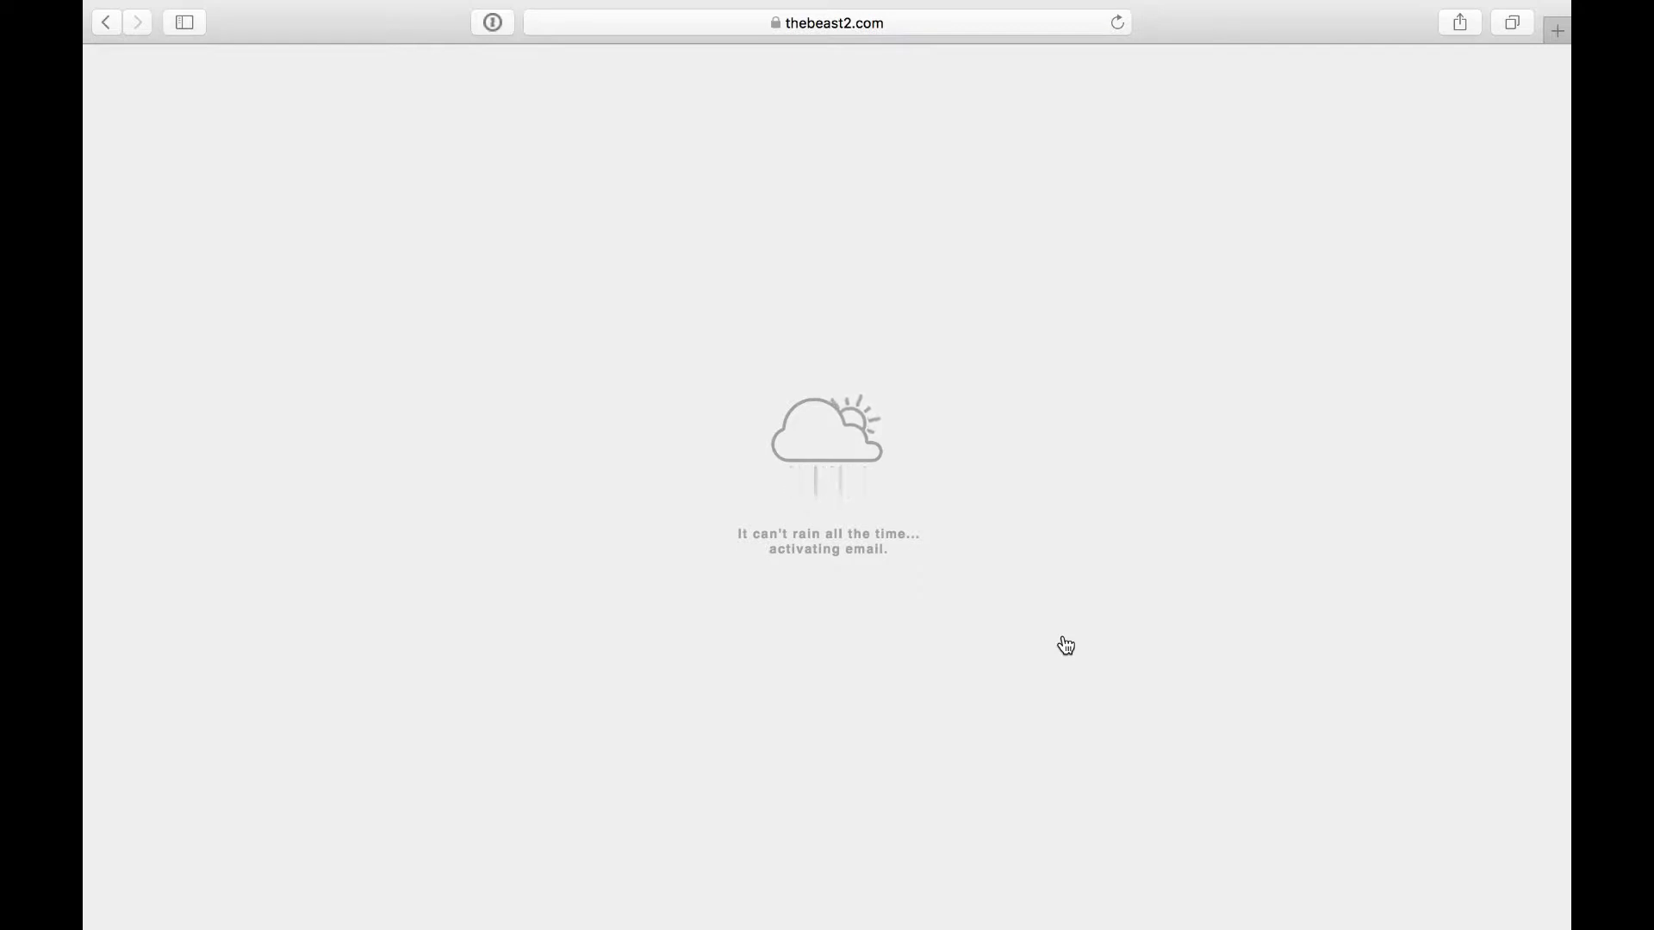
left_click(1117, 23)
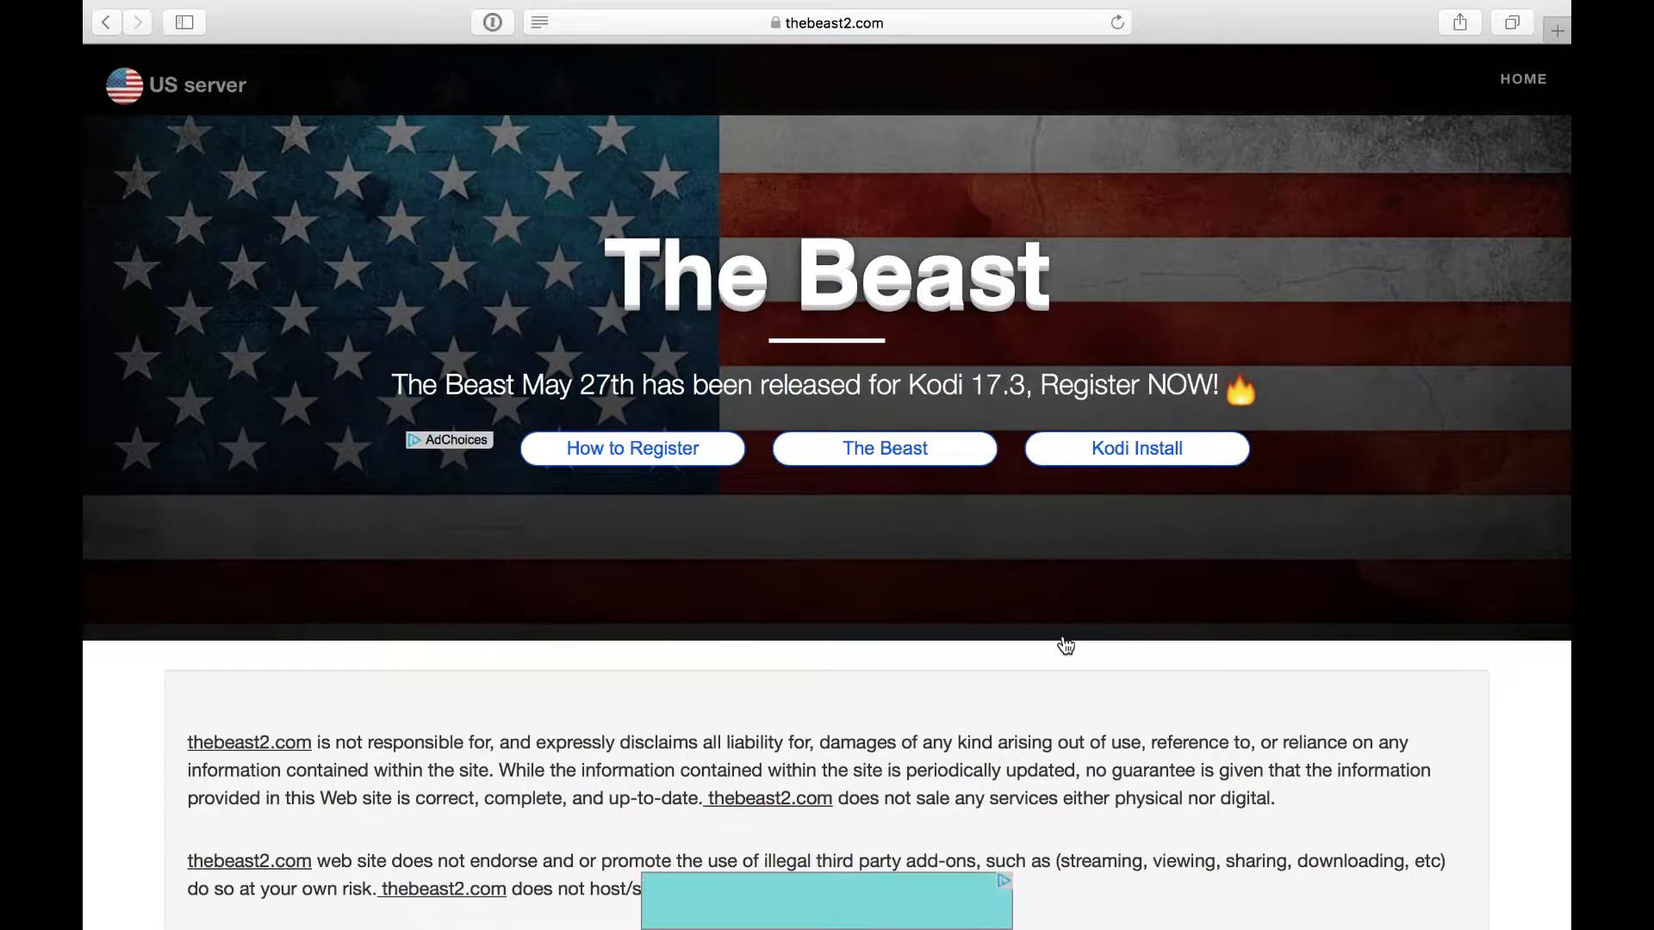
scroll("down", 3)
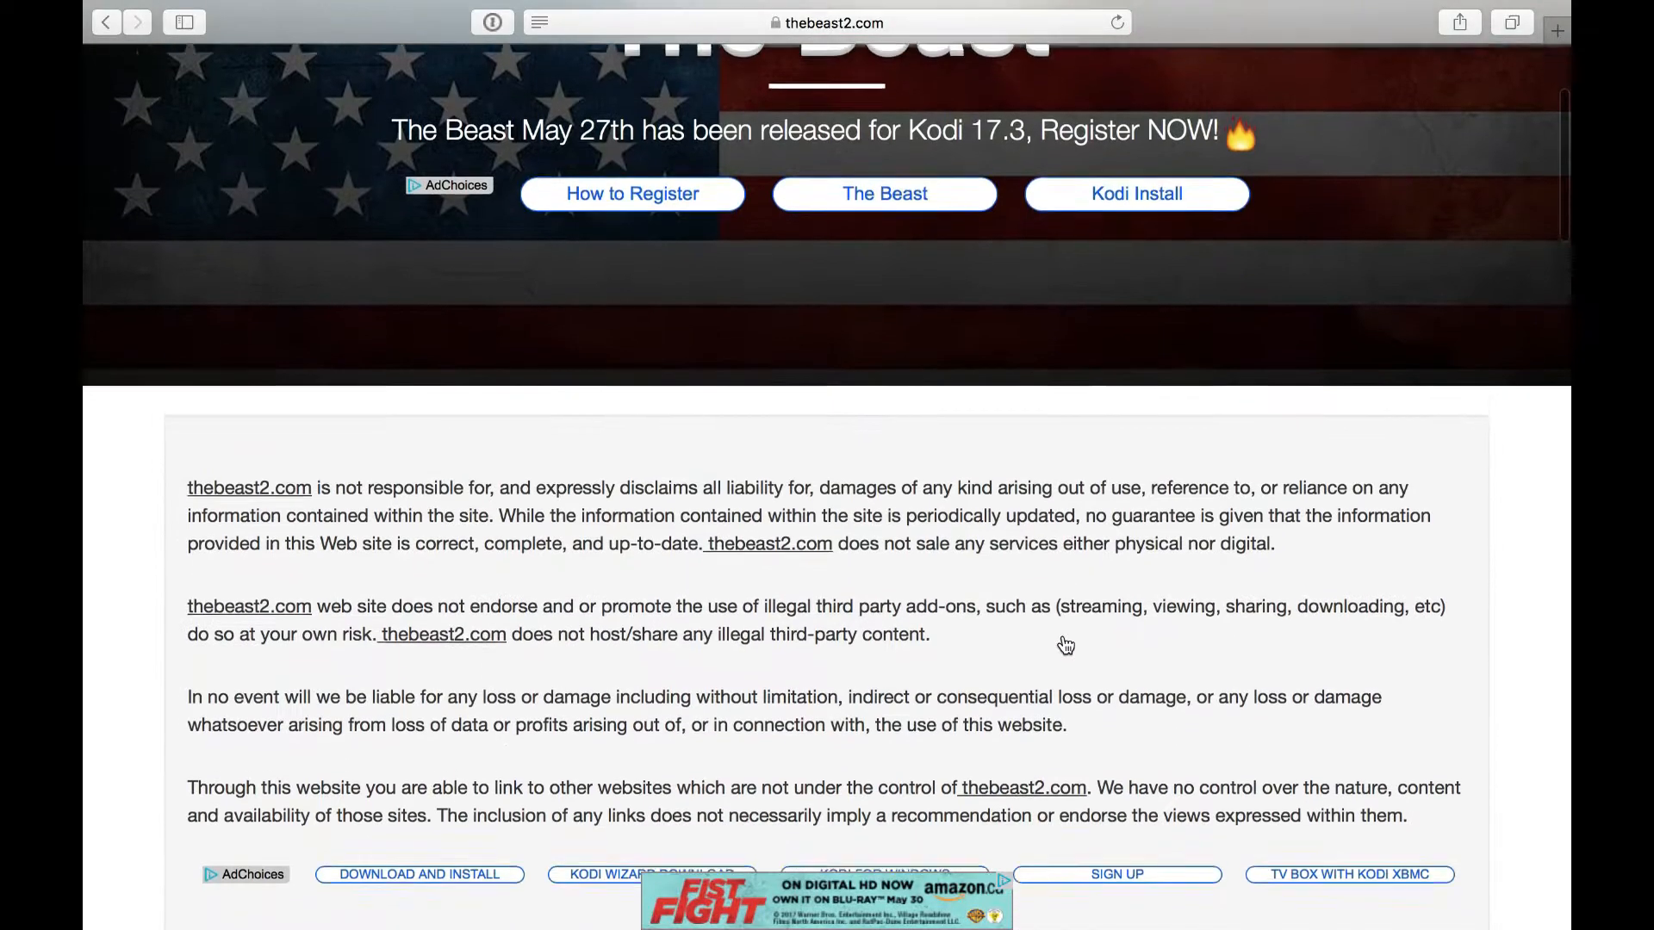
scroll("down", 3)
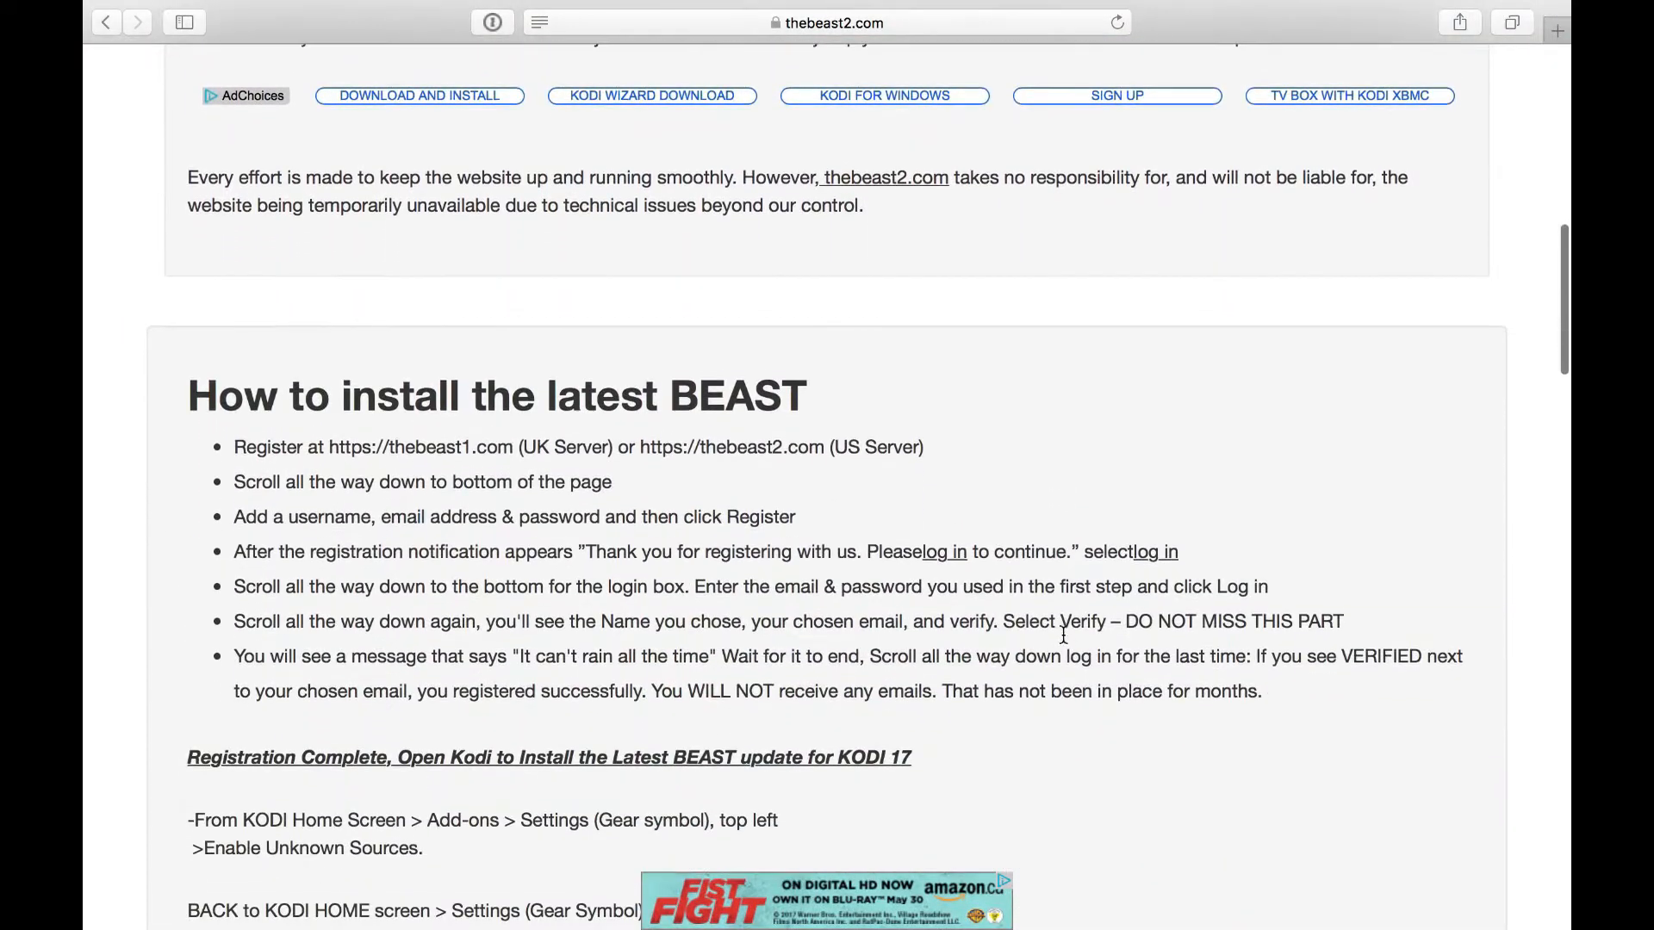
scroll("down", 3)
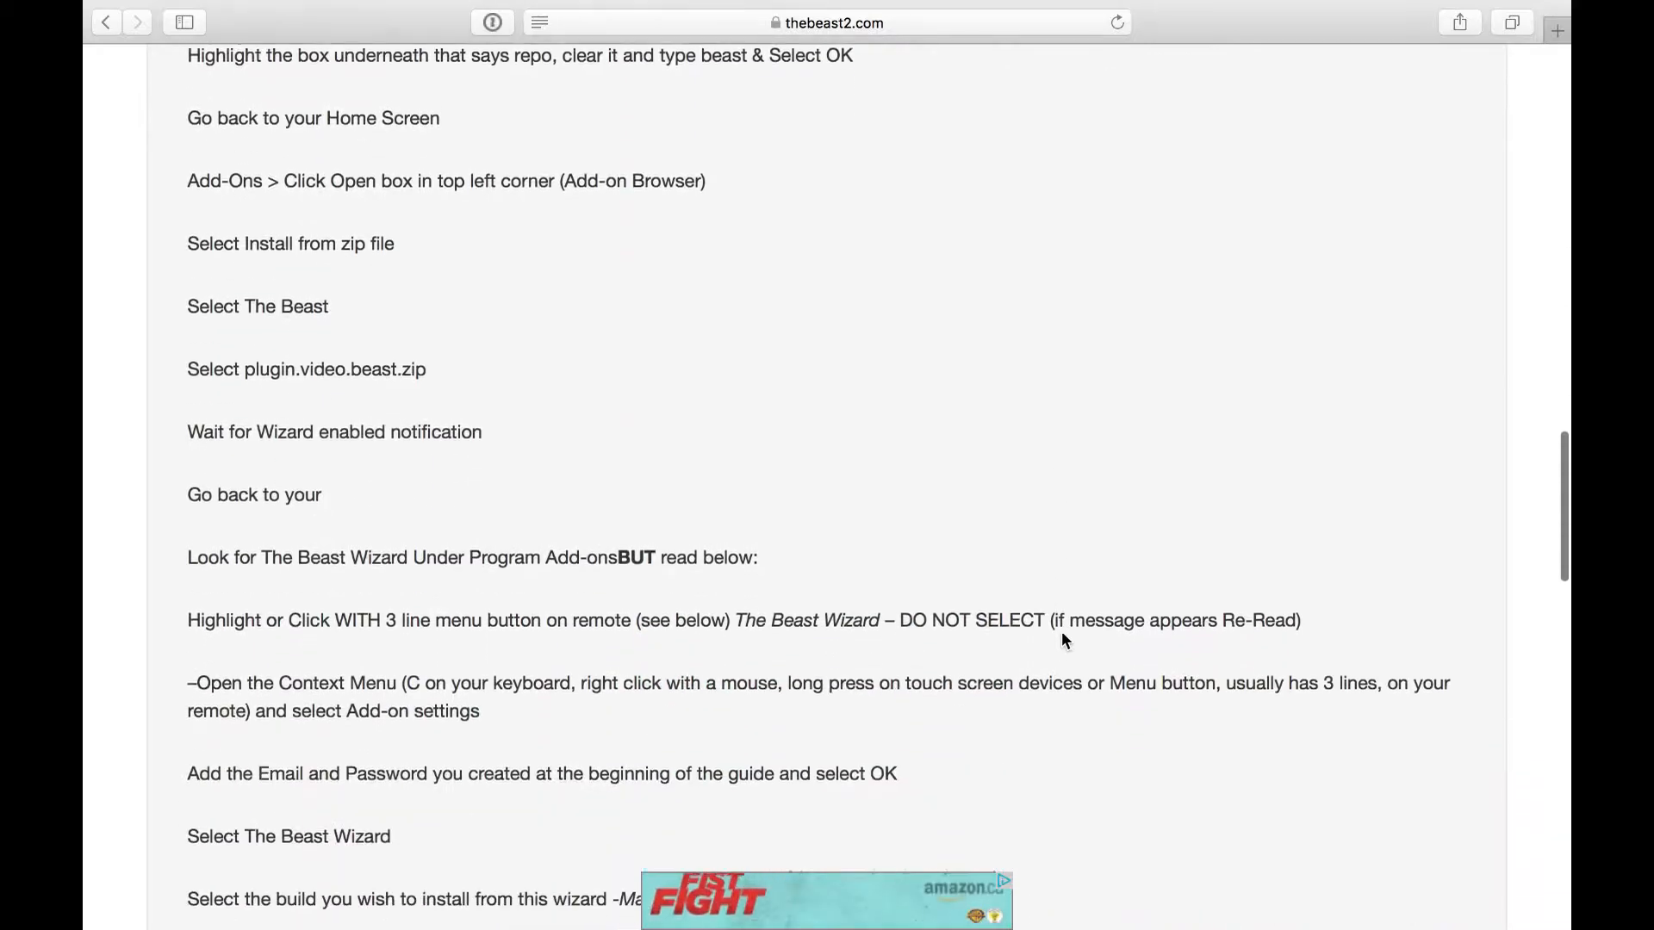
scroll("down", 3)
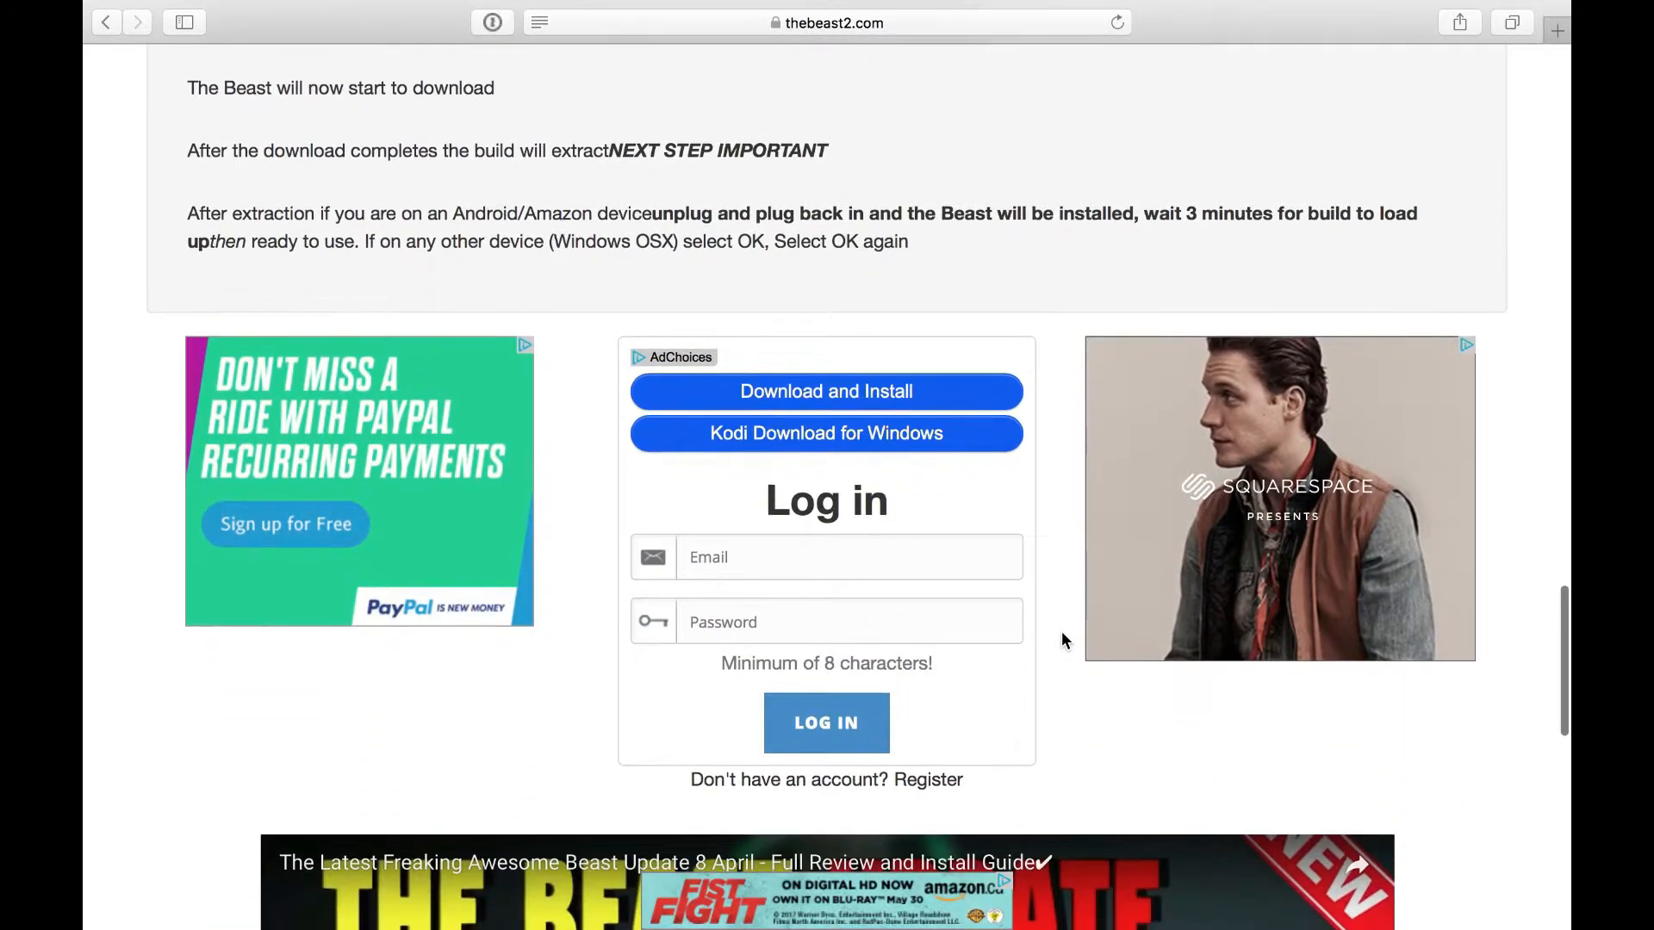
scroll("up", 3)
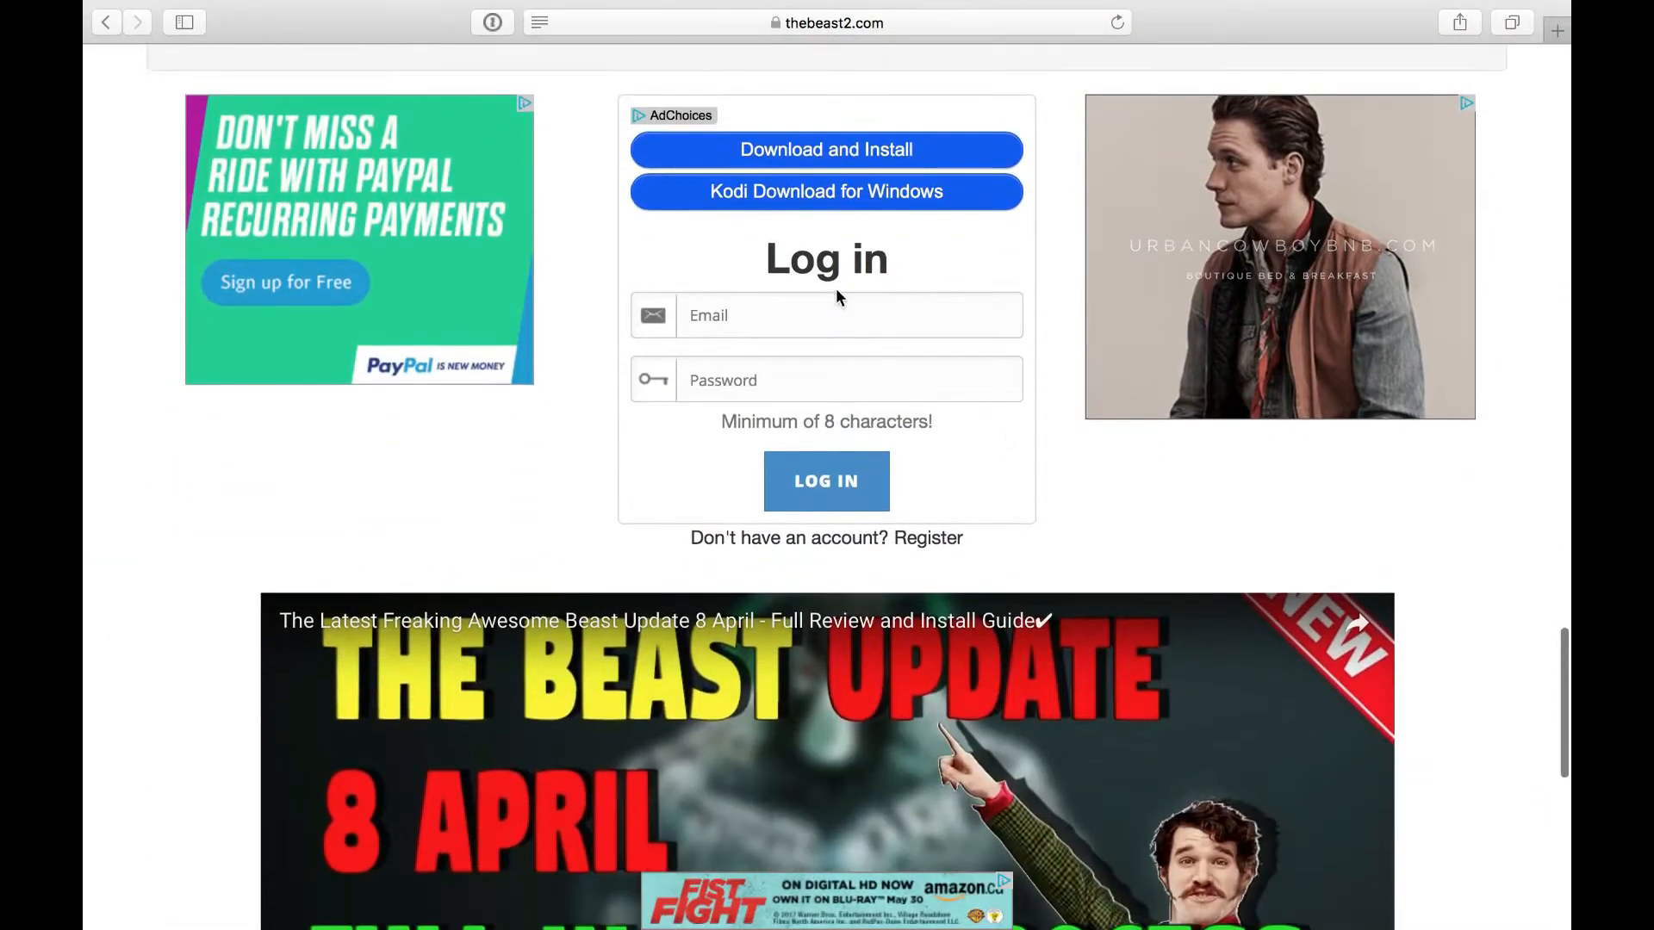
left_click(833, 314)
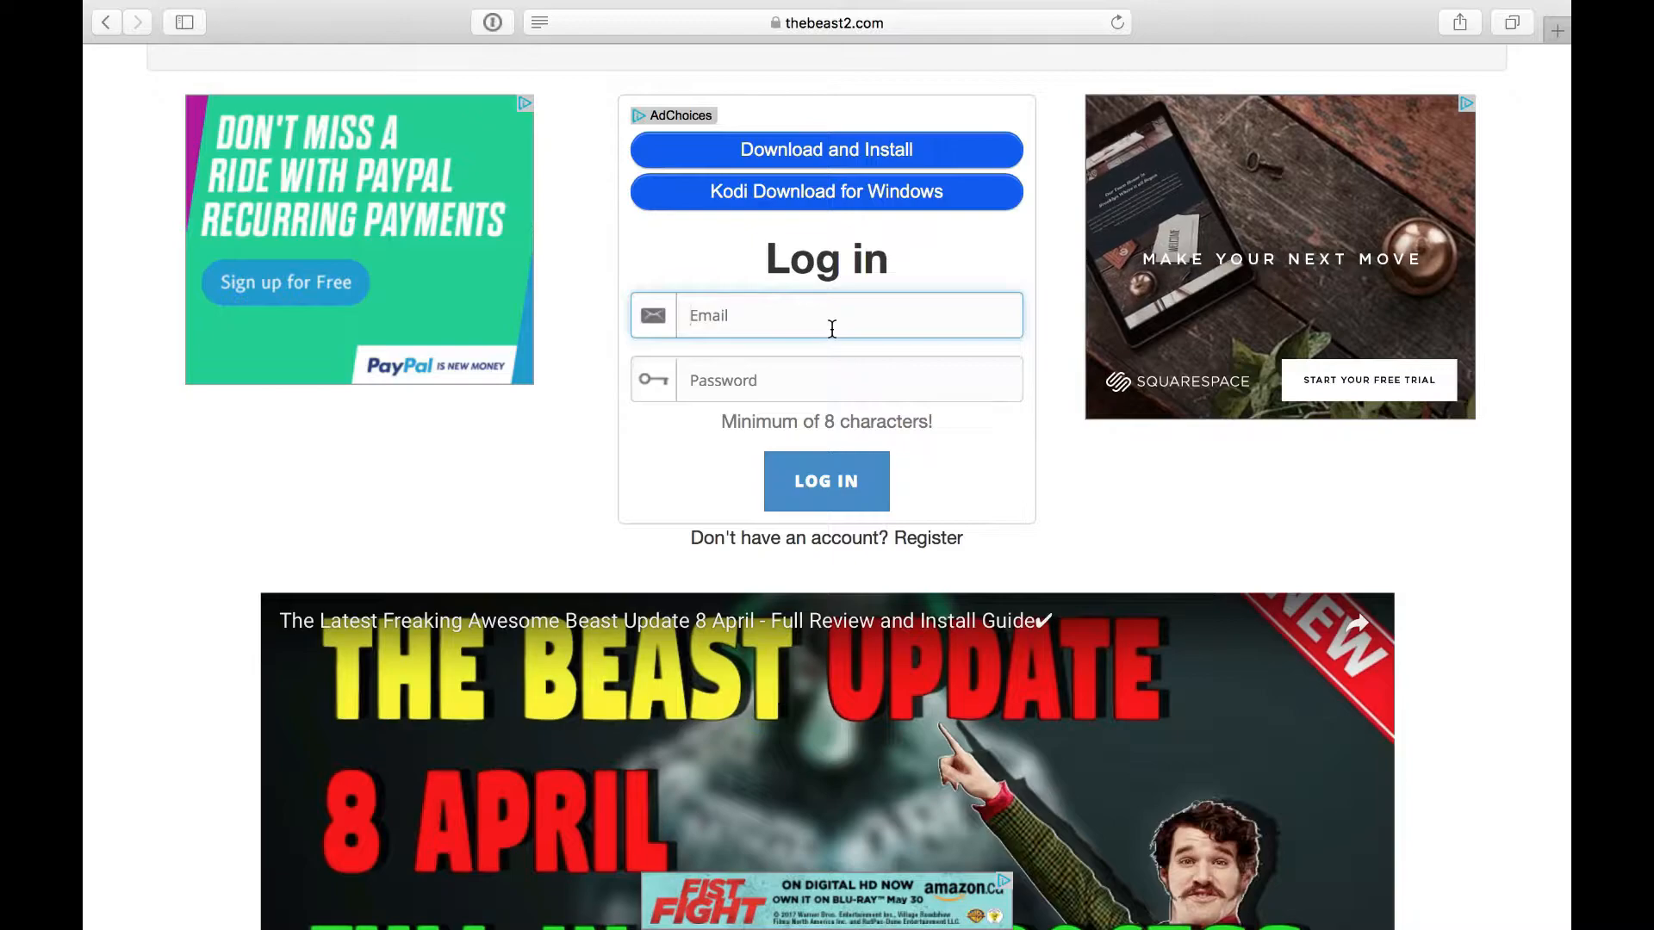
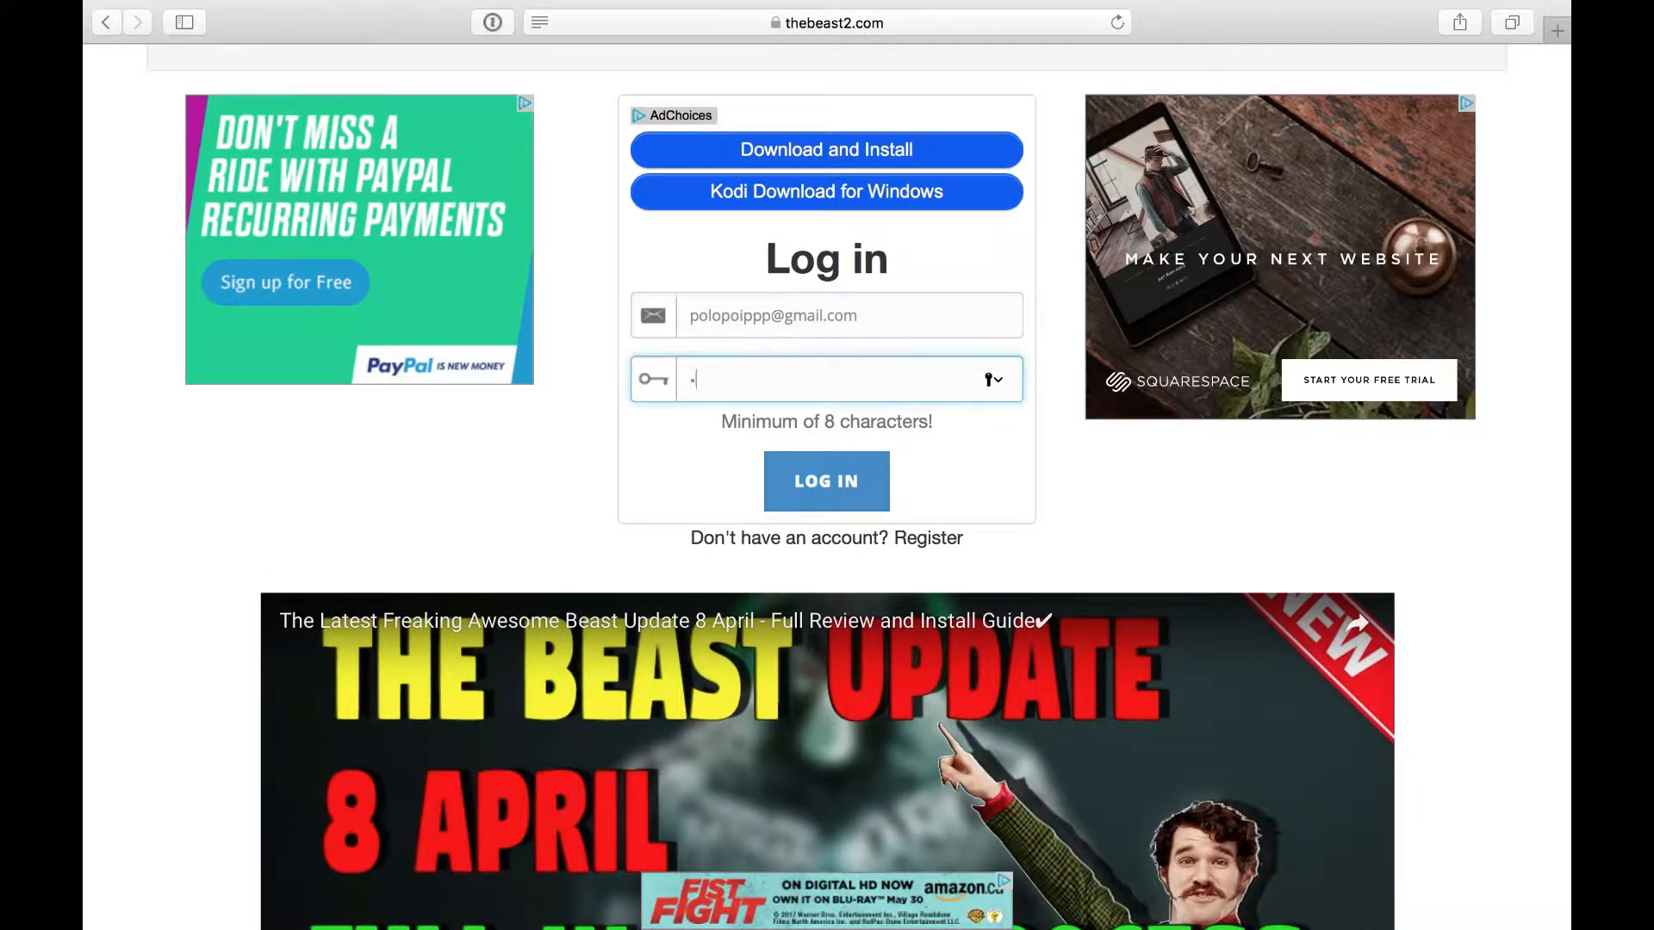
type("password")
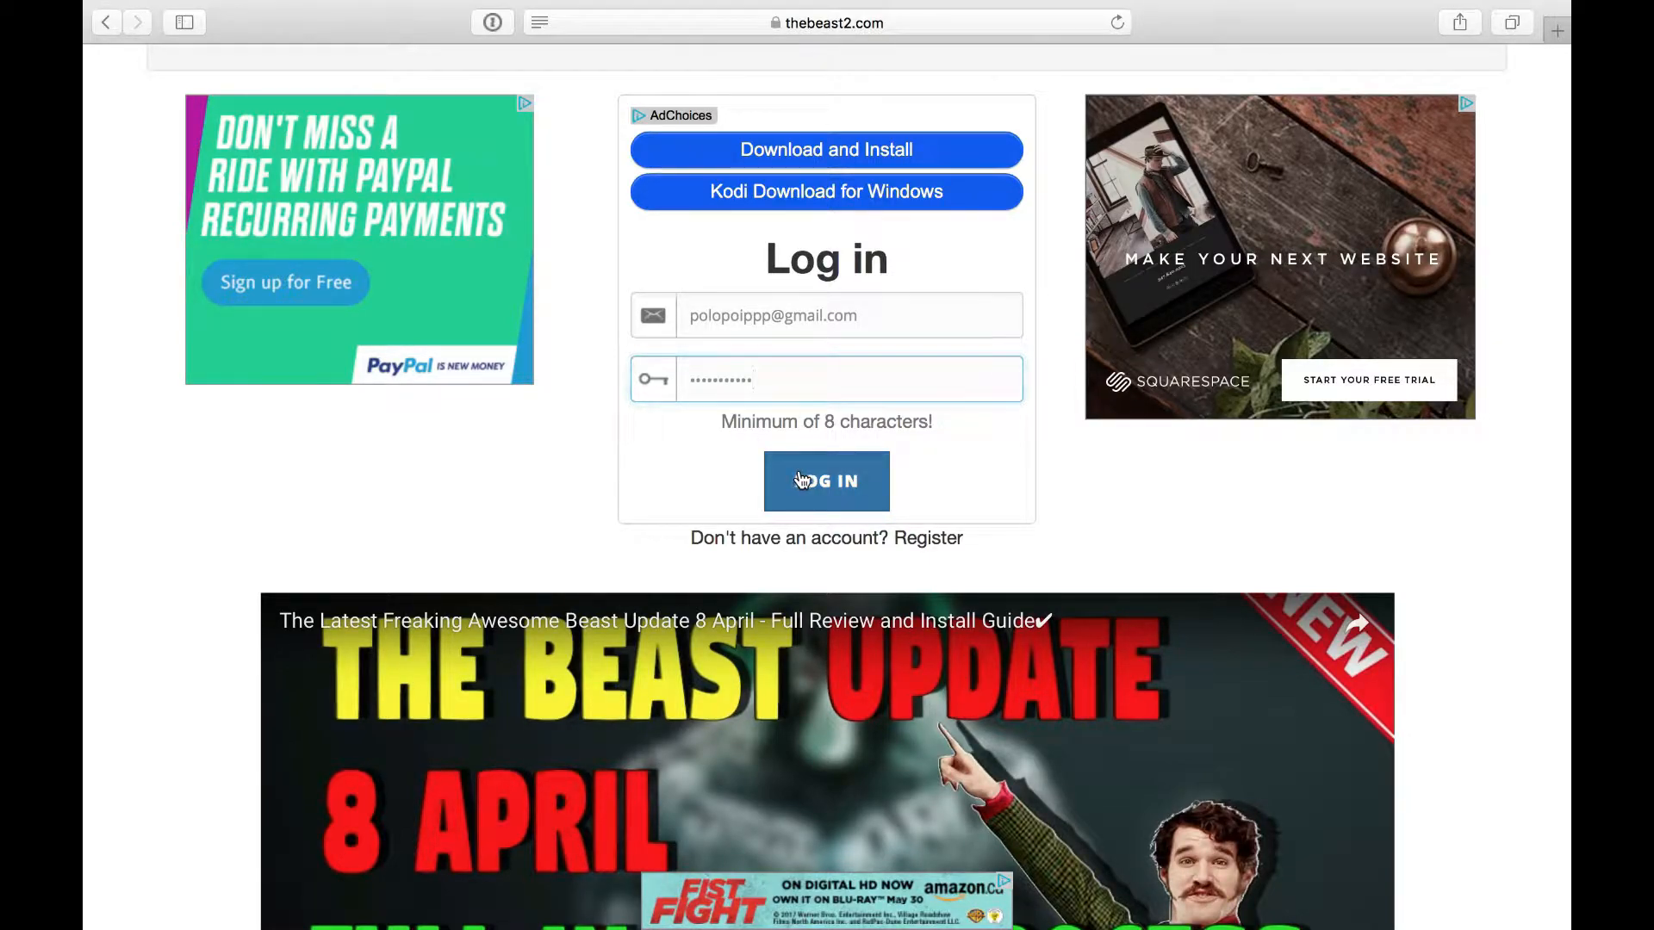
left_click(826, 480)
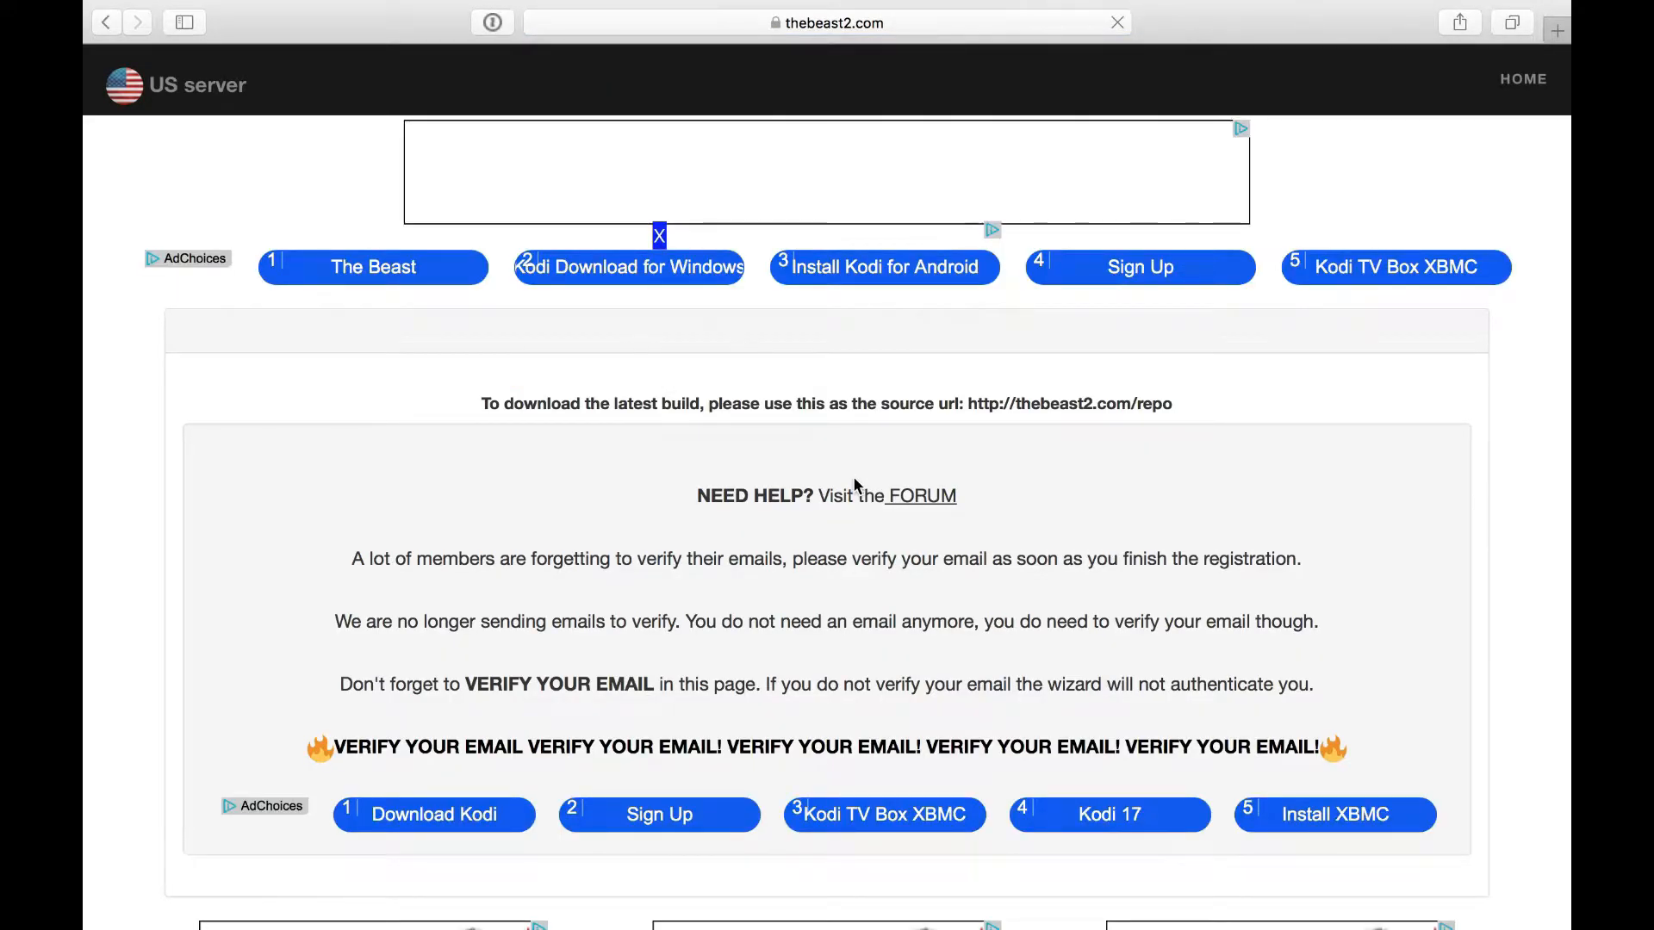
scroll("down", 3)
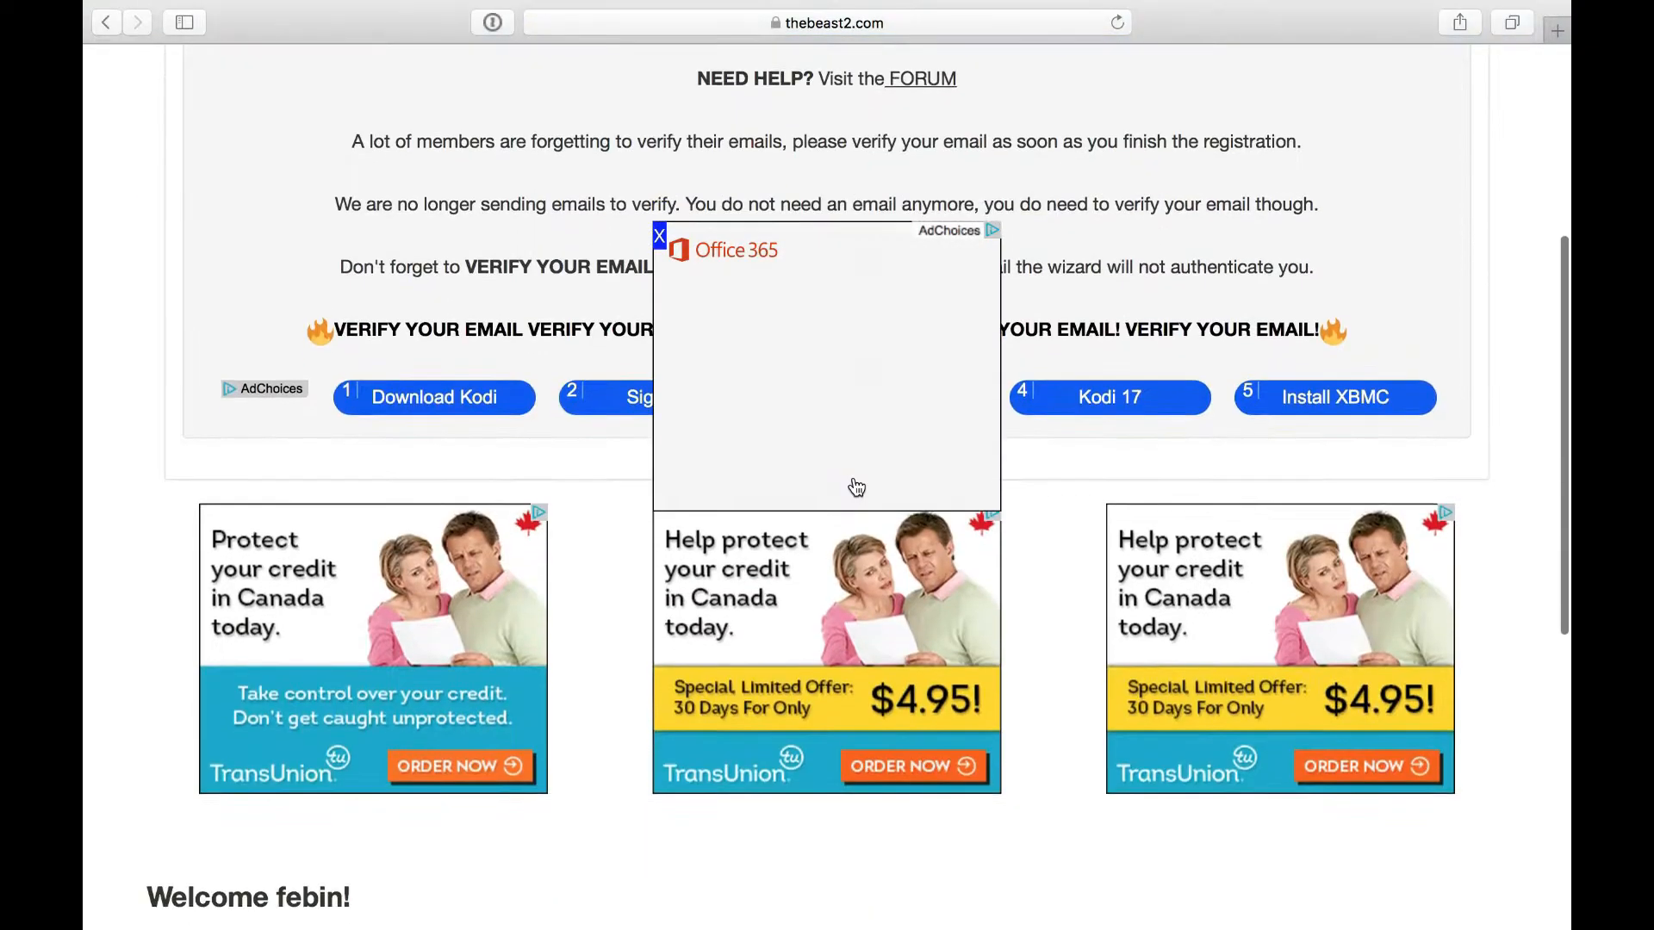
scroll("down", 3)
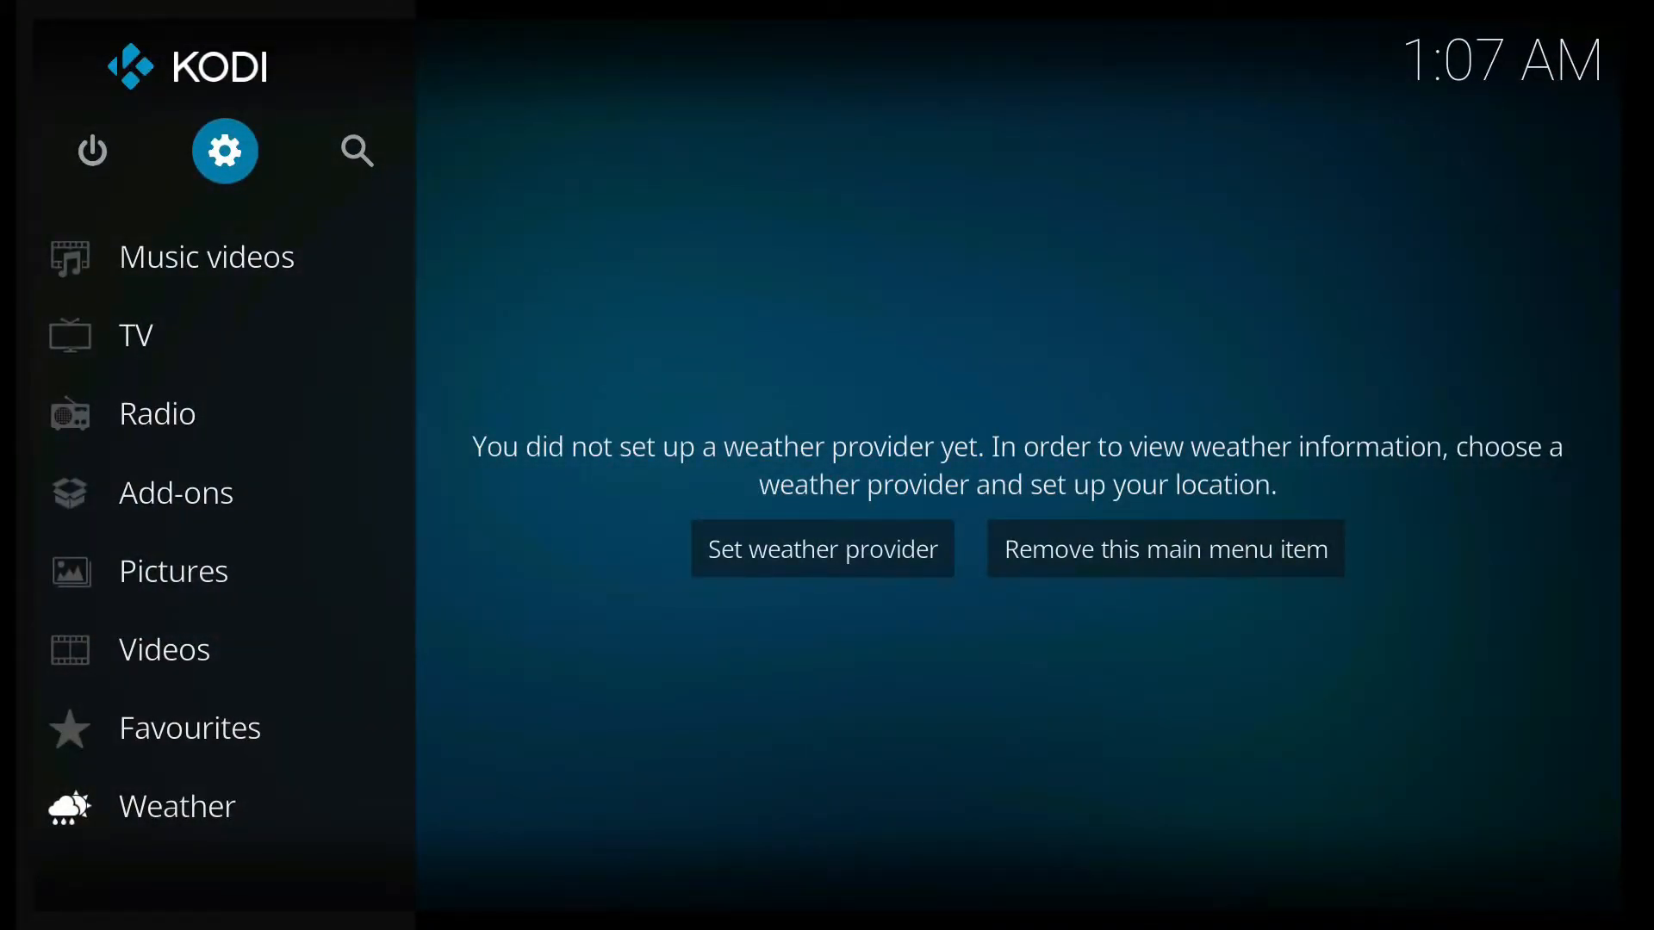
left_click(177, 806)
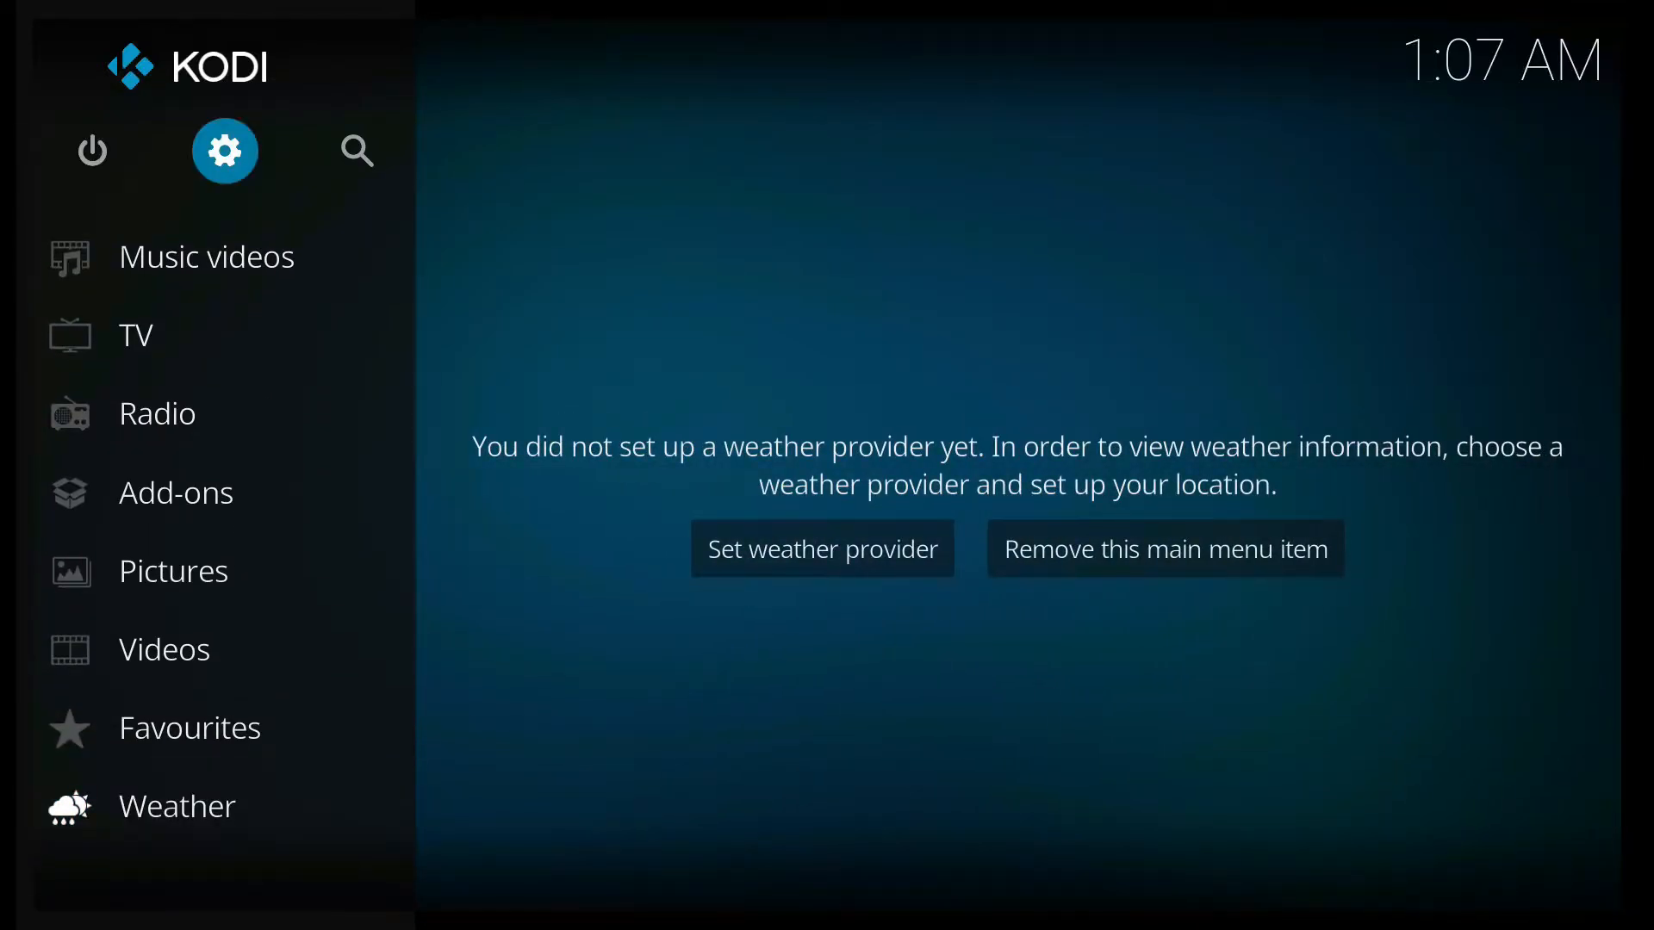
left_click(224, 150)
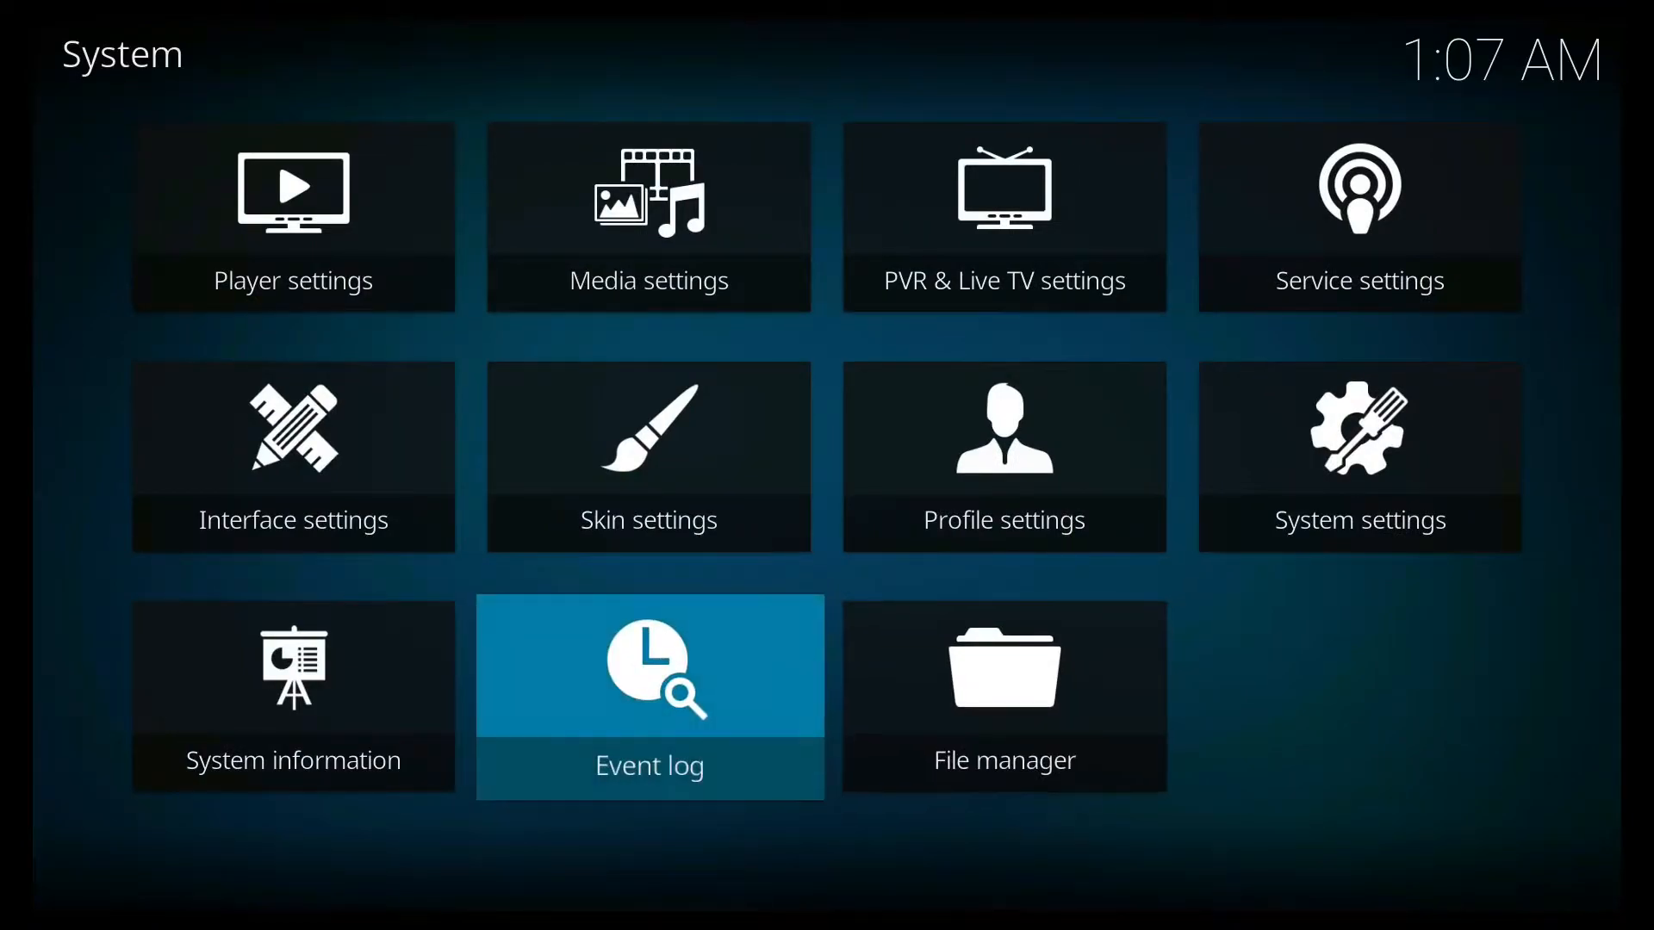
left_click(1001, 696)
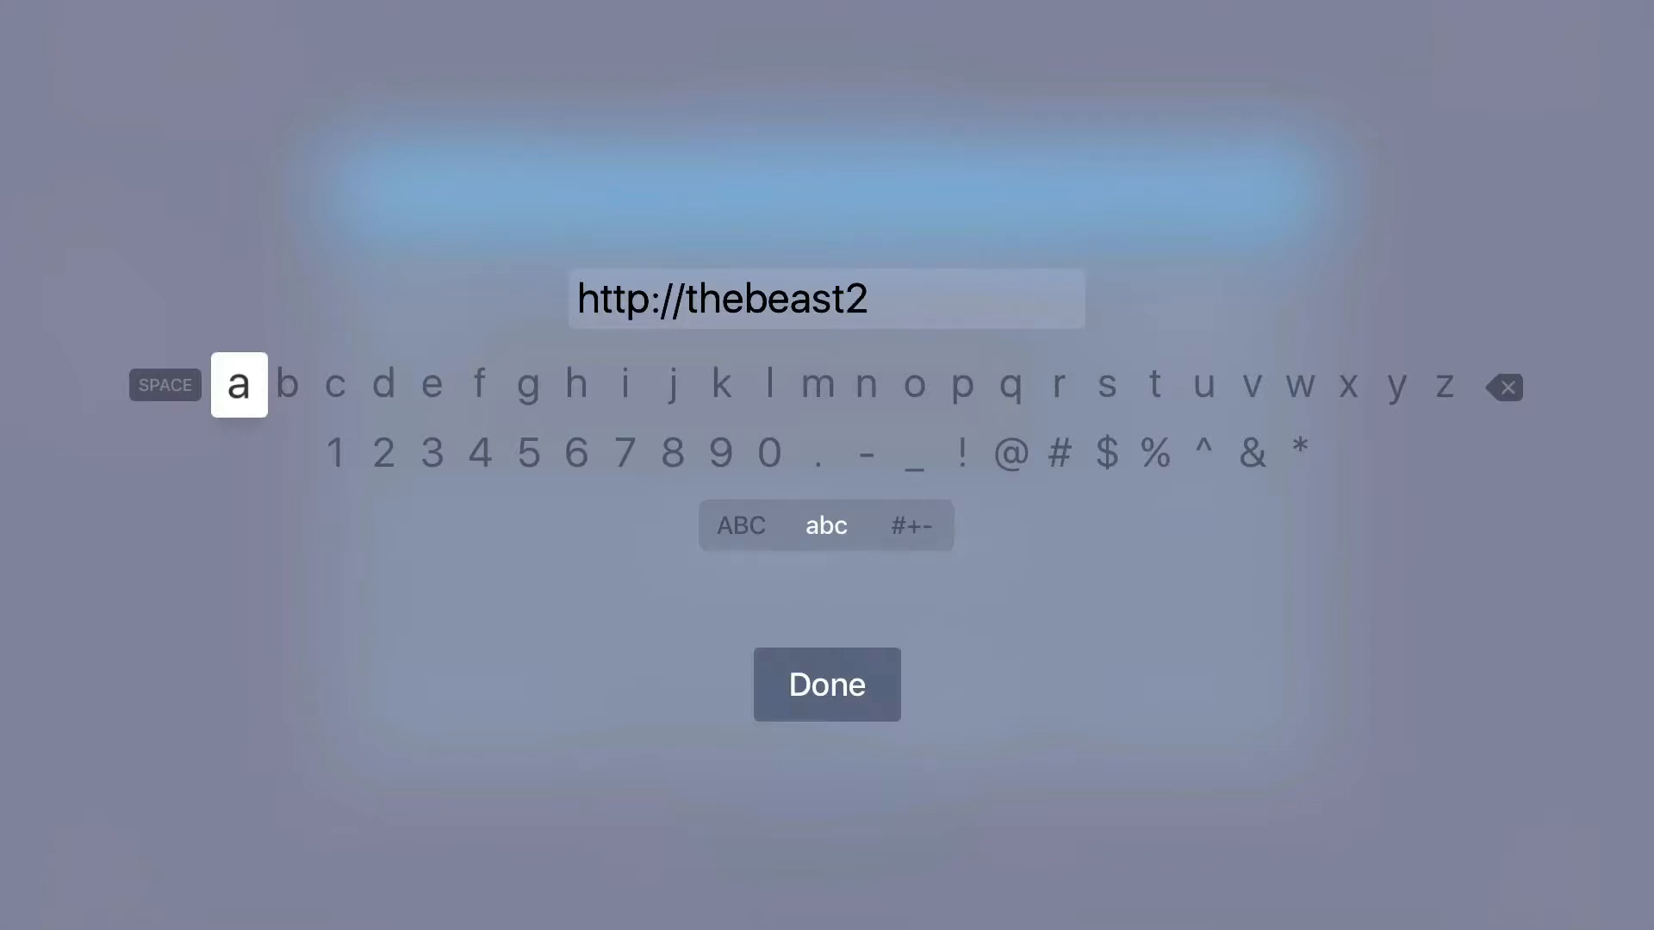
type(".com")
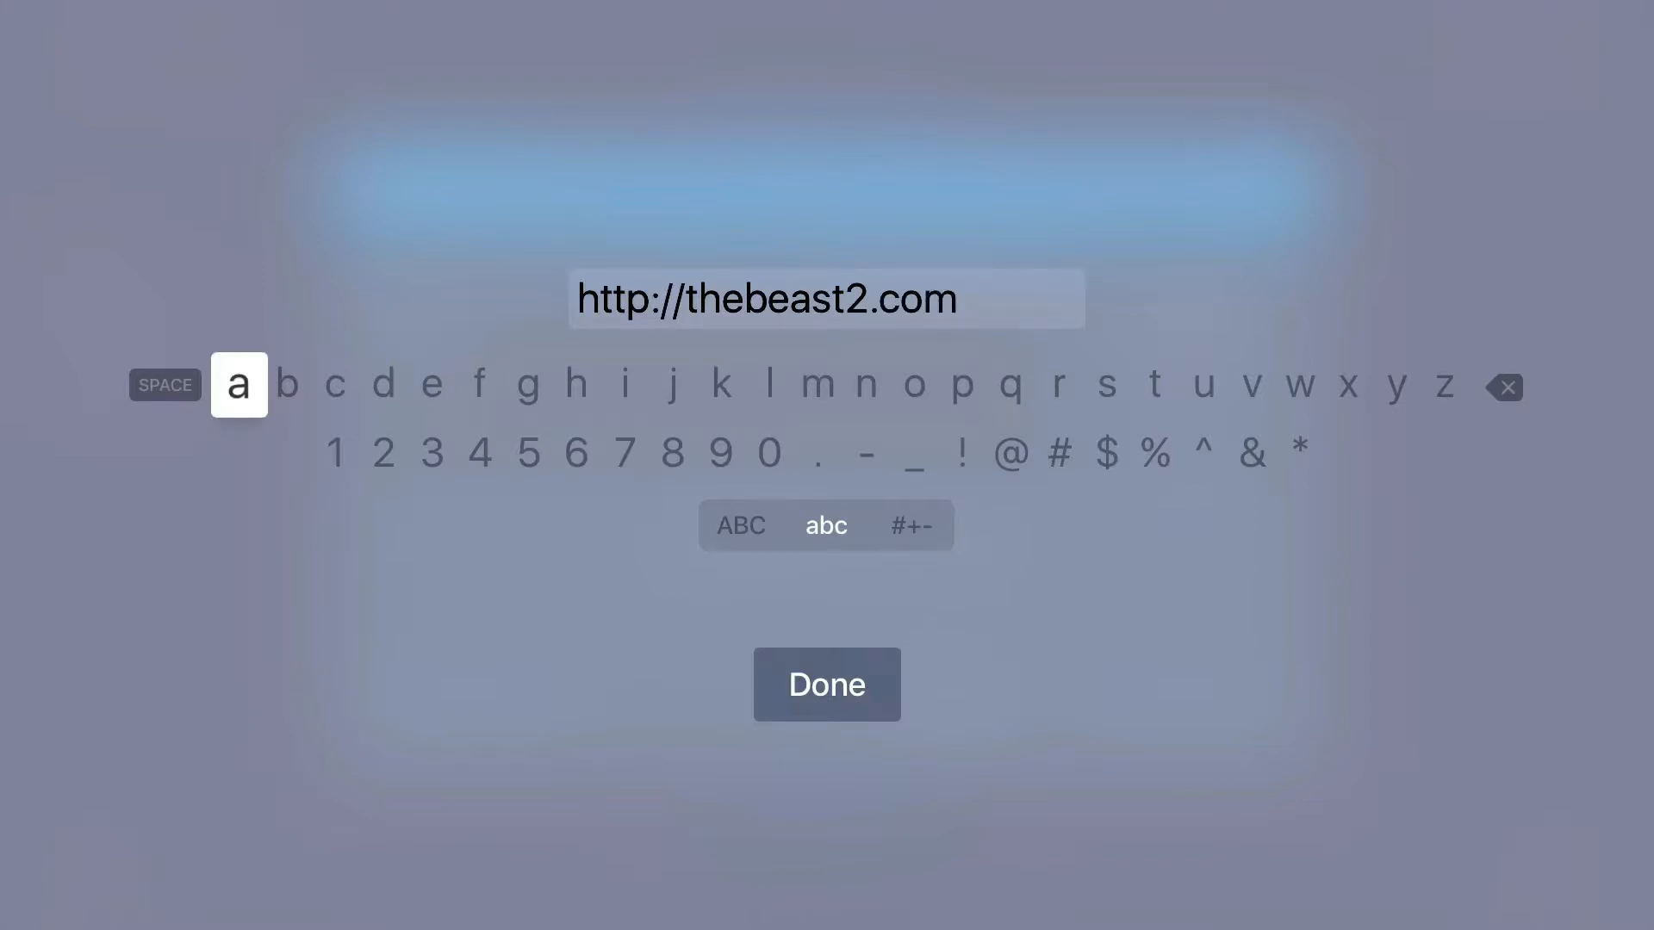
type("/repo")
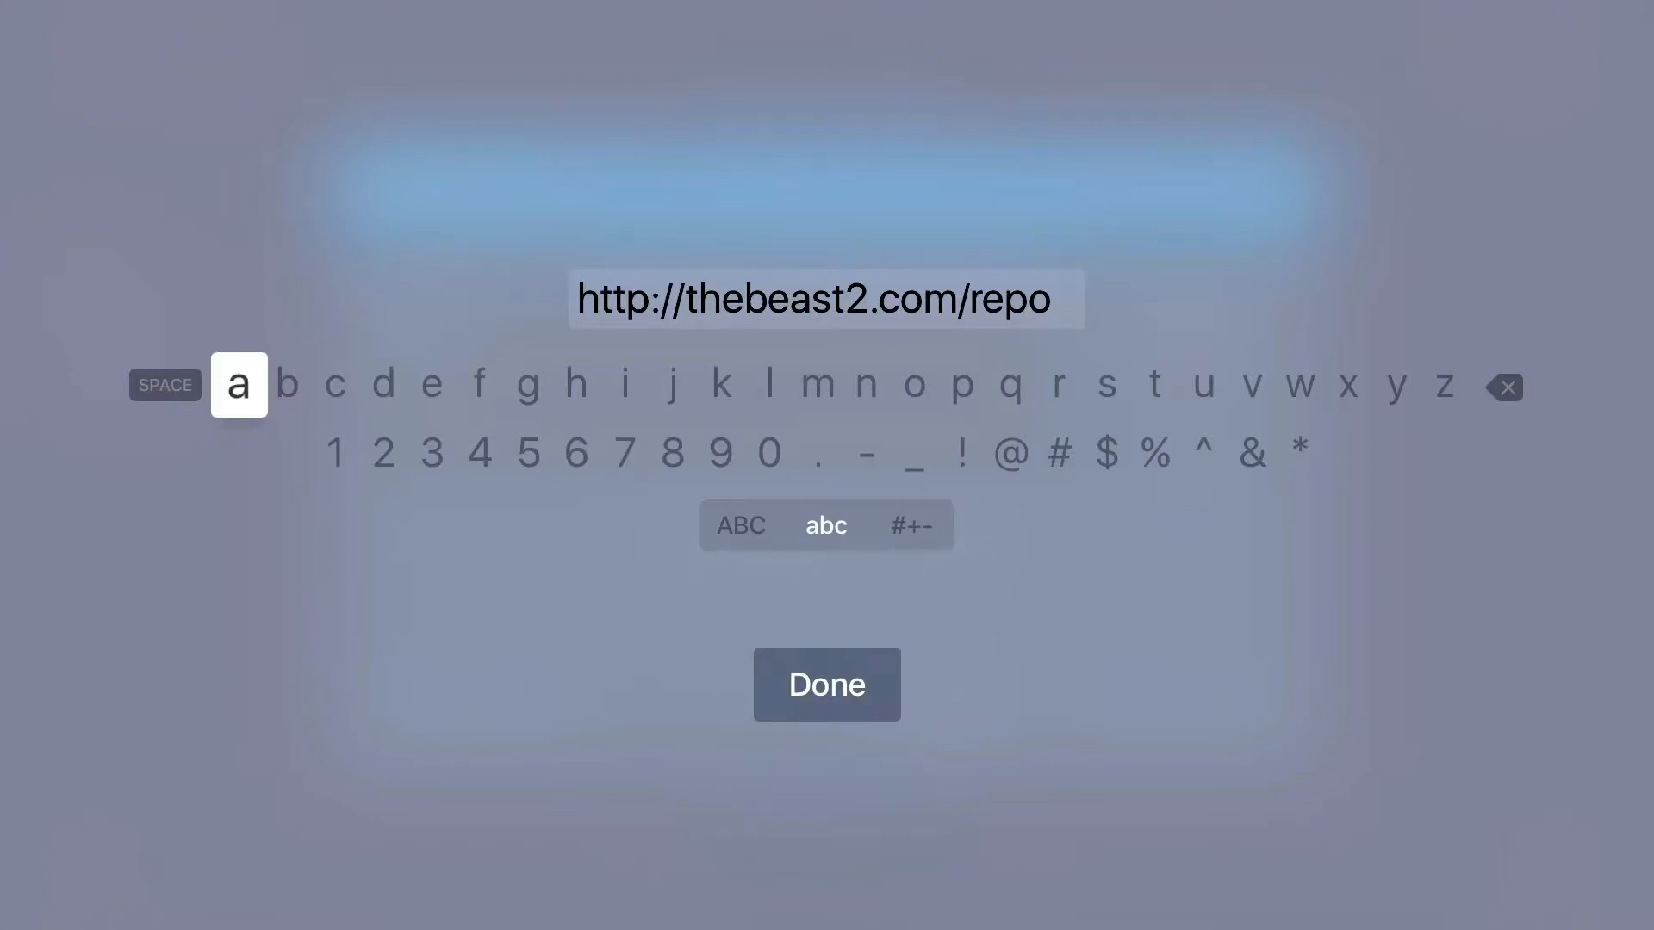
left_click(826, 682)
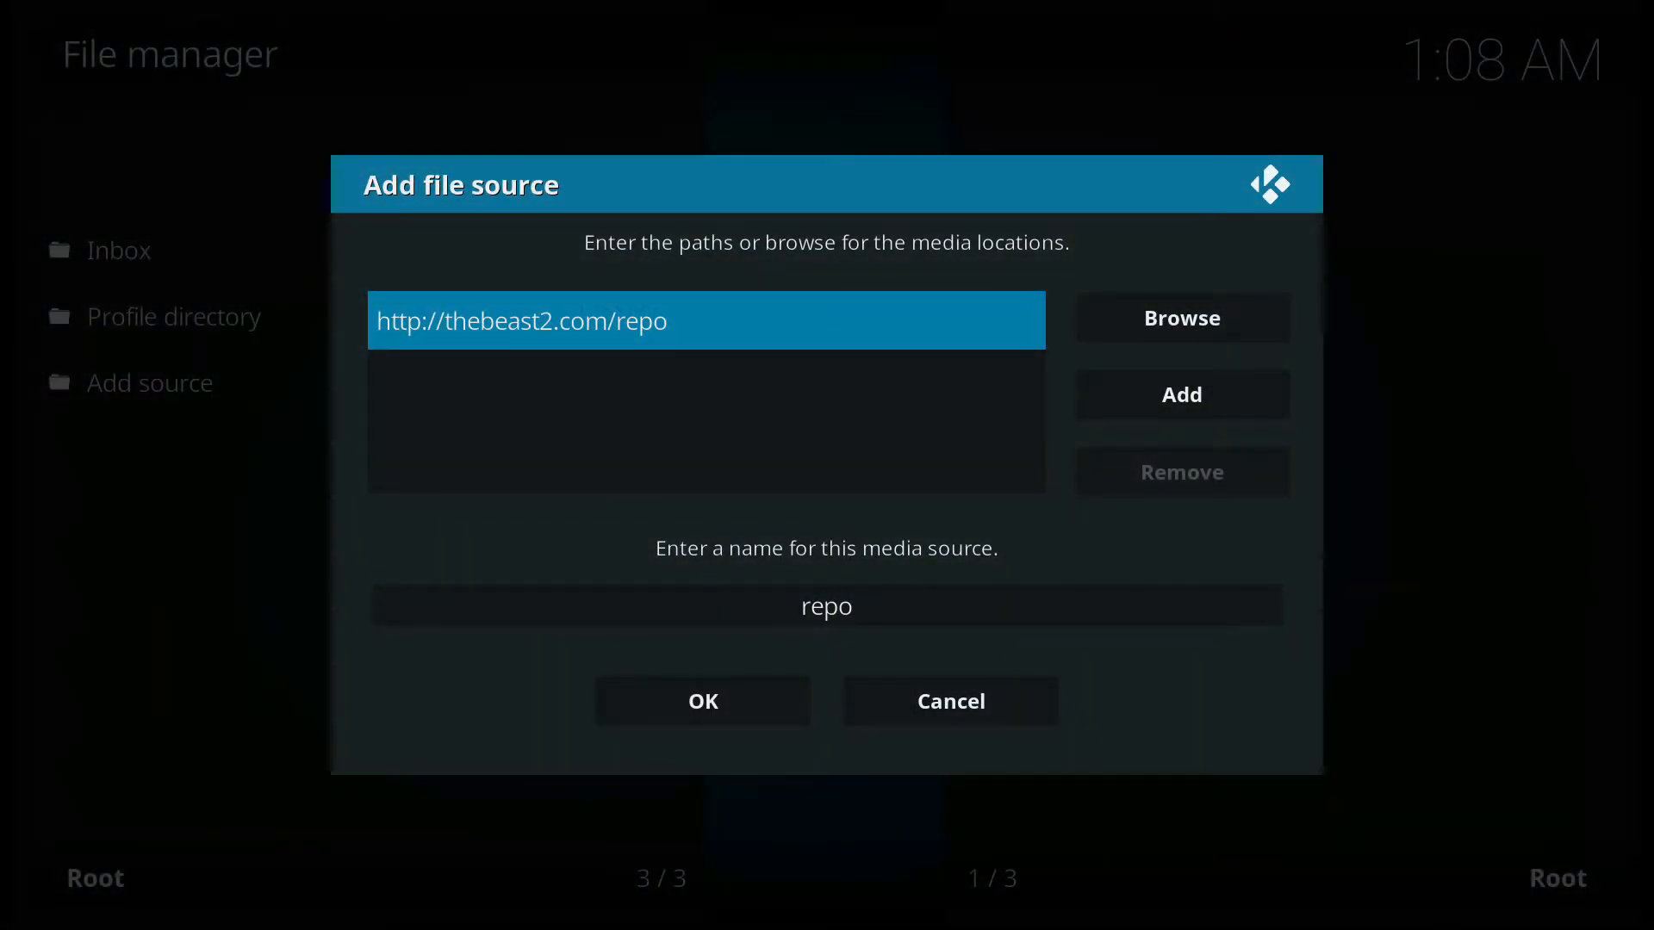
Name the new file source Beast and save it.
left_click(825, 605)
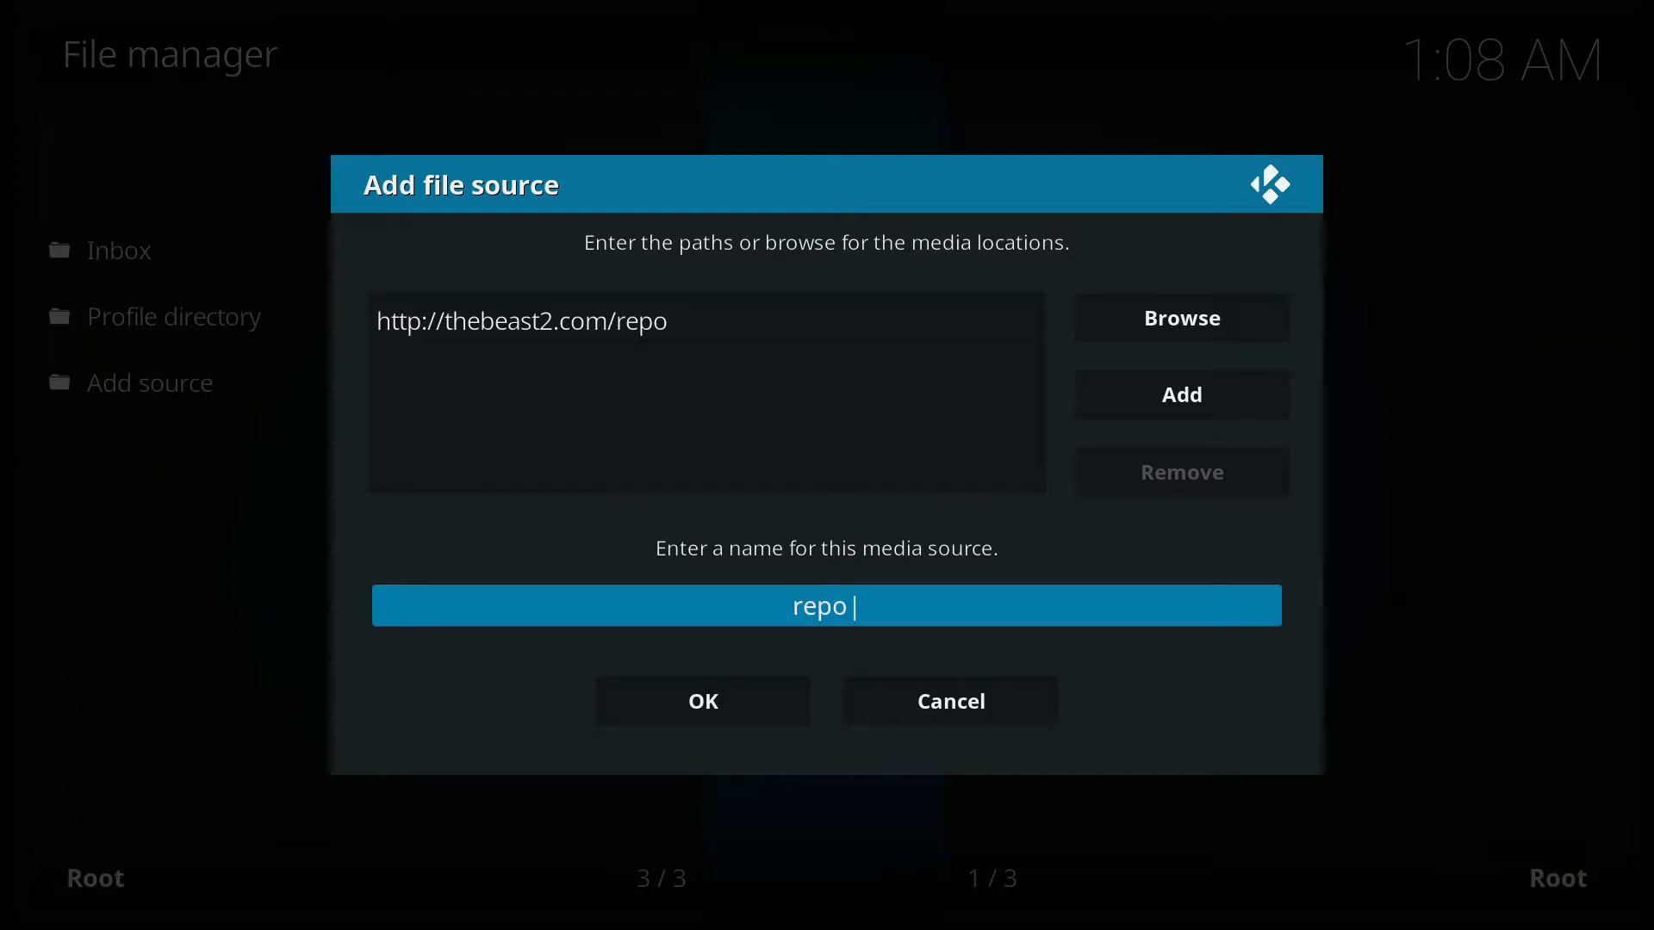
left_click(826, 606)
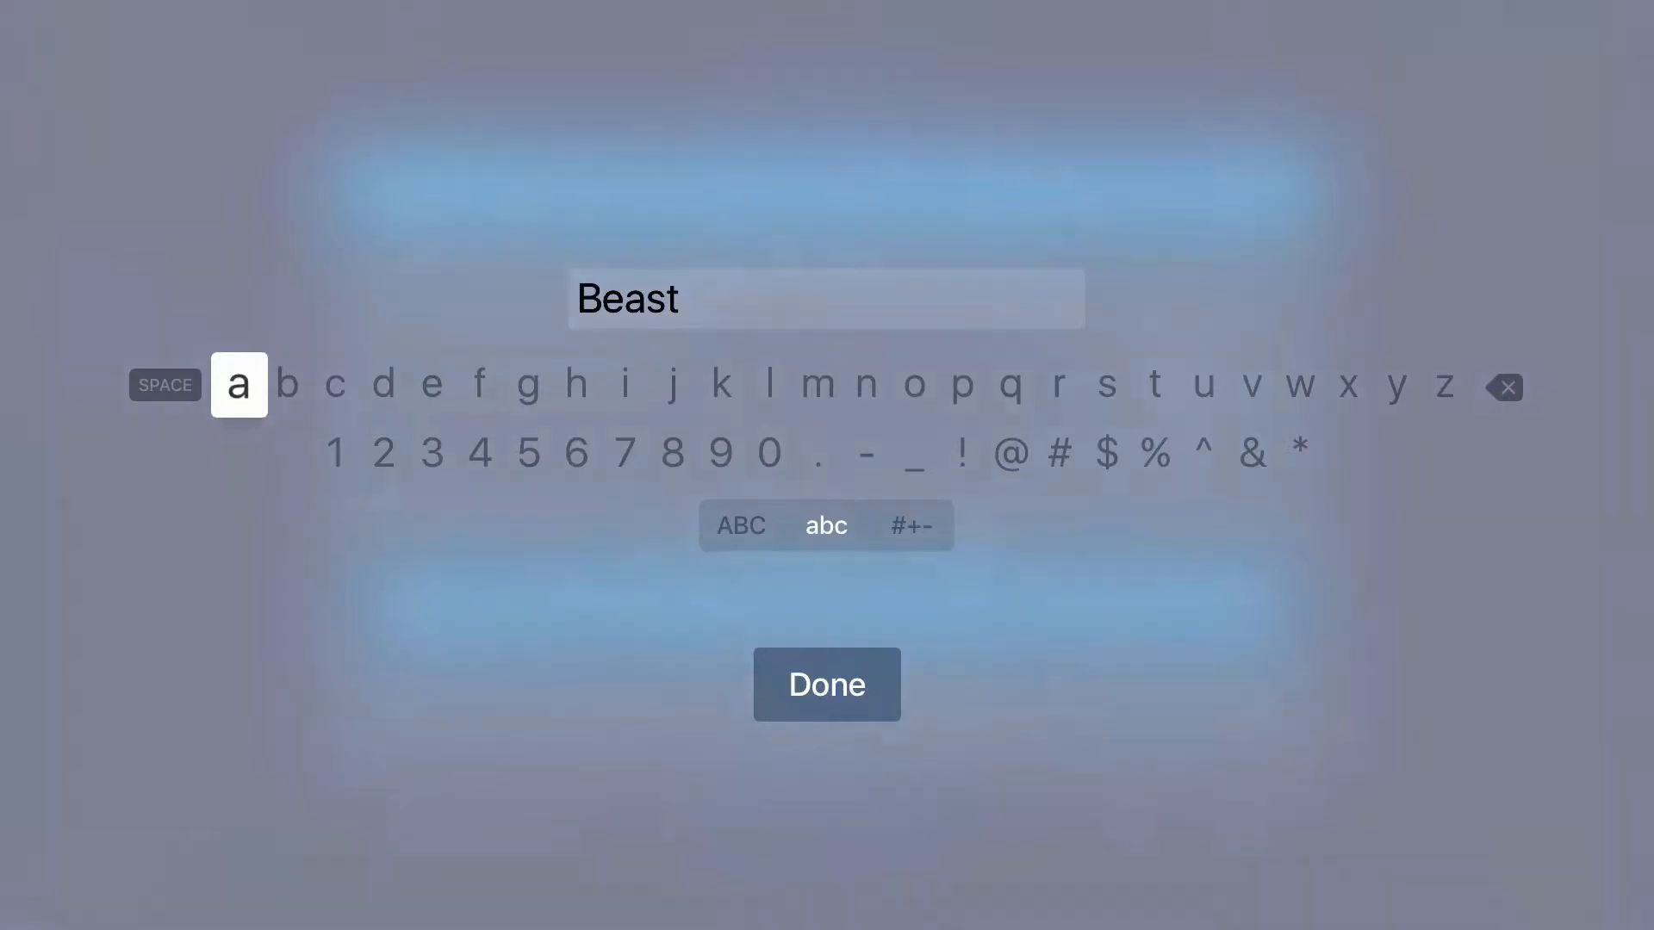
left_click(826, 683)
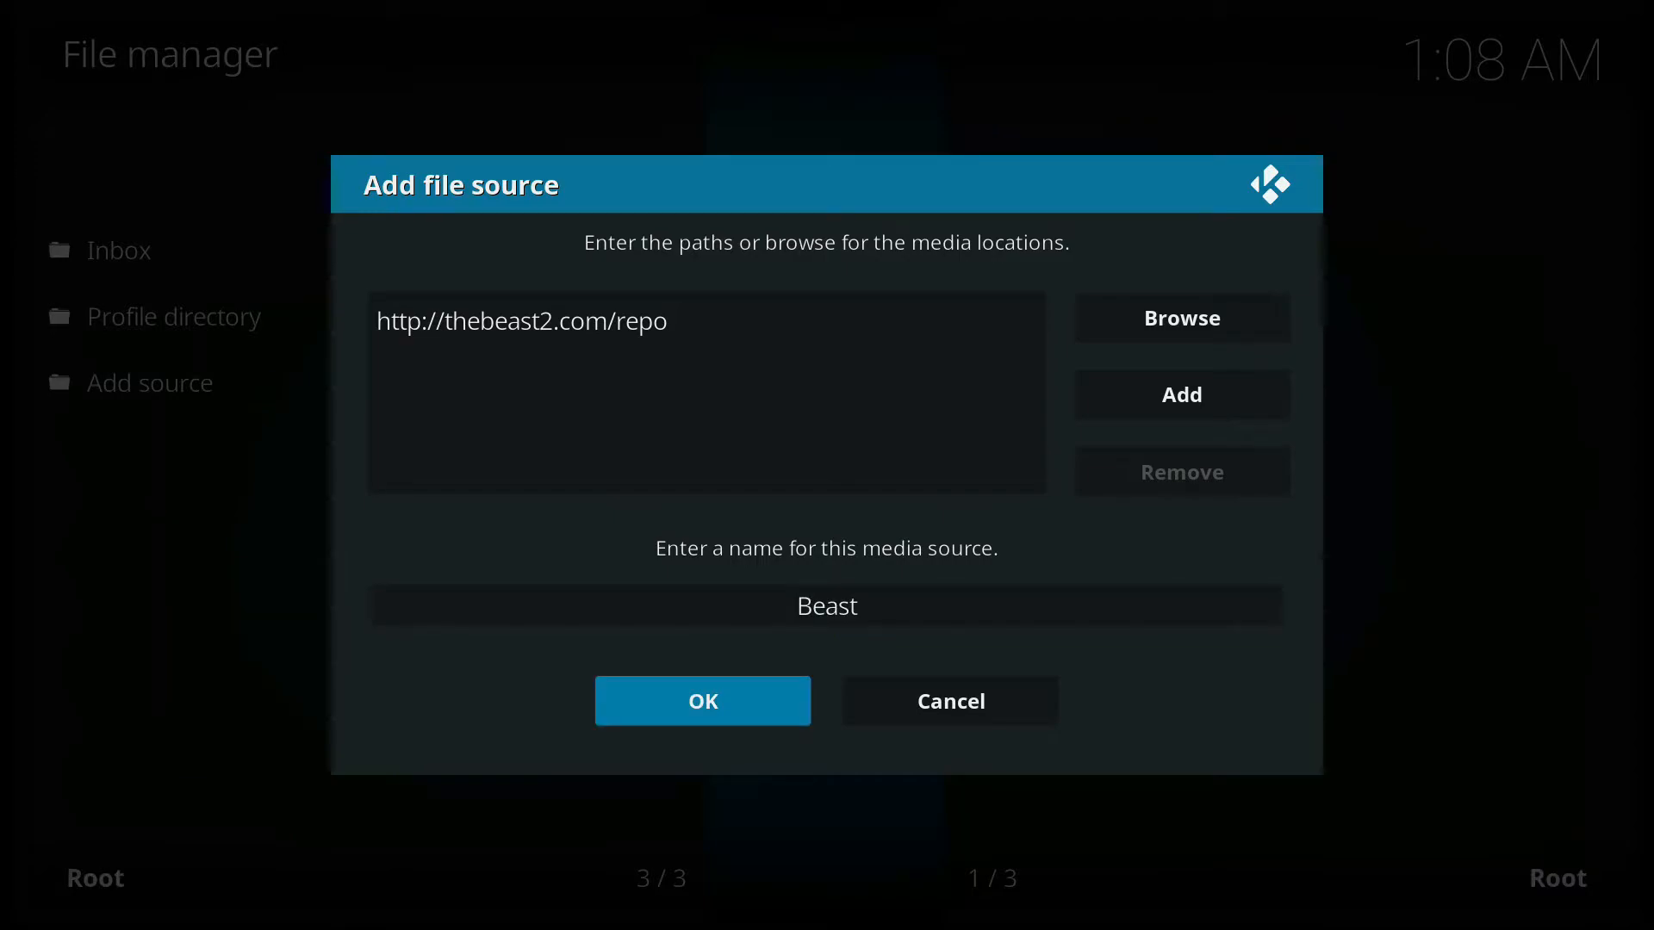
left_click(703, 700)
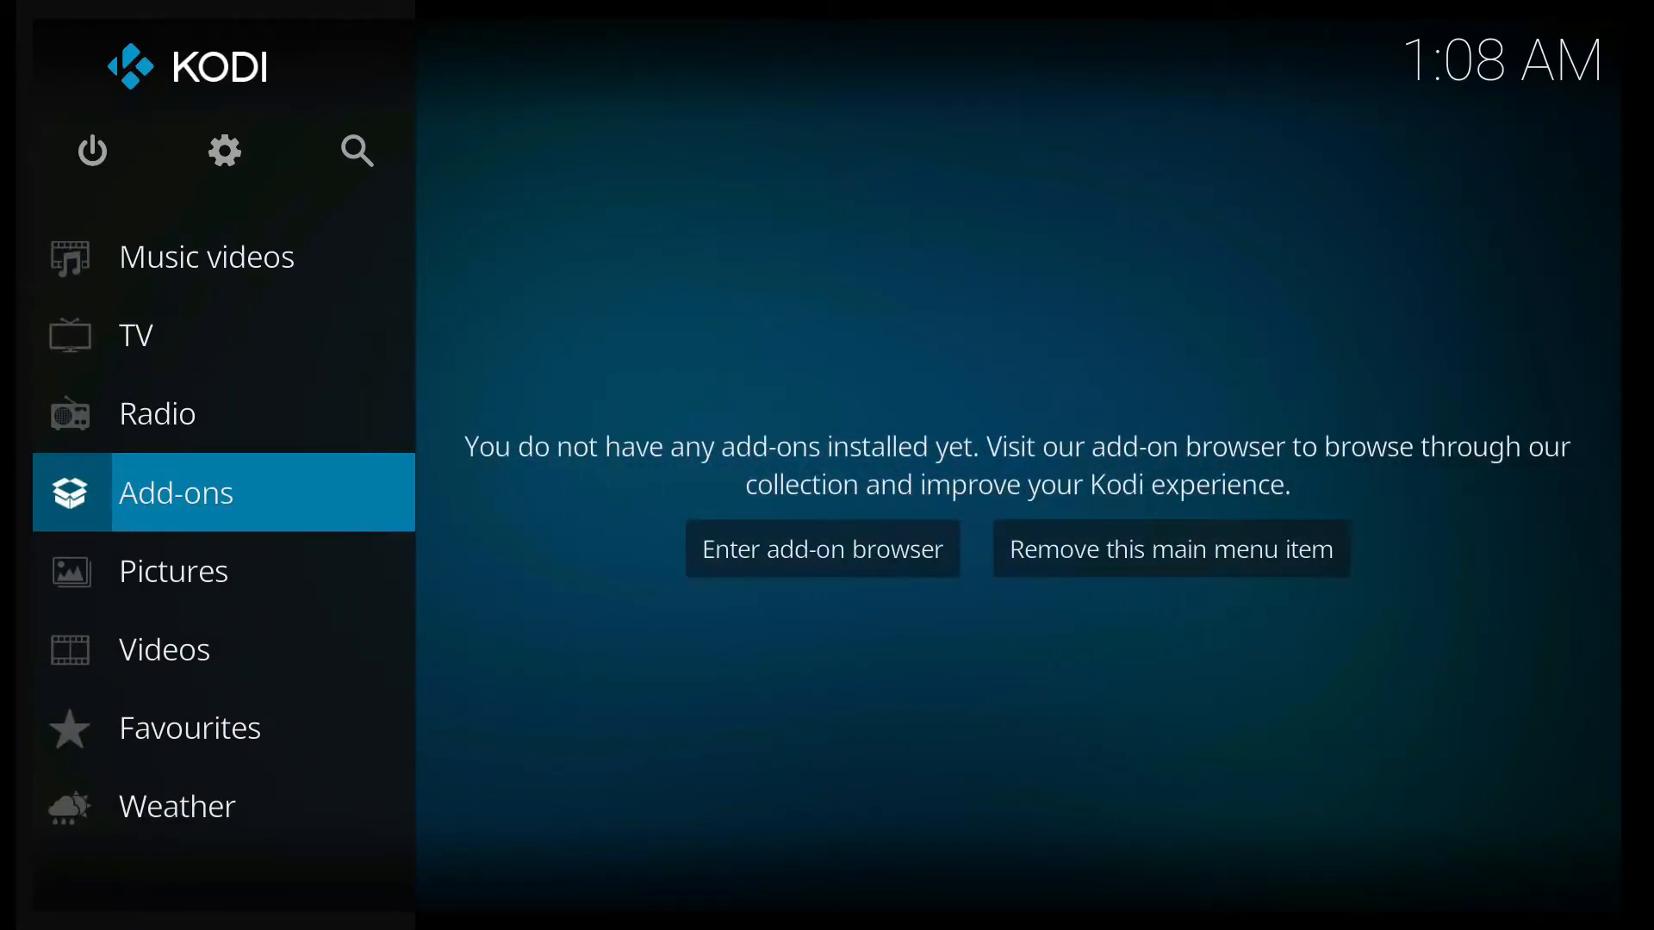
From Add-ons, open the add-on browser and try Install from zip file.
left_click(821, 549)
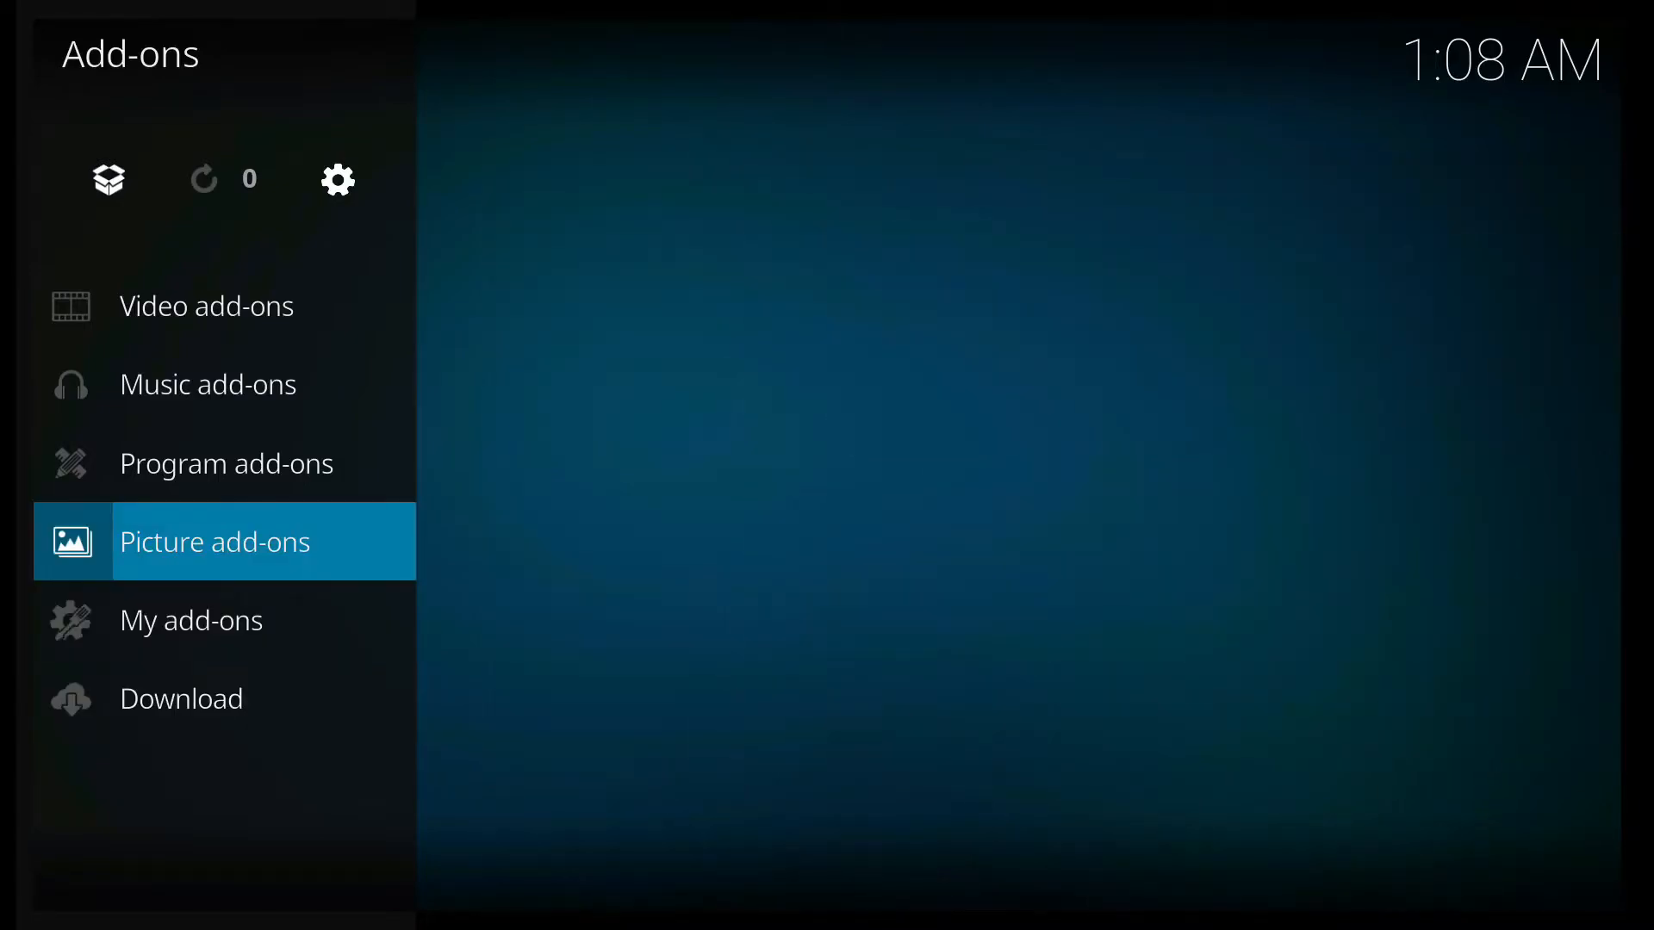
left_click(213, 541)
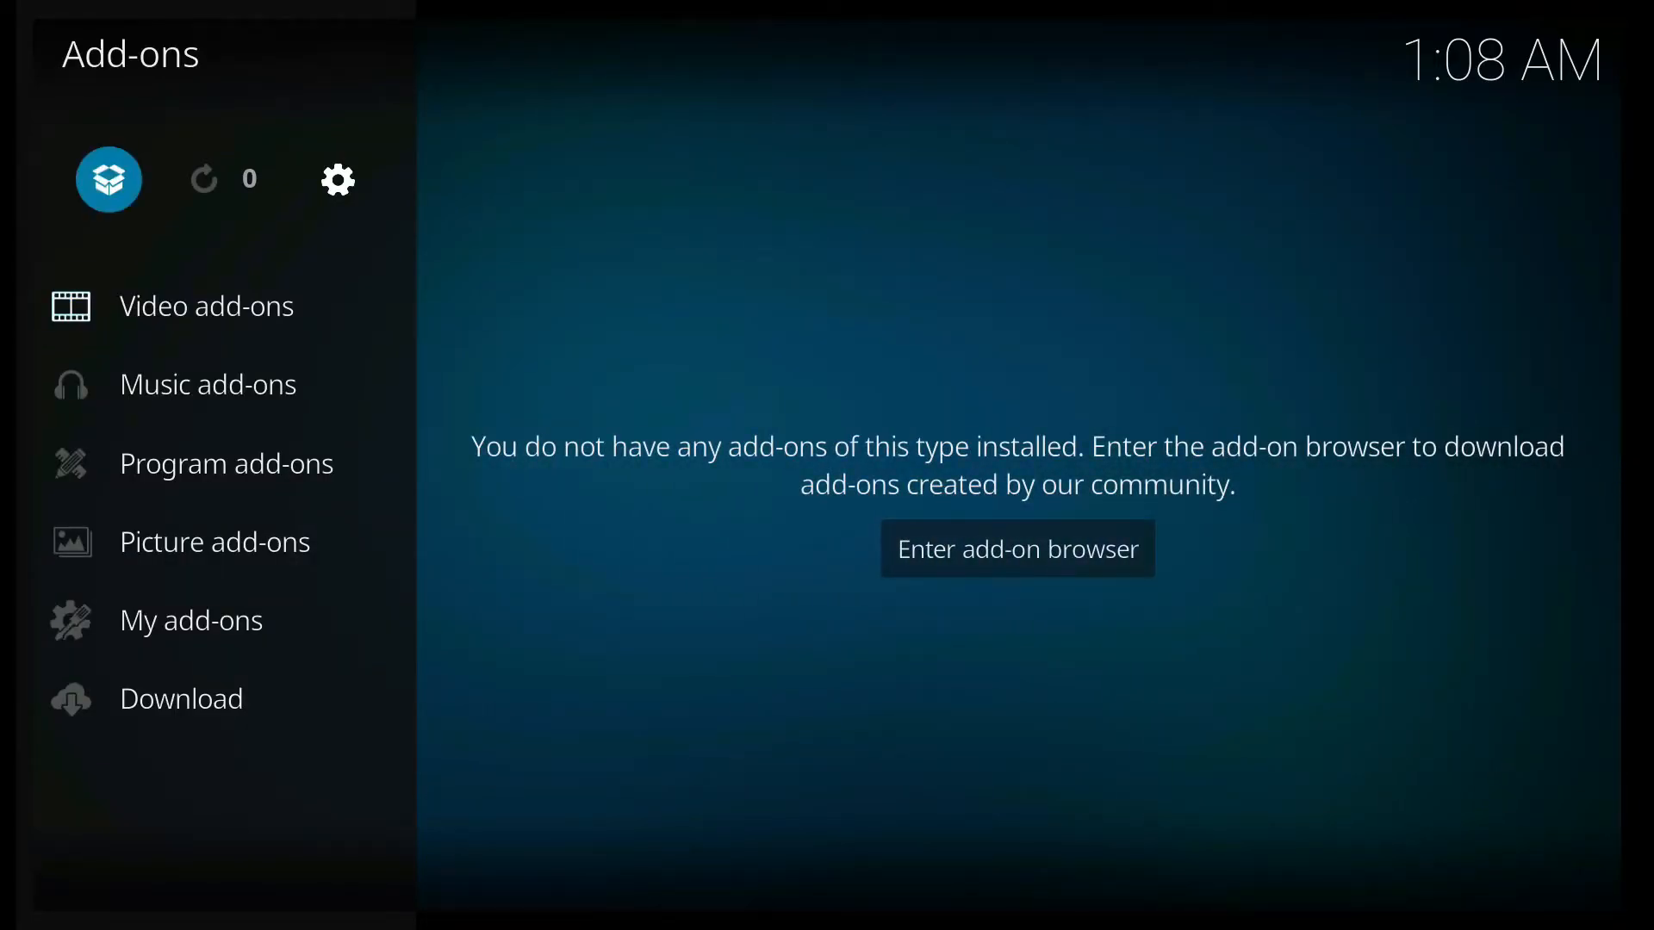
left_click(1015, 549)
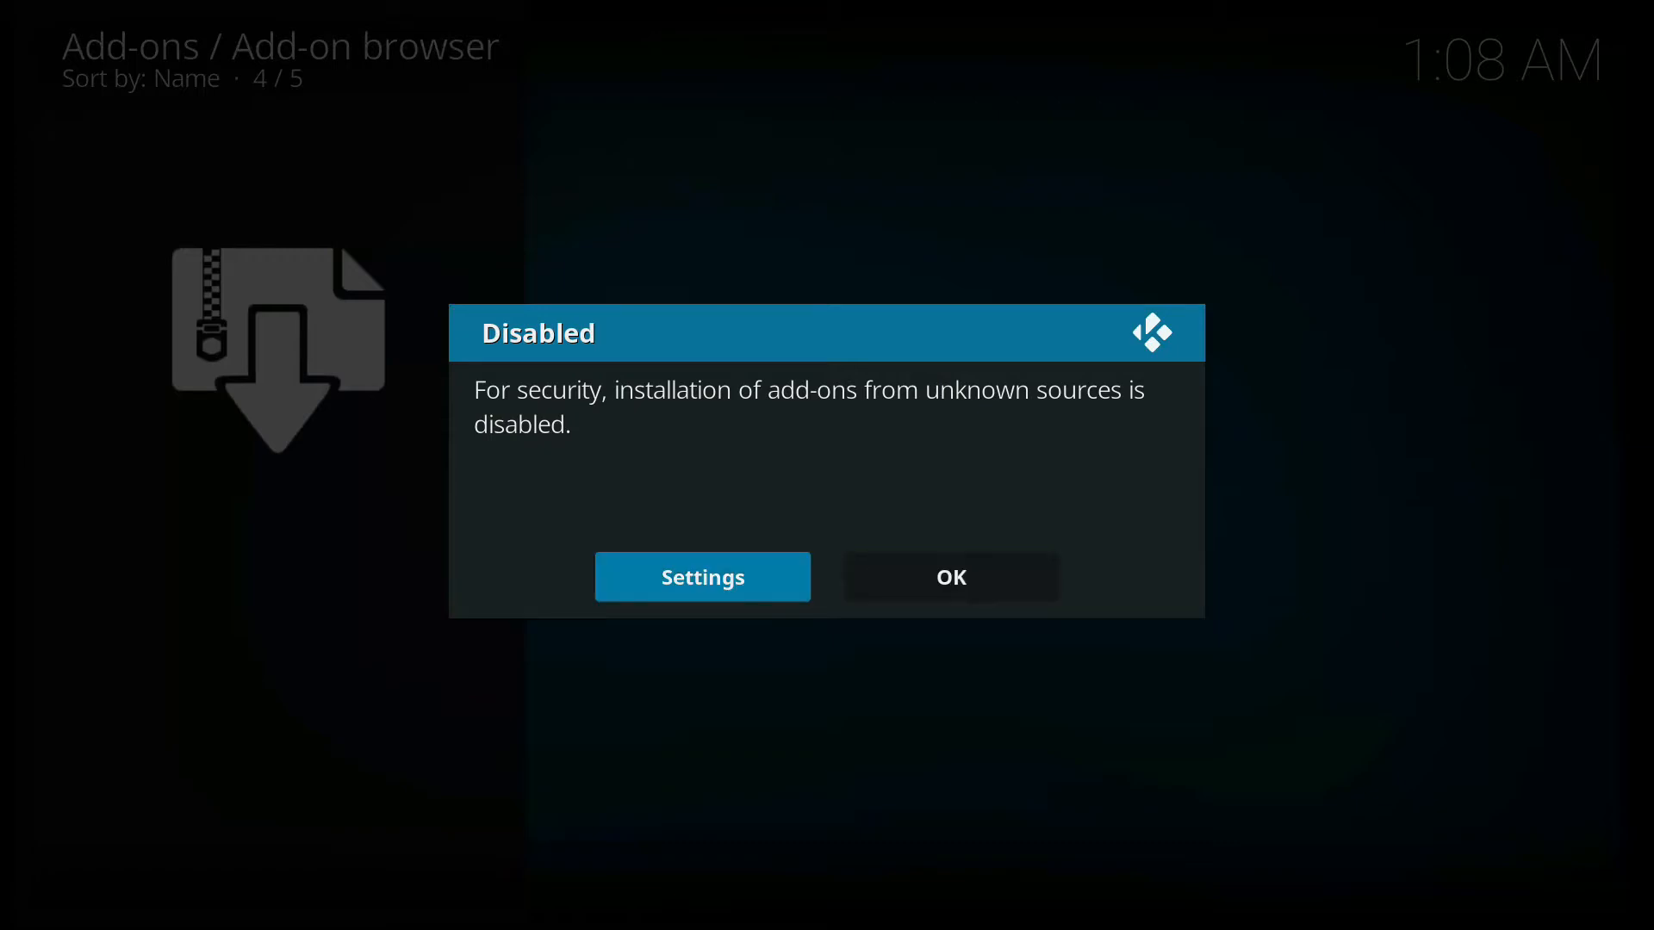
Enable add-on installs from unknown sources and accept the risk warning.
left_click(701, 577)
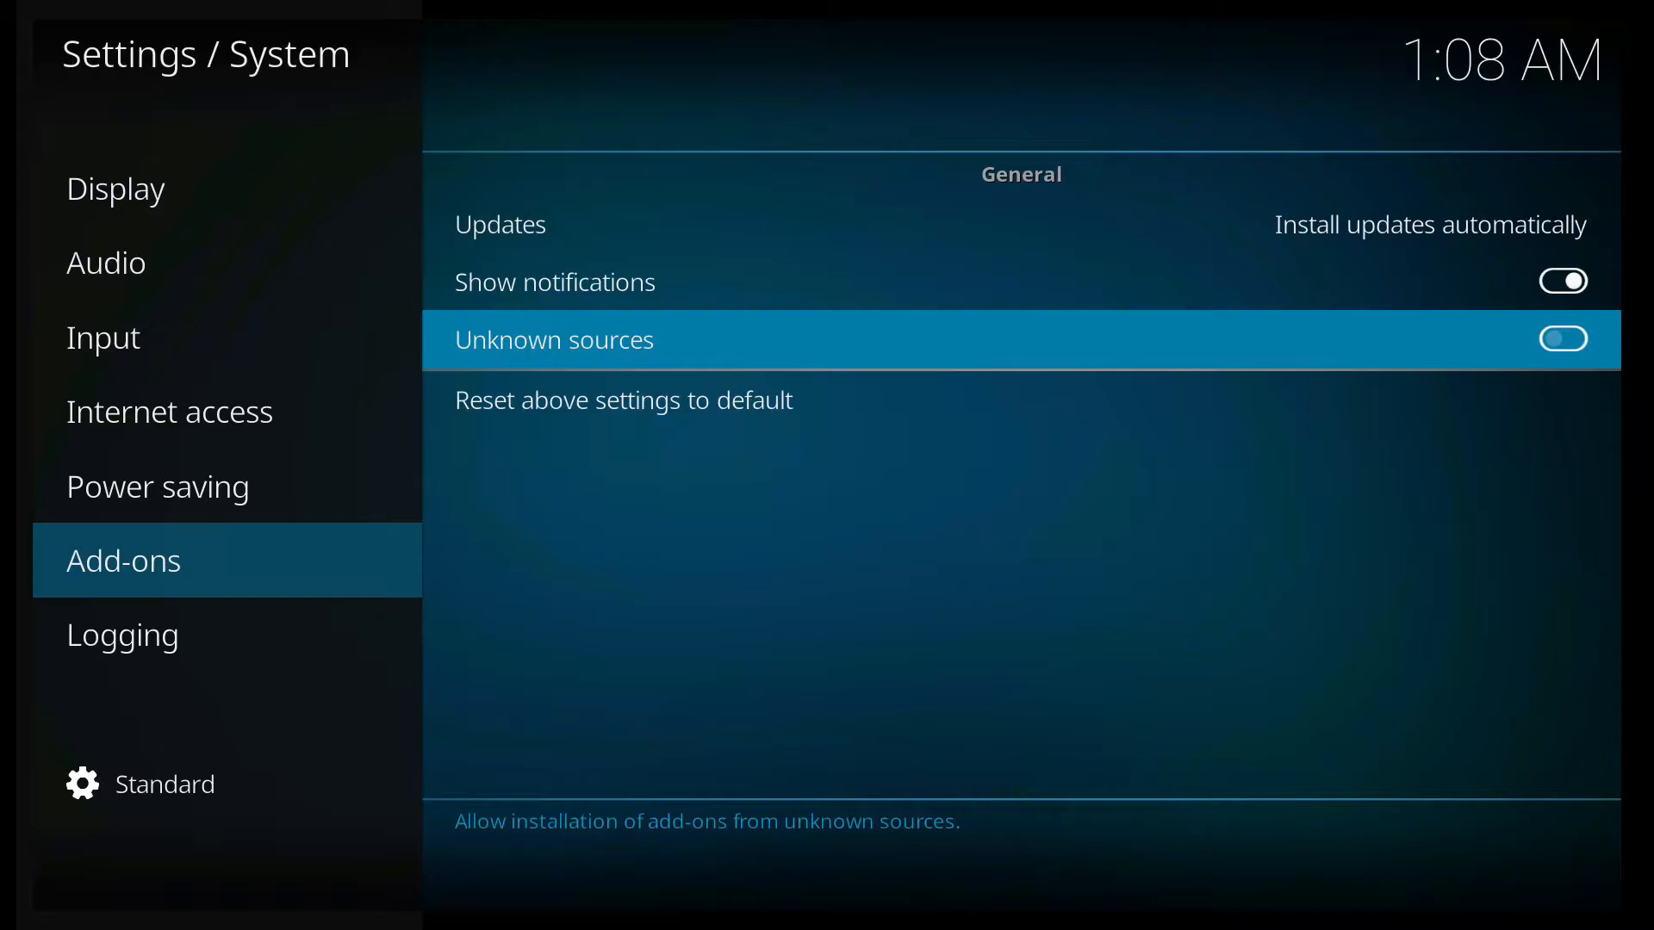
left_click(1561, 339)
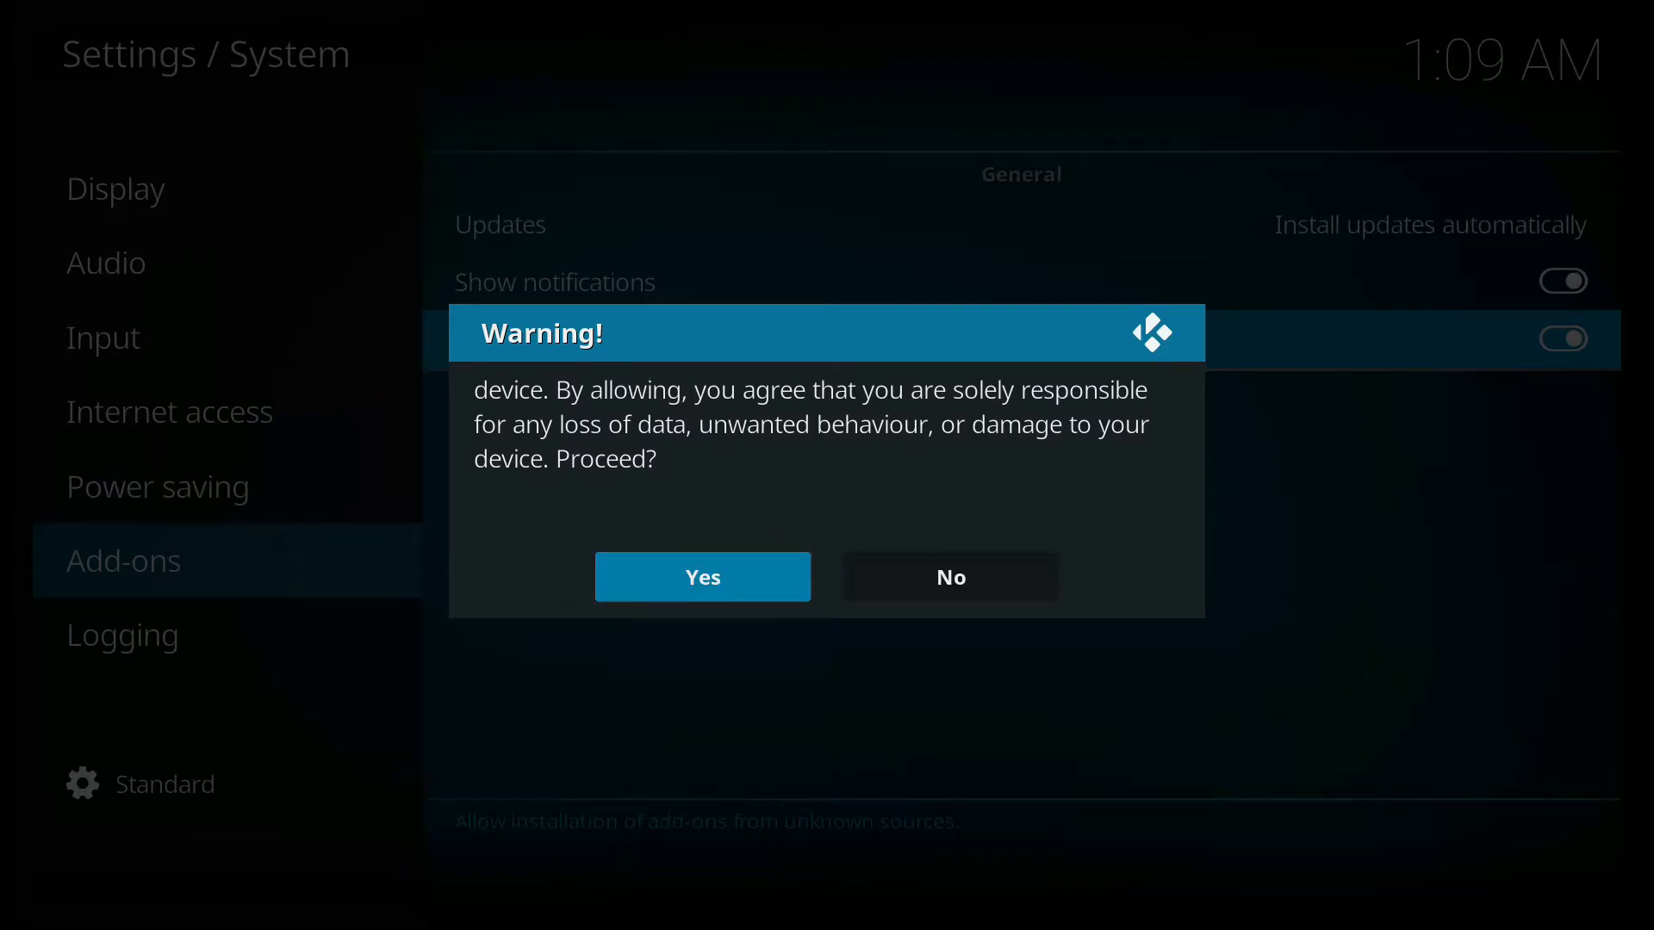
left_click(701, 577)
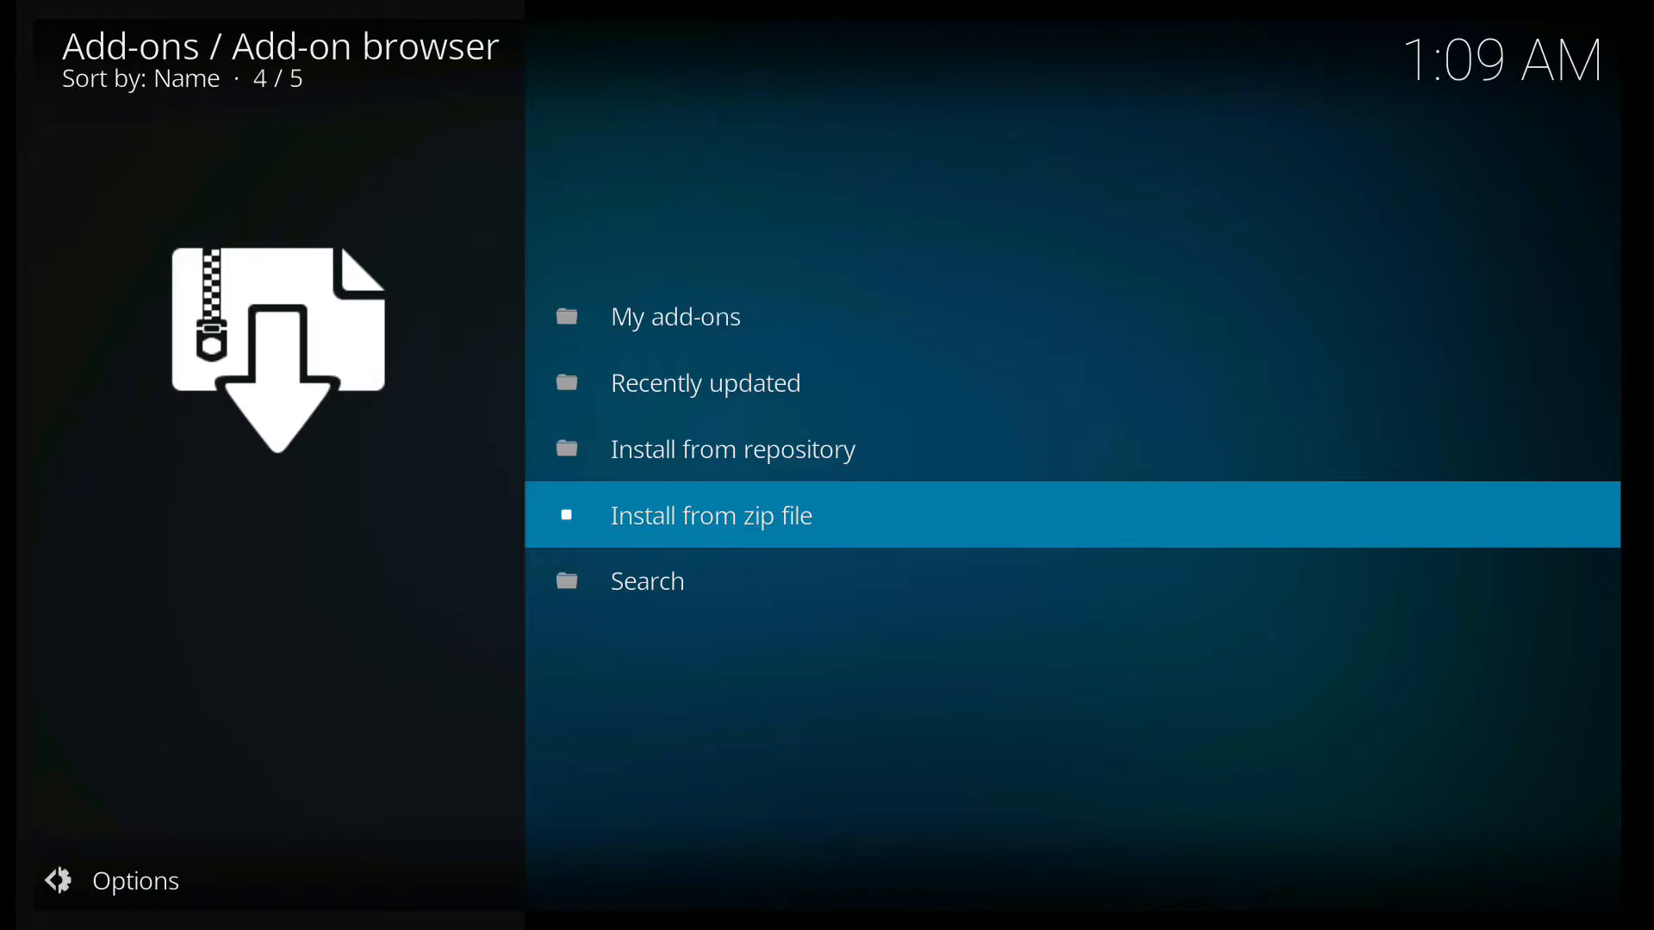
Install plugin.video.thanos.zip from the Beast source via Install from zip file.
left_click(710, 515)
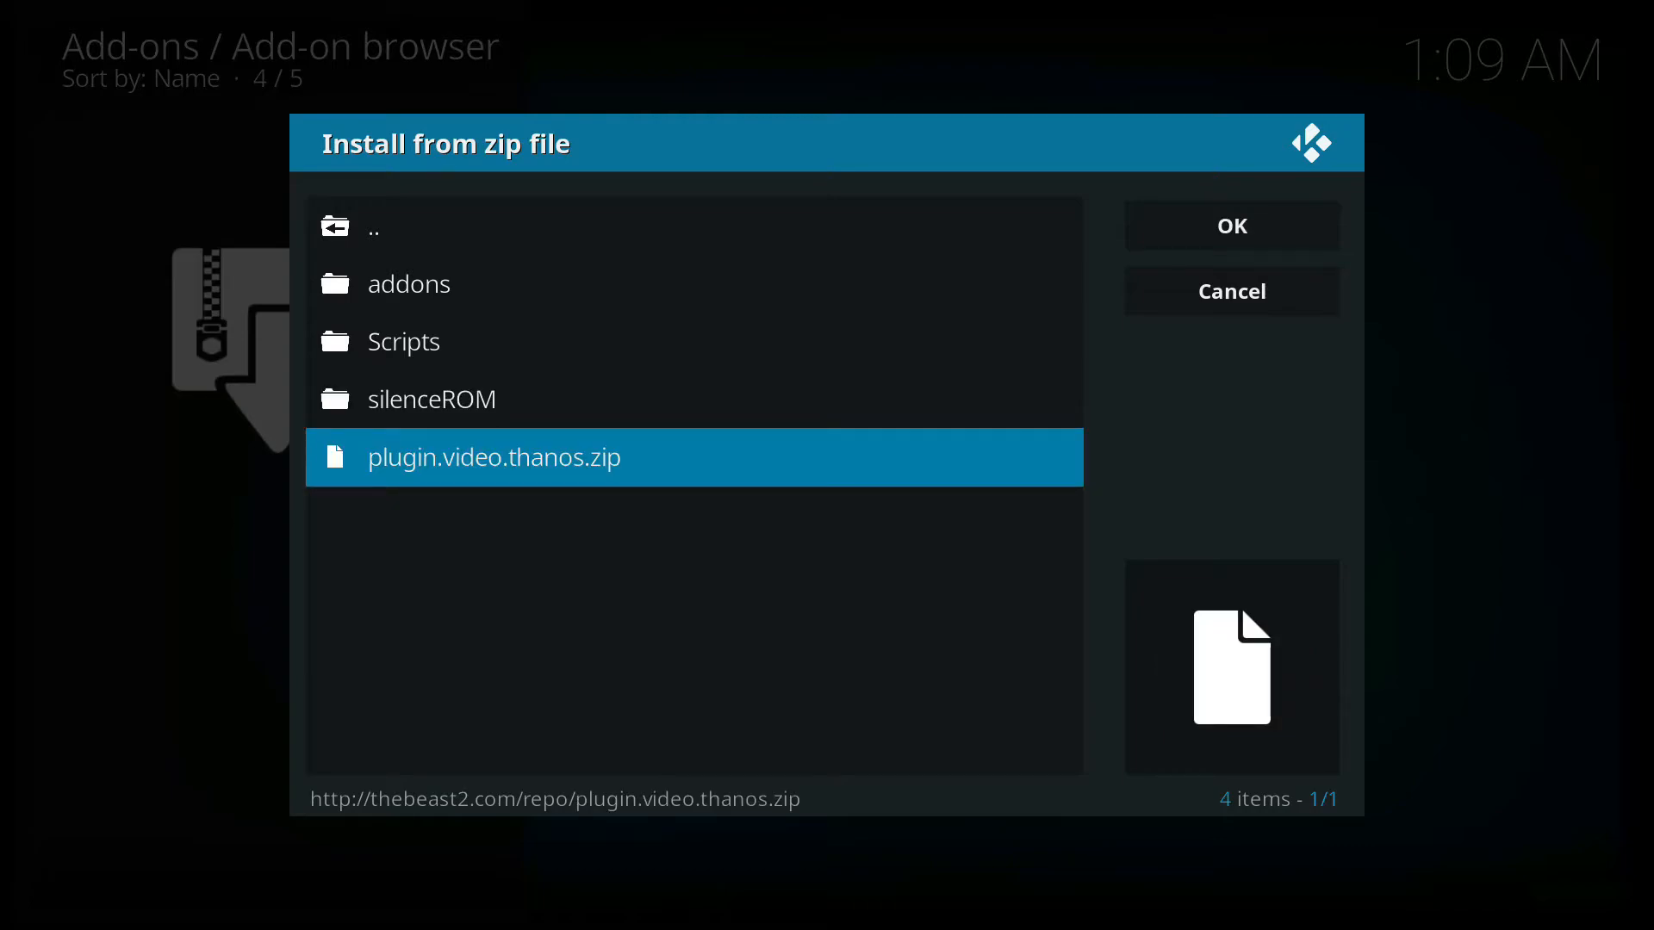
left_click(1230, 291)
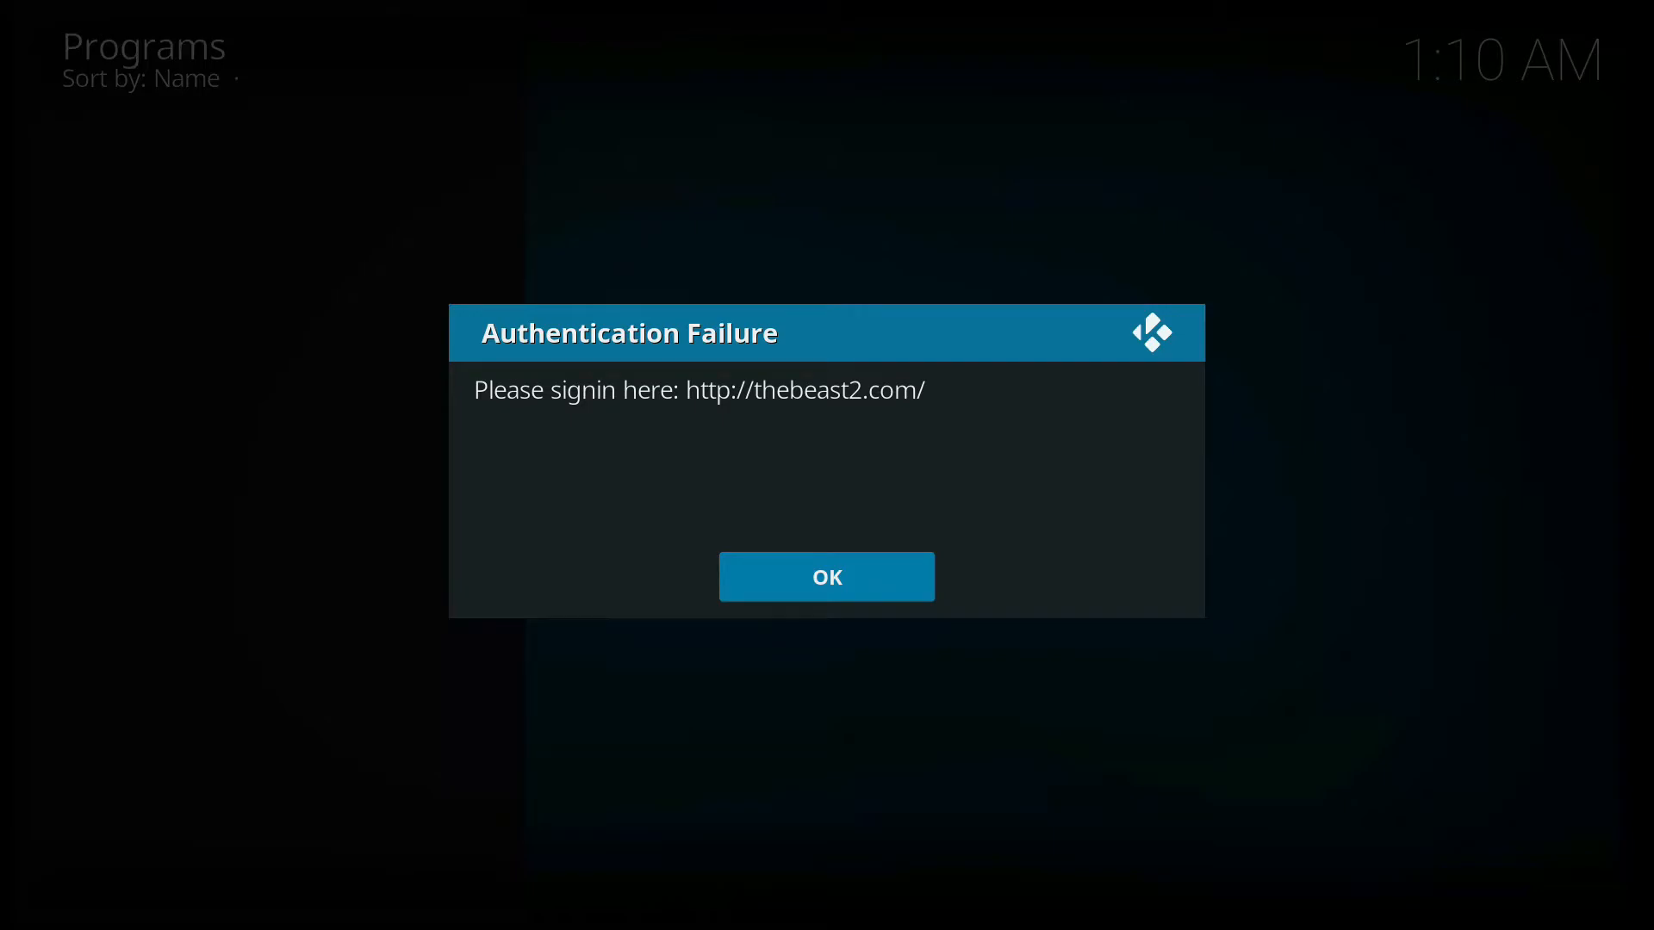
Dismiss the sign-in error and enter the account email and password in The Beast Wizard settings.
left_click(826, 577)
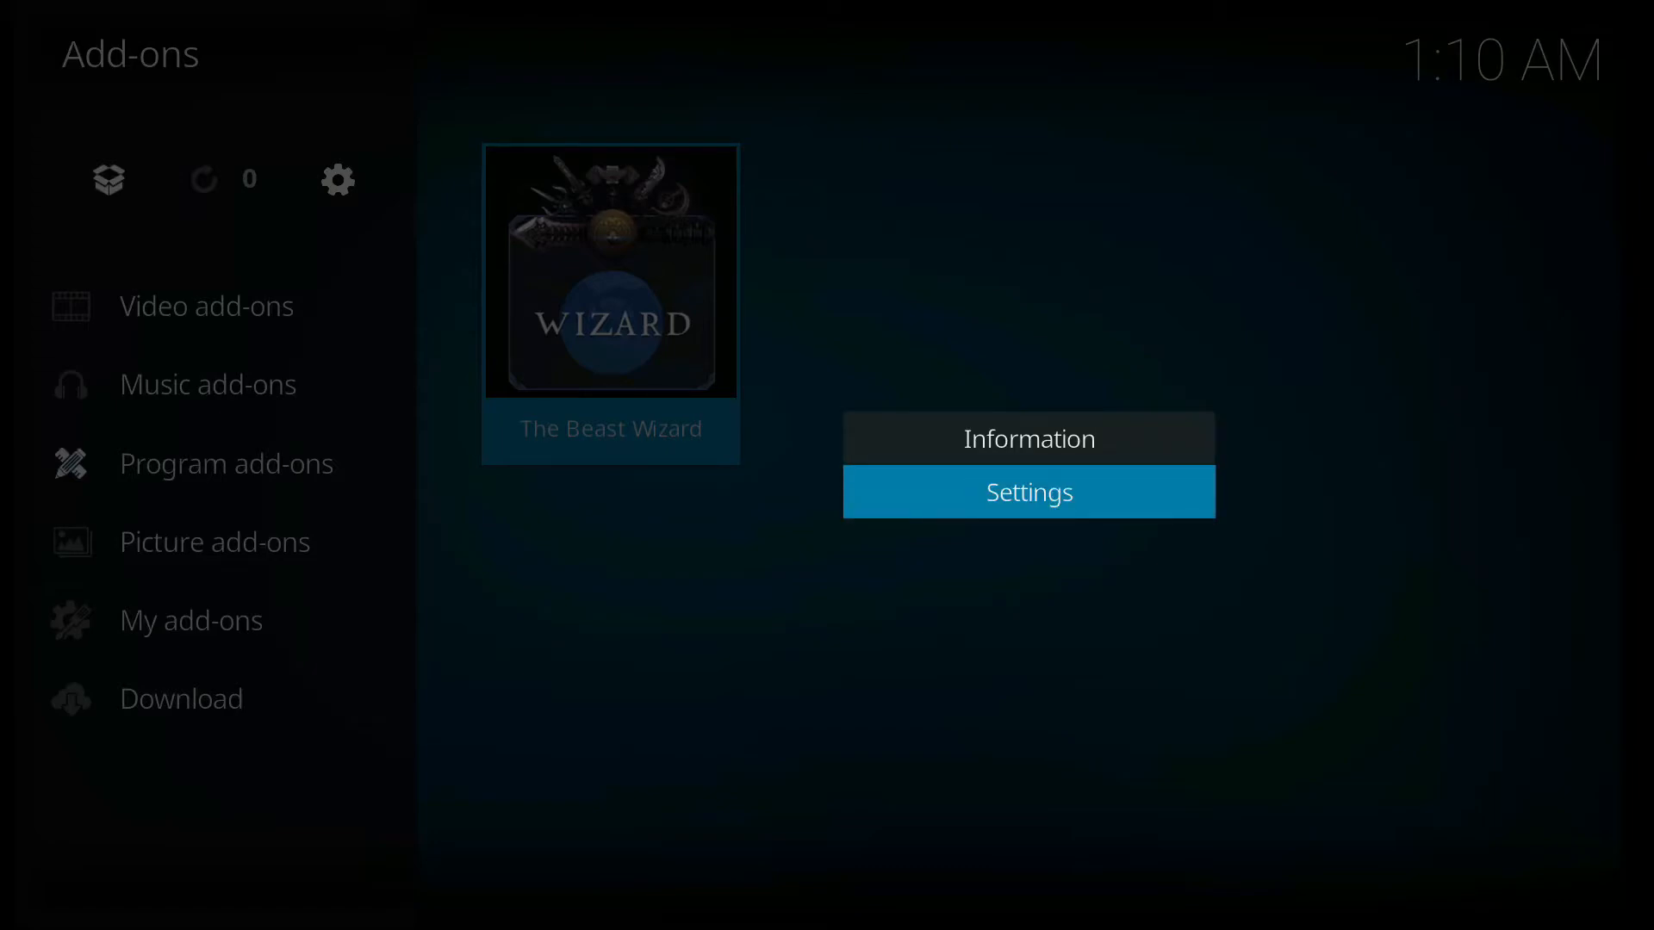
left_click(1027, 491)
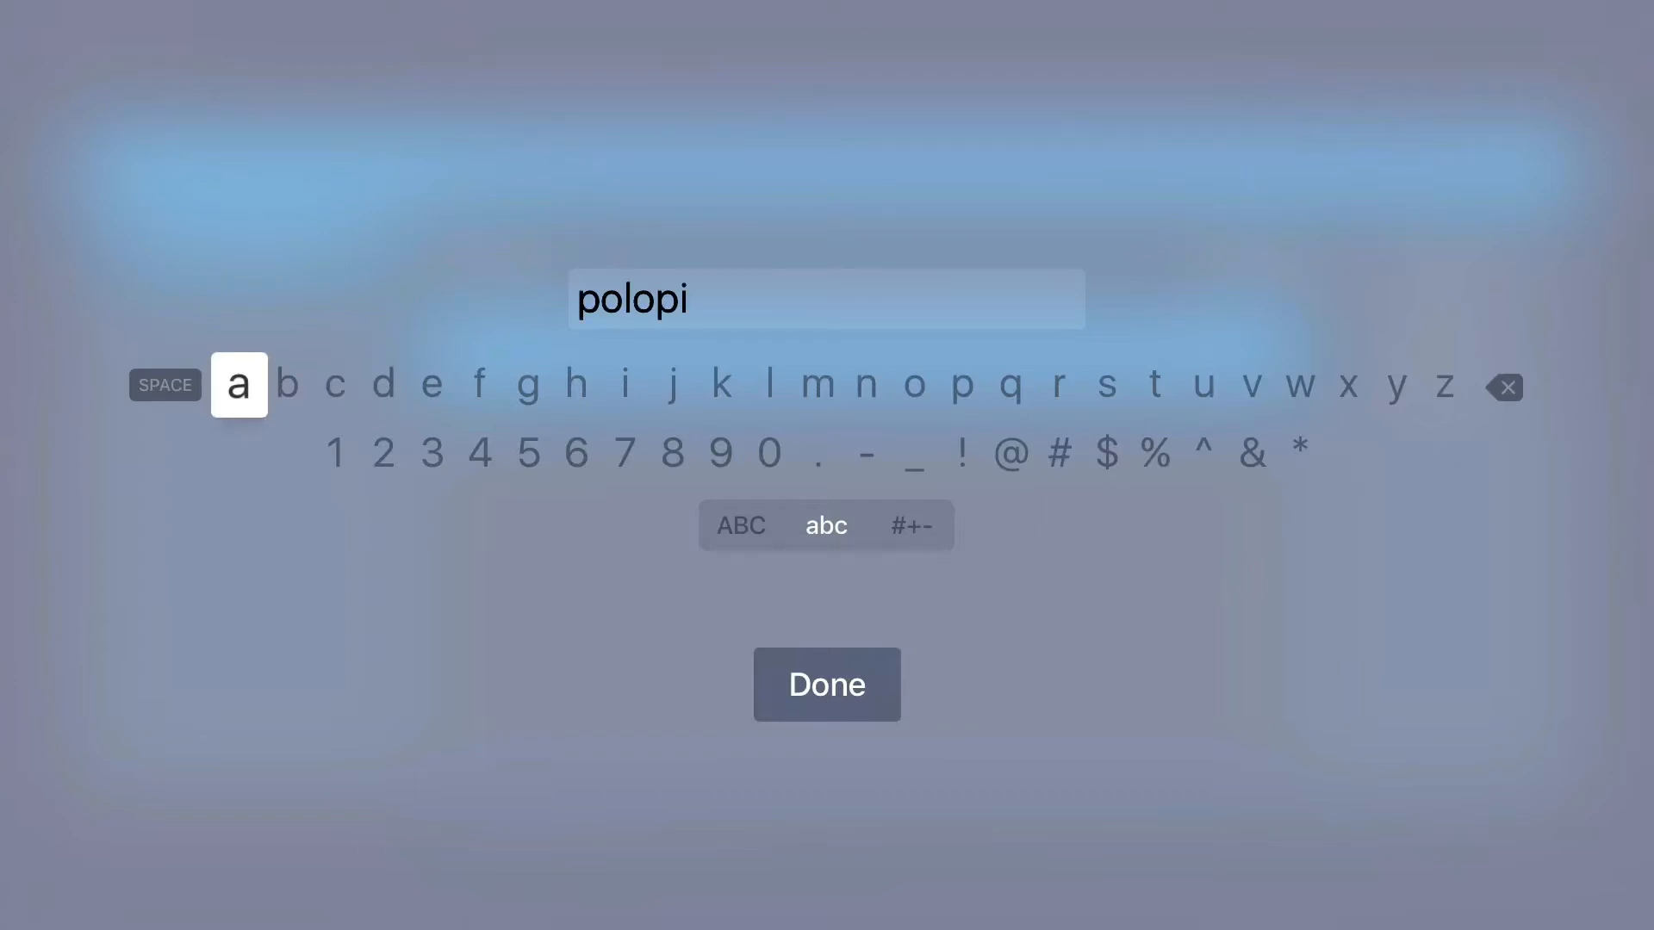
left_click(958, 382)
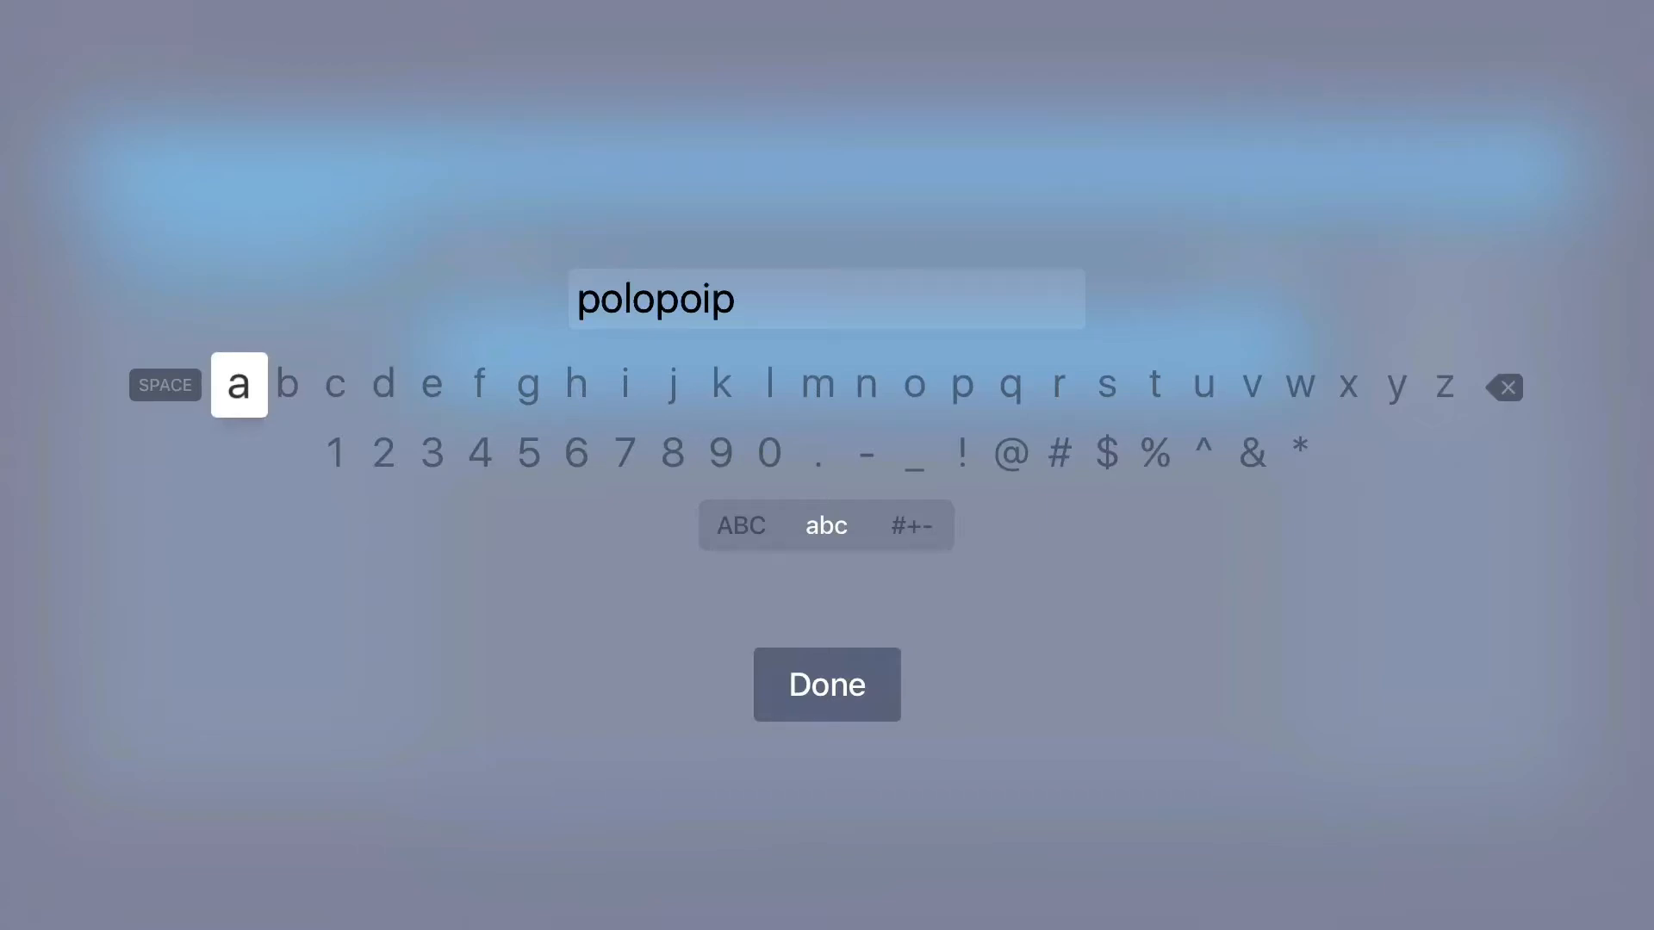
left_click(961, 382)
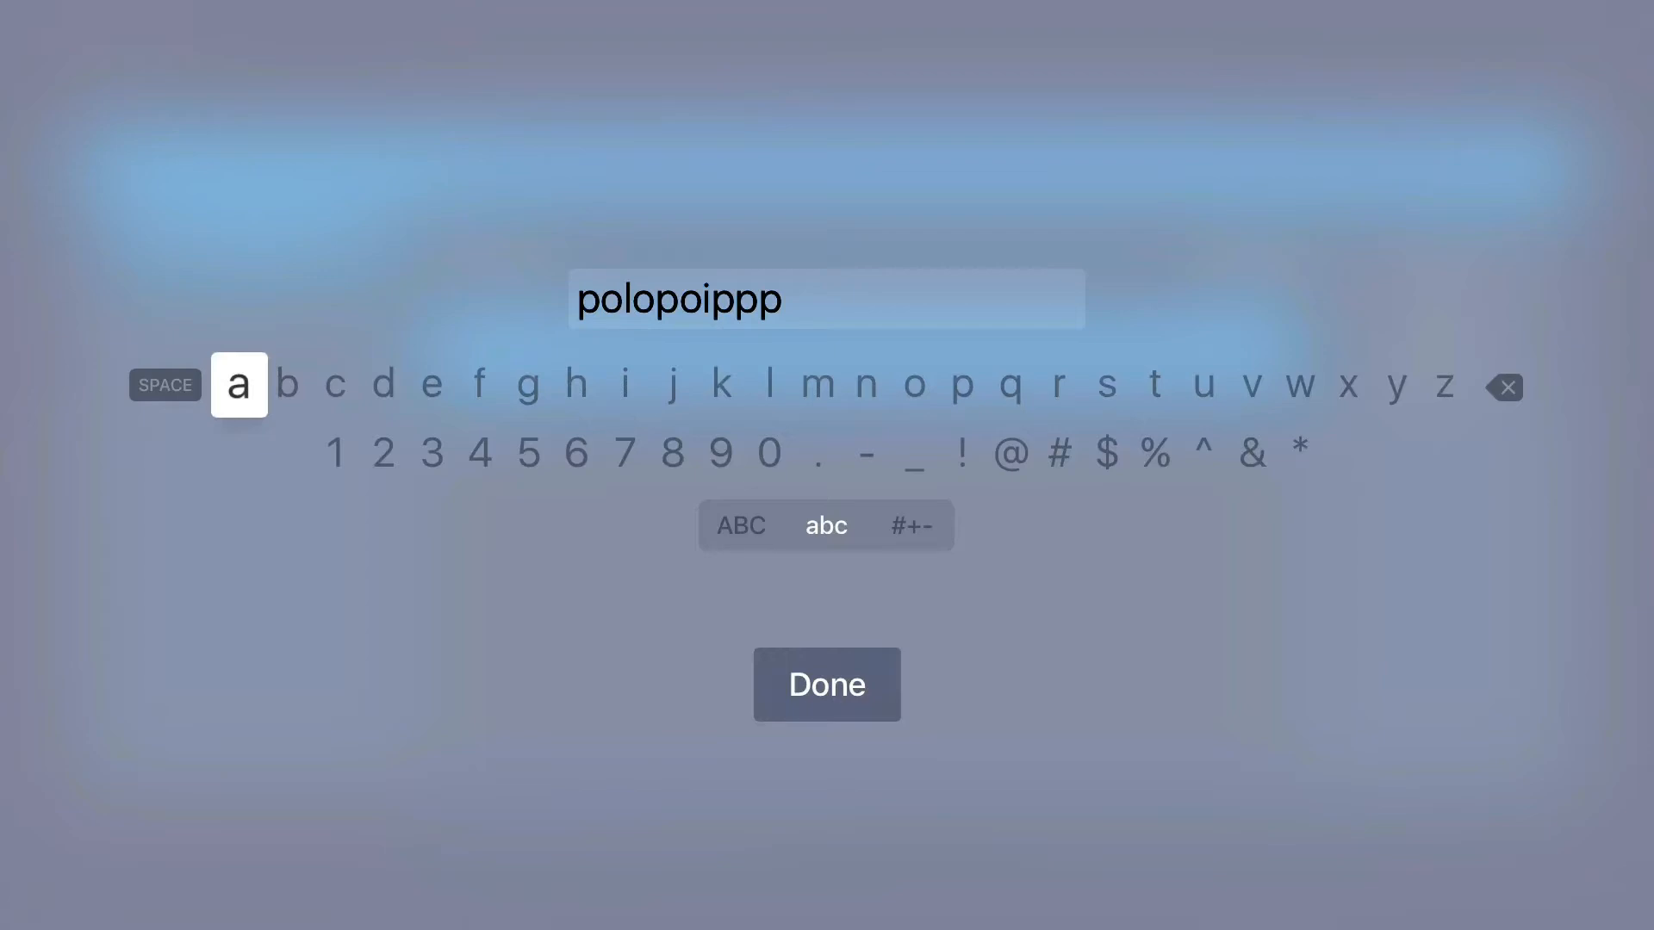
type("@gmail.")
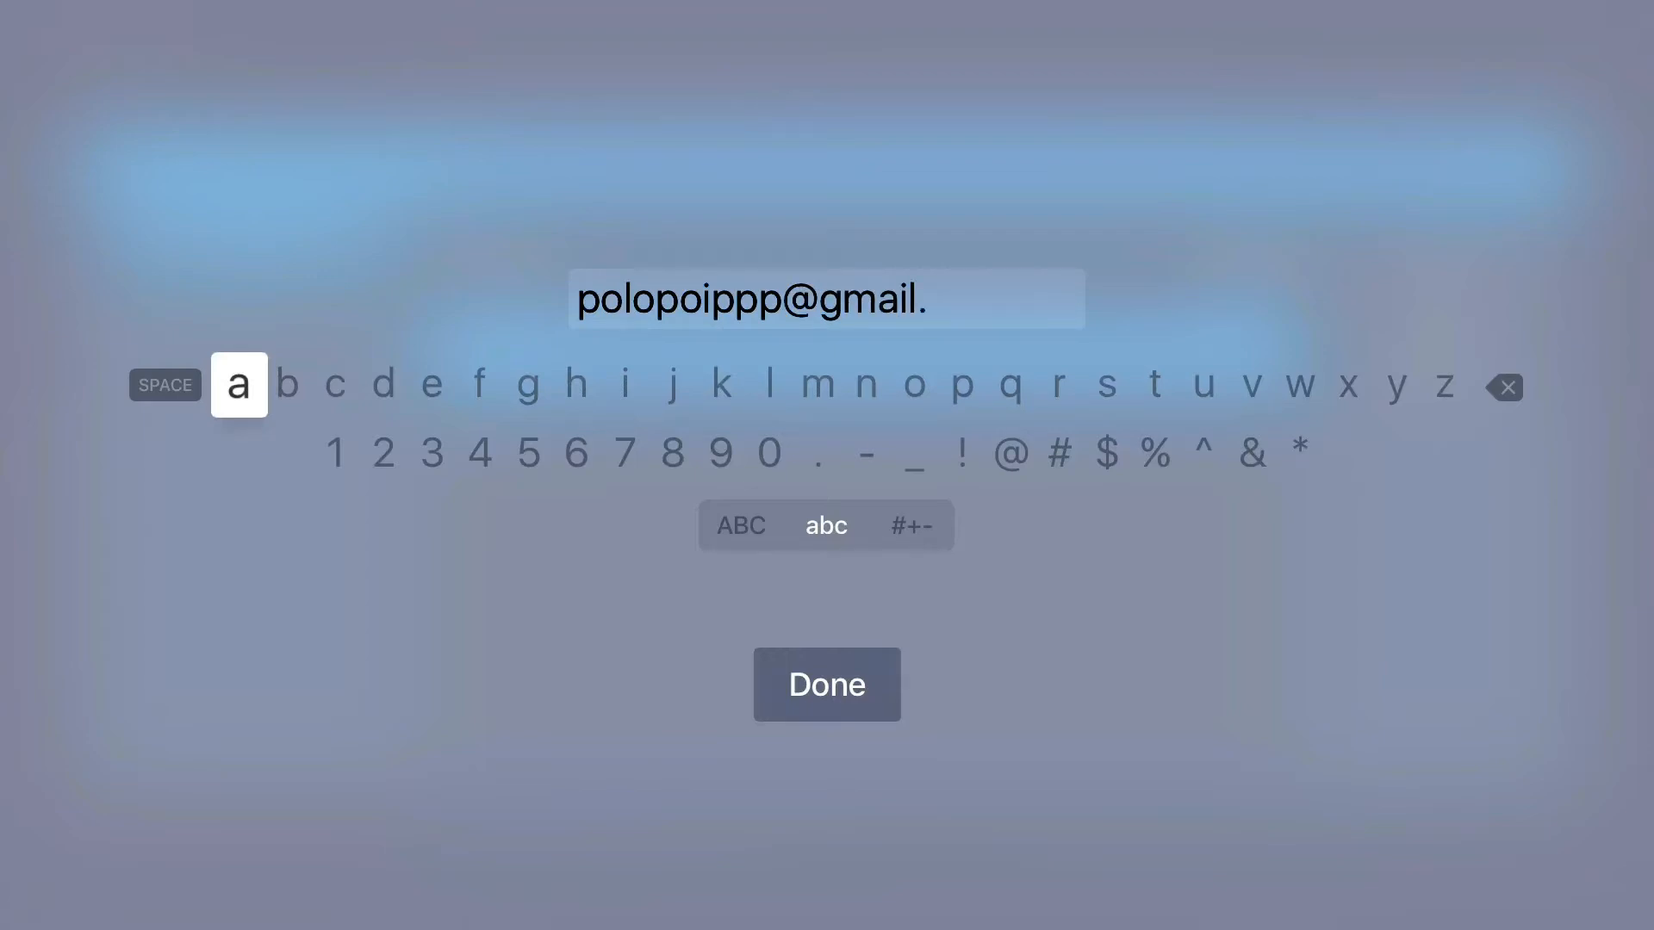
type("com")
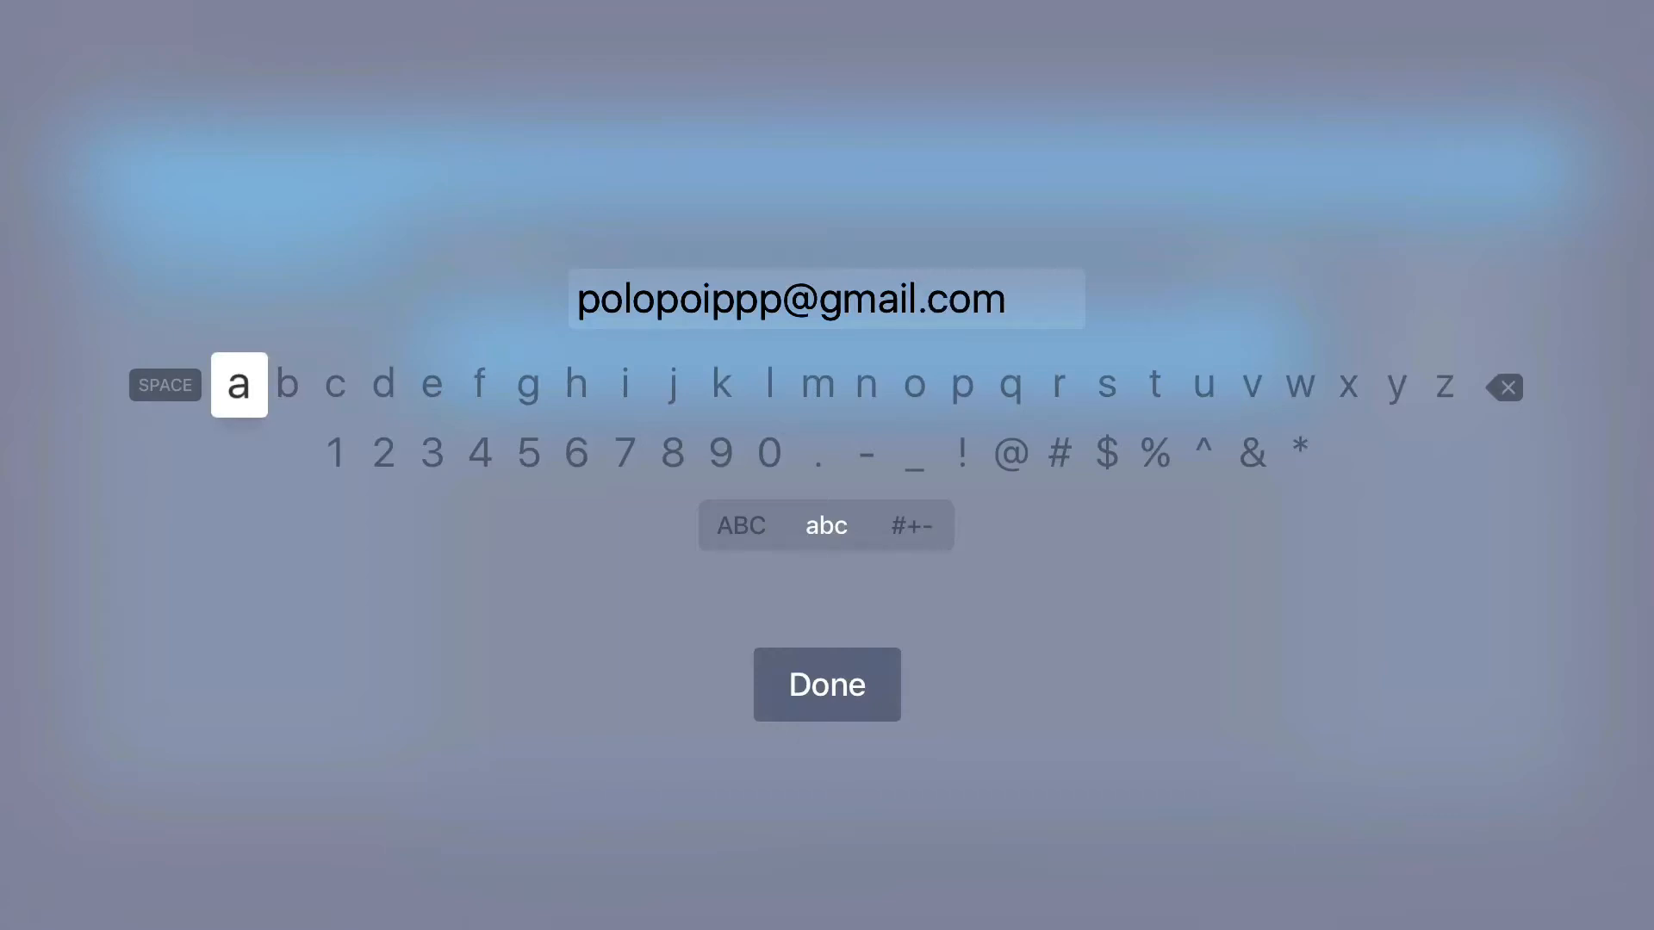
left_click(826, 683)
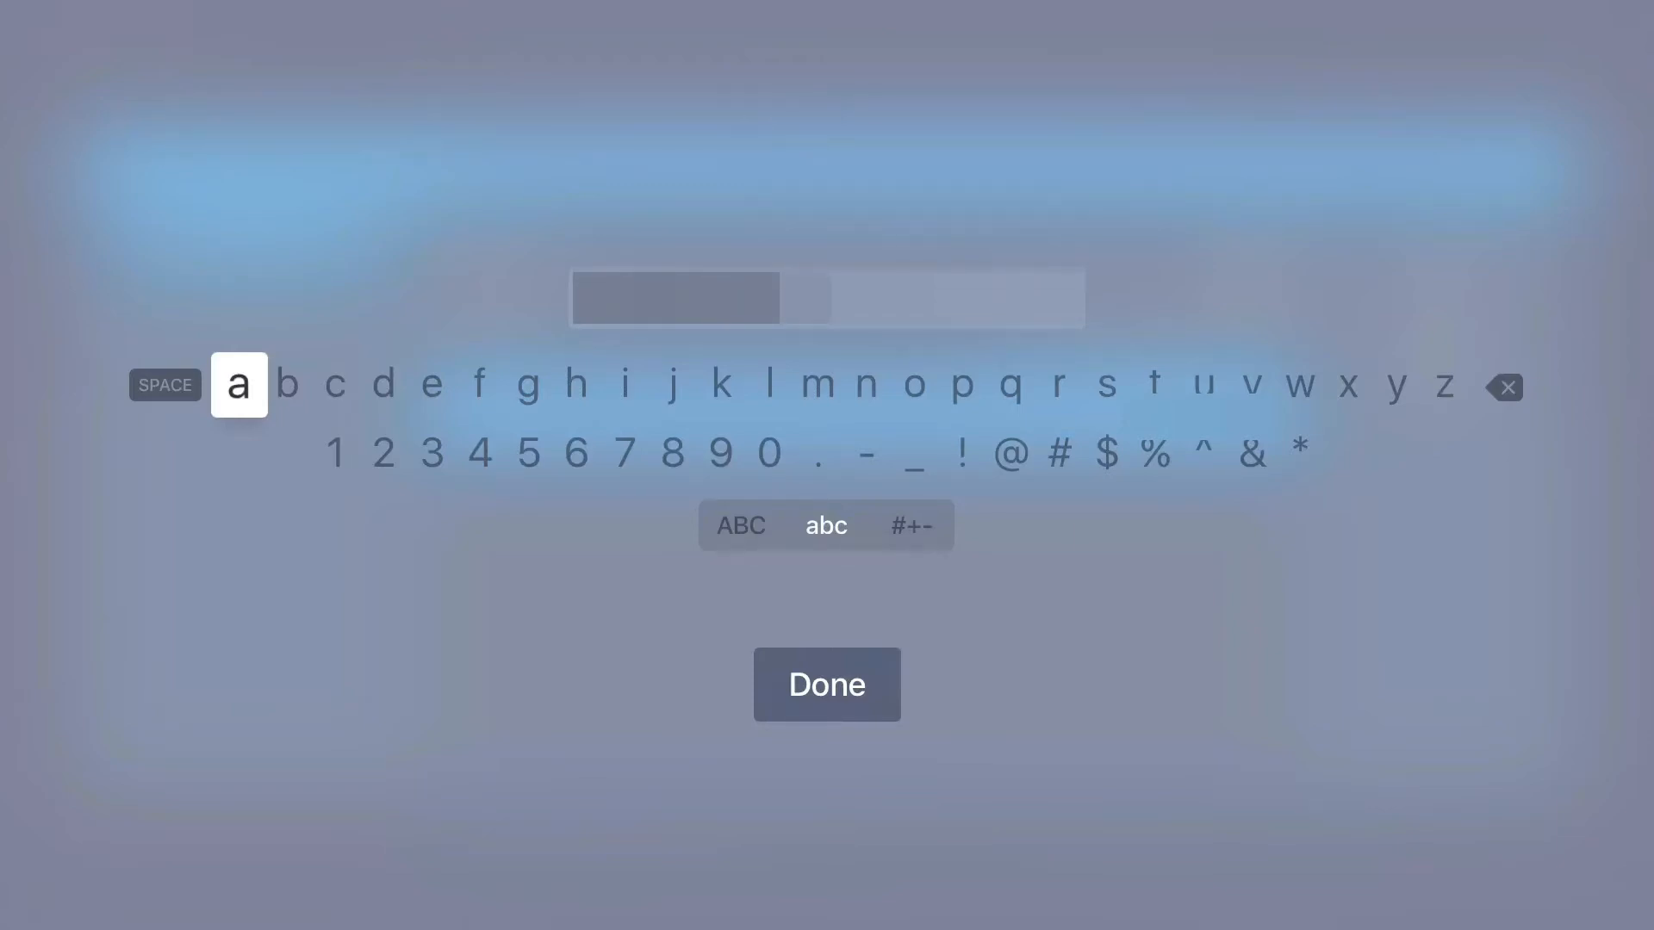
left_click(826, 683)
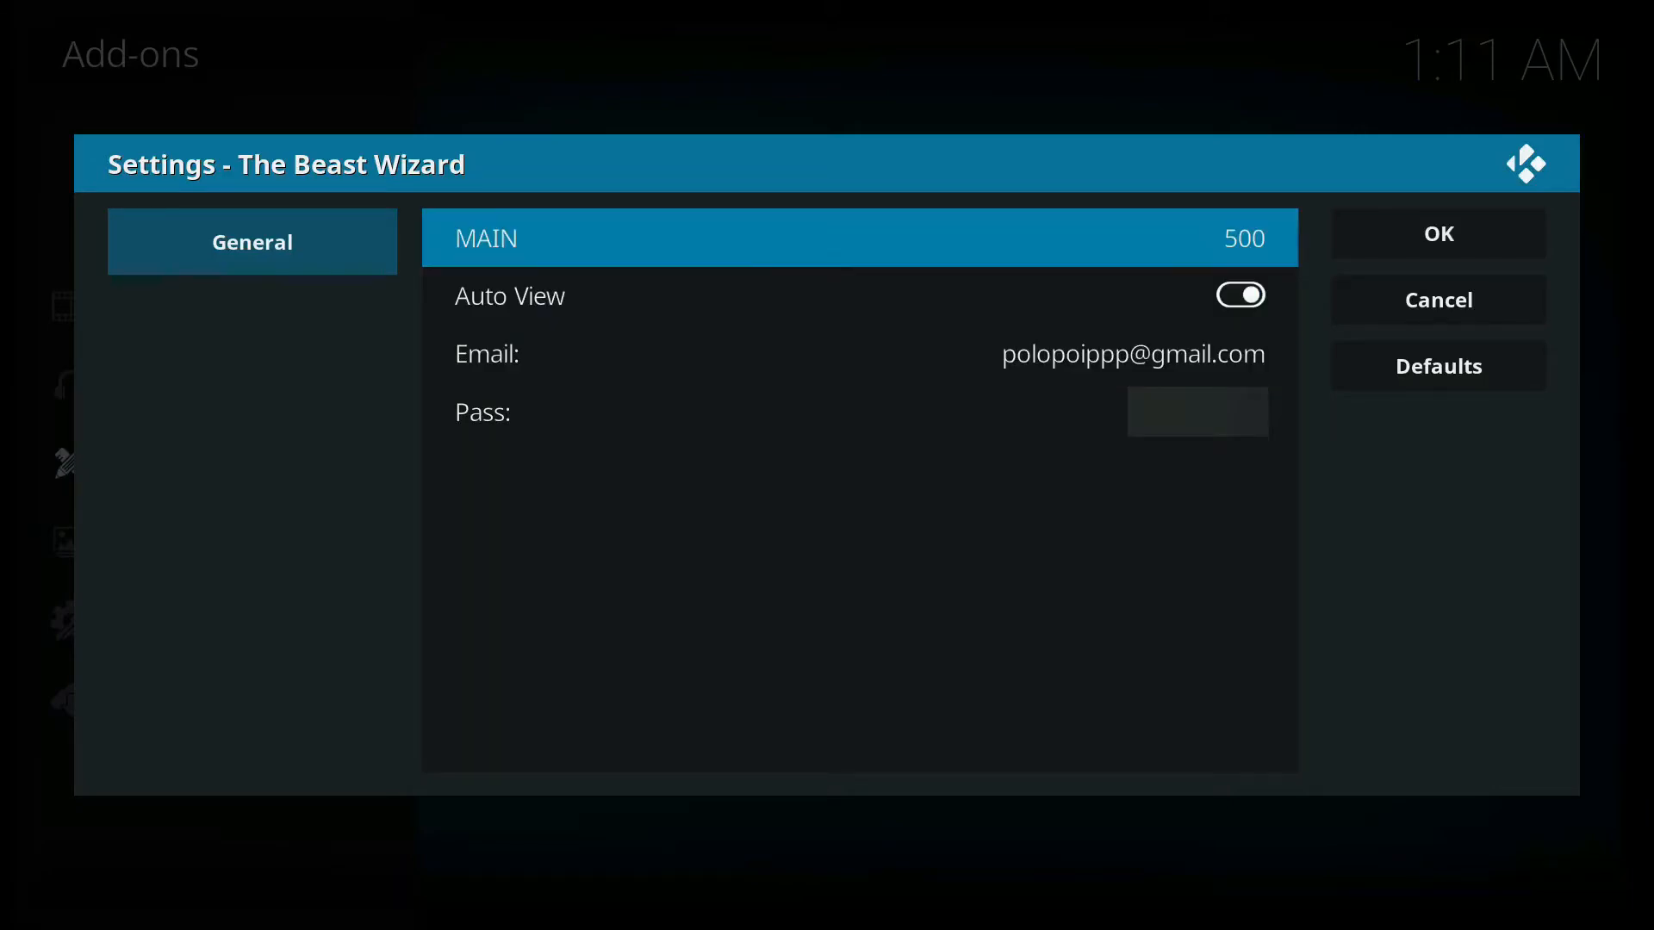
mouse_move(1437, 234)
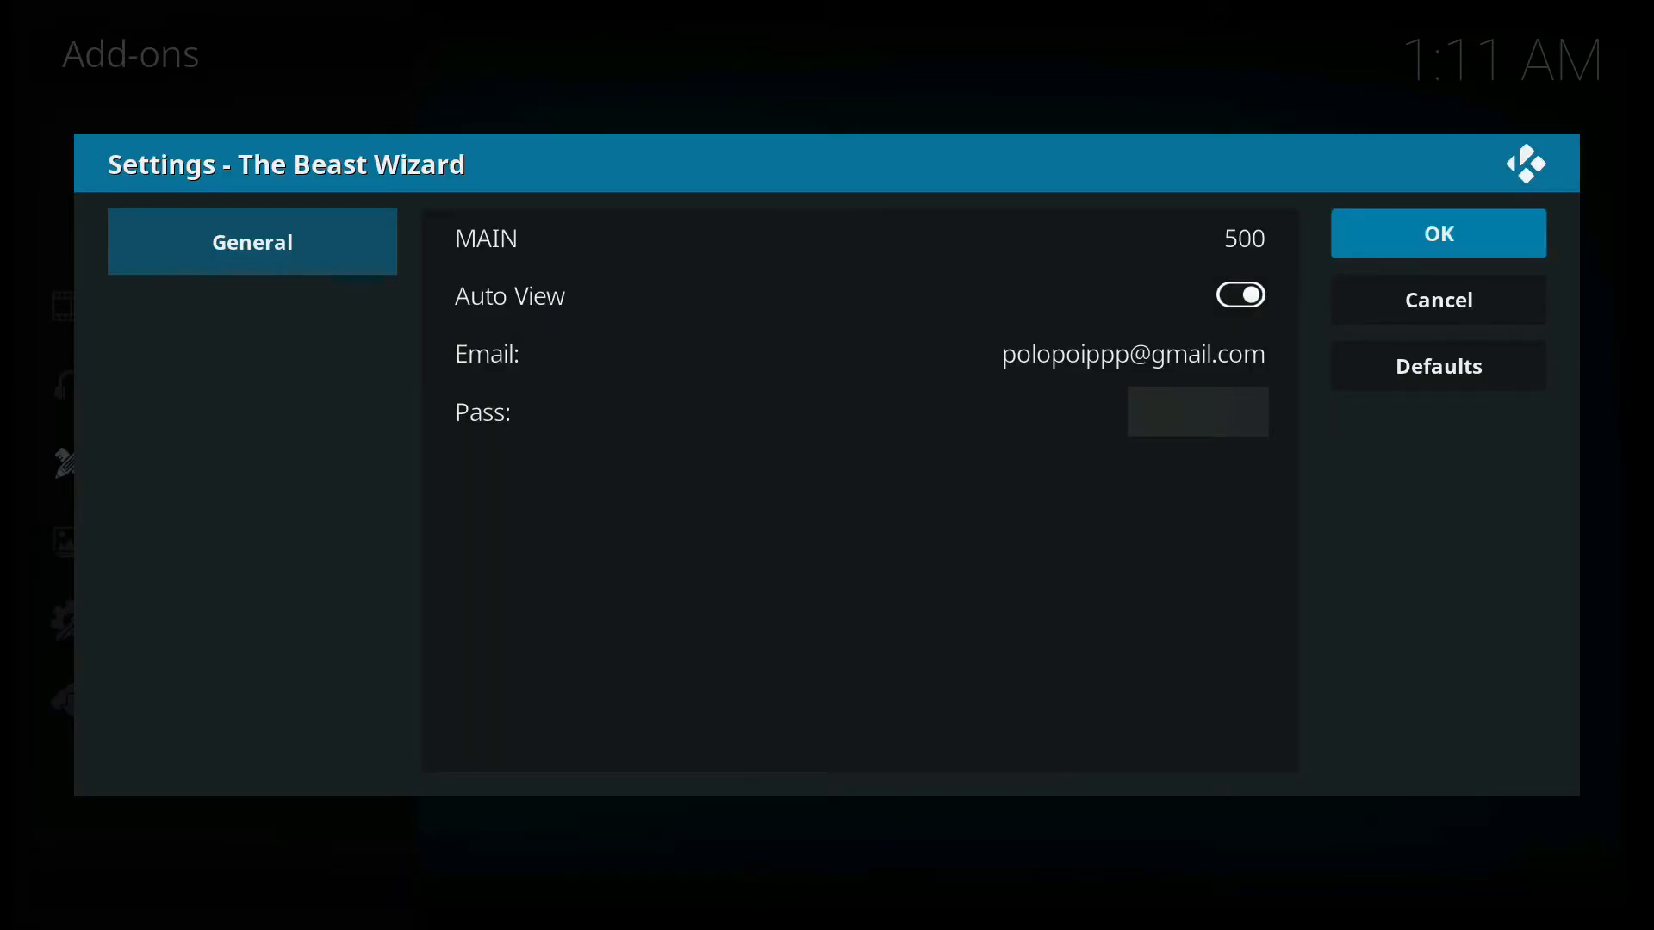
left_click(1437, 233)
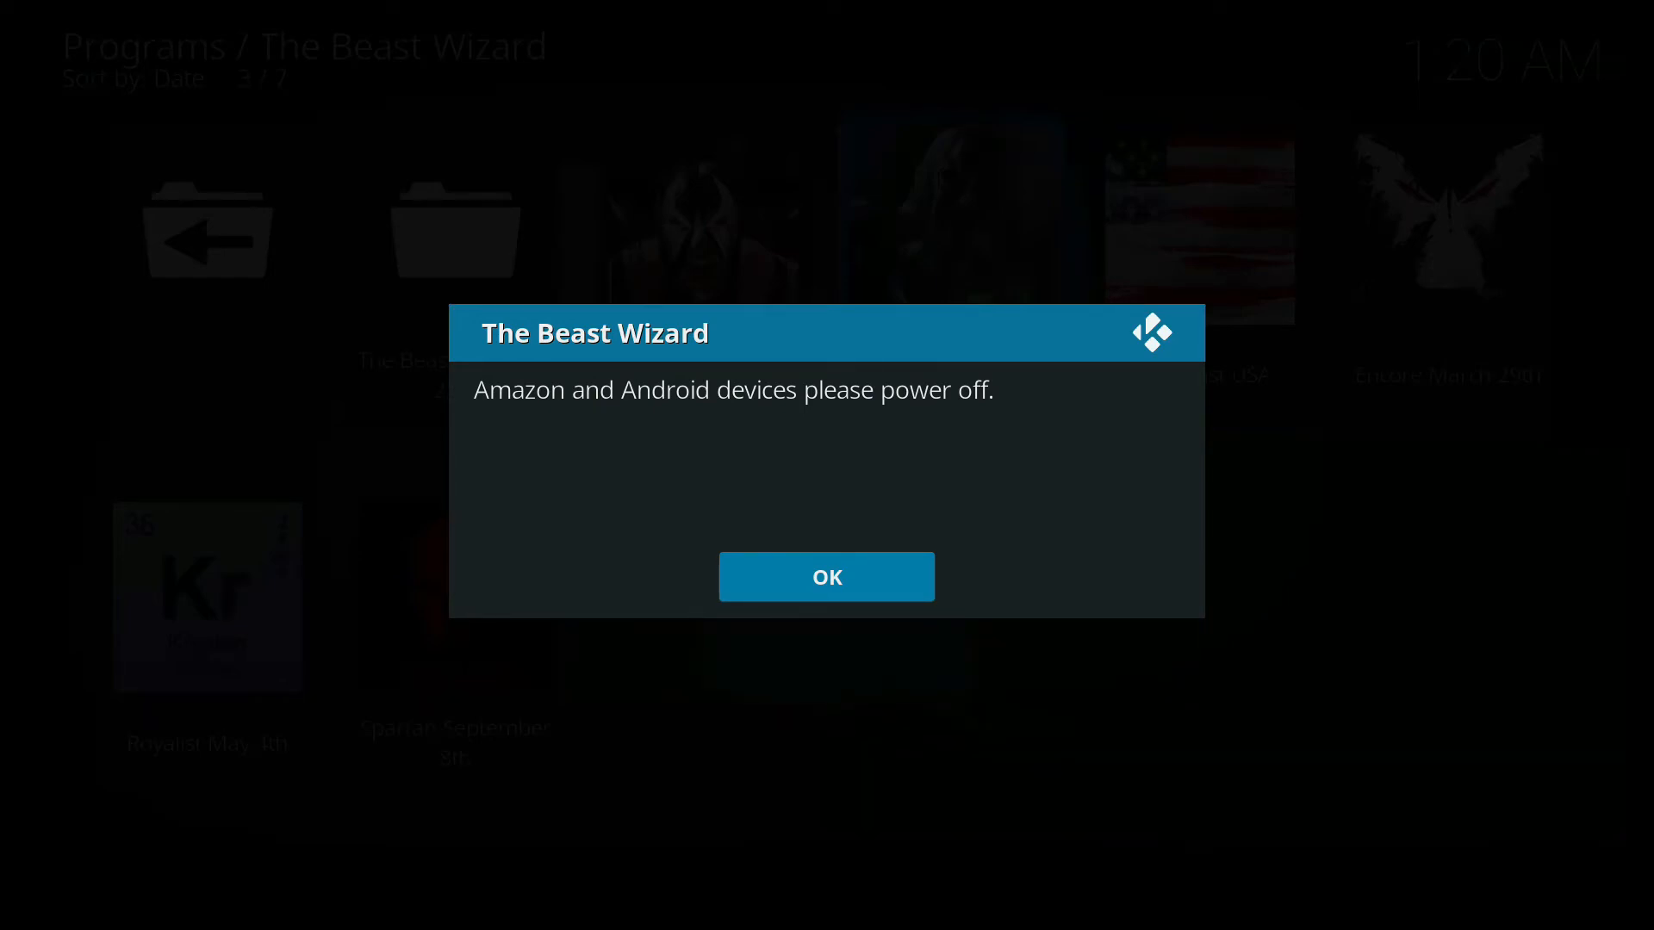
Acknowledge the power-off notice, agree to force close Kodi, and confirm the pull-cable message.
left_click(826, 577)
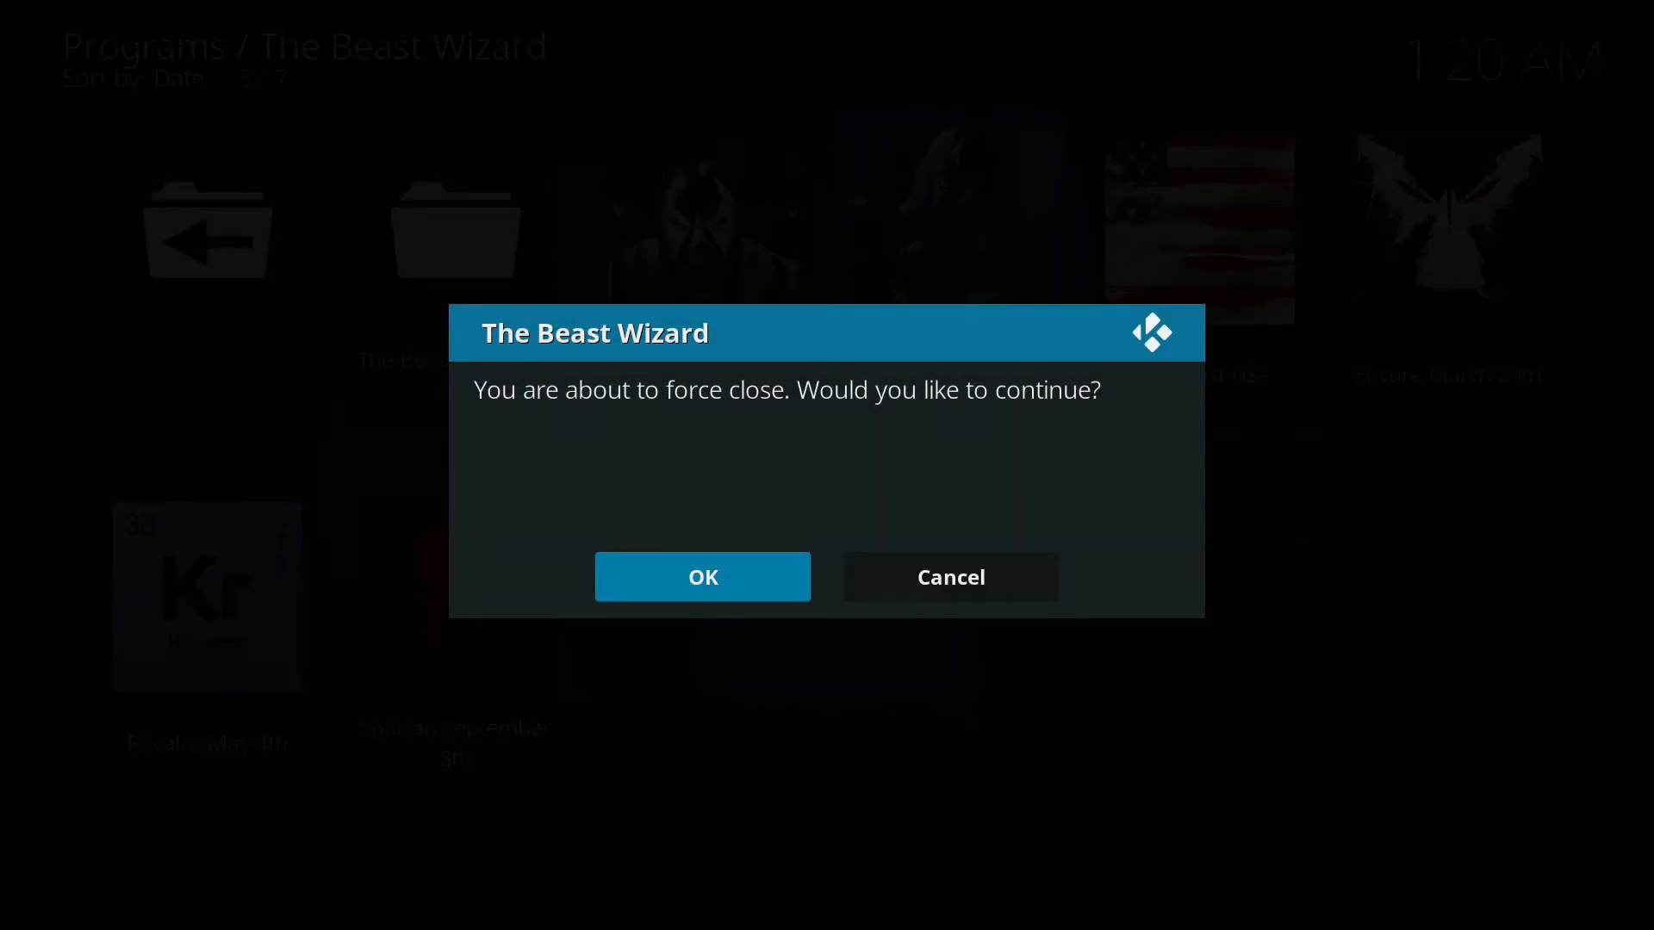
left_click(703, 577)
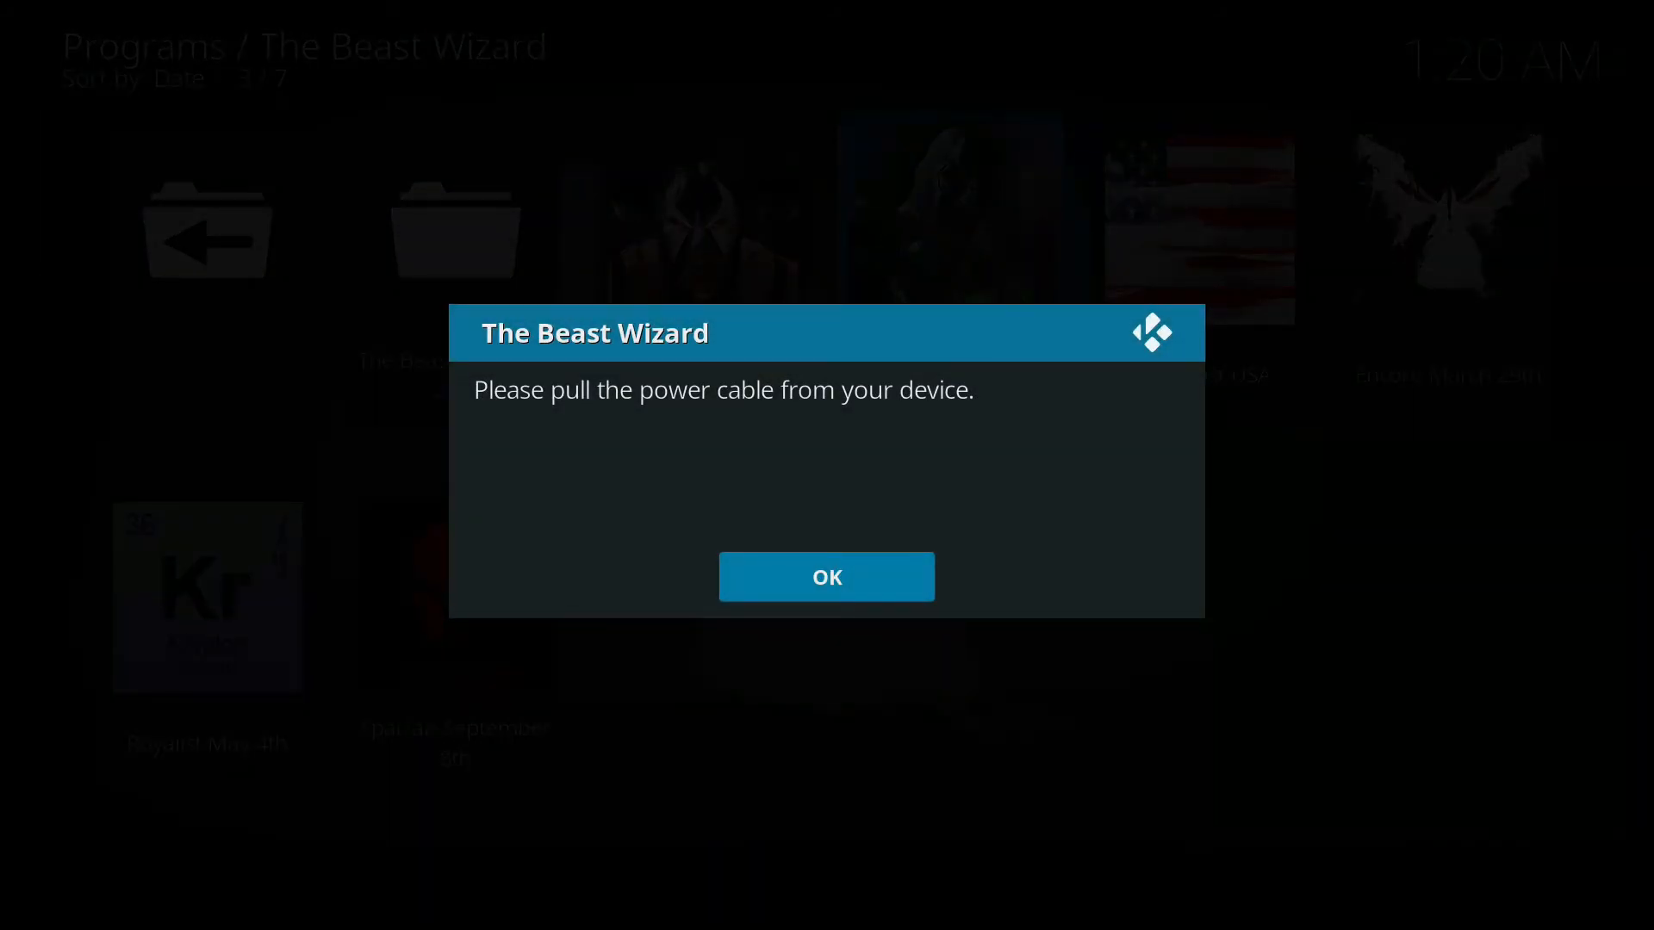
left_click(826, 577)
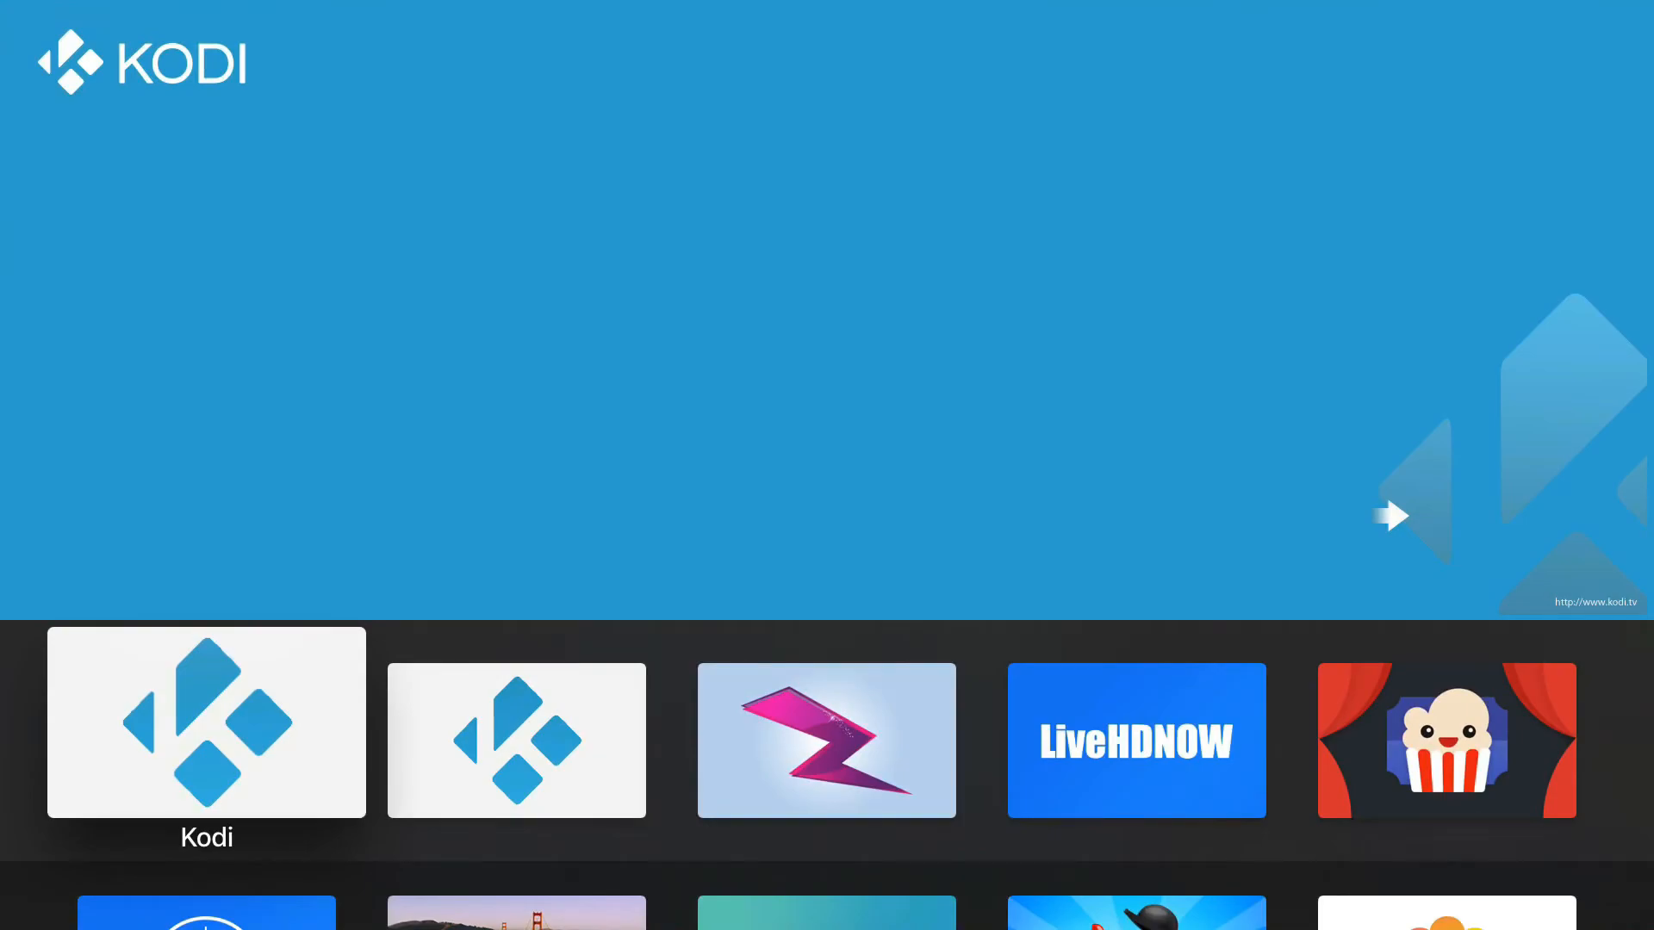
Launch Kodi from the Apple TV home screen and open System settings from the gear icon.
left_click(206, 722)
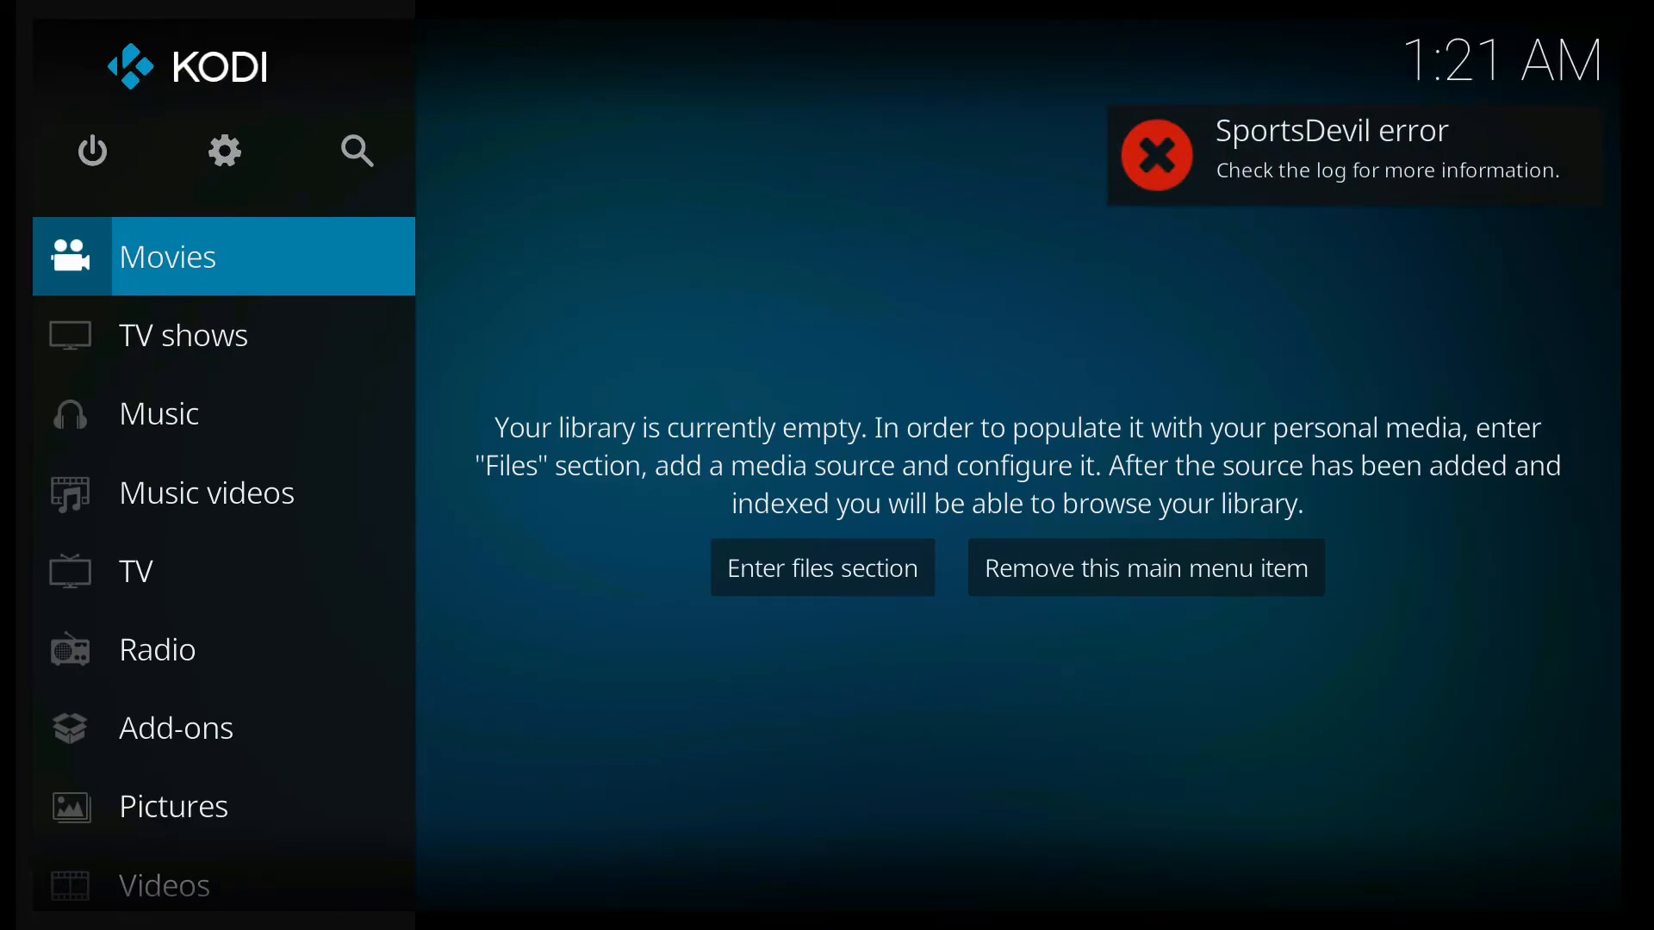
mouse_move(224, 150)
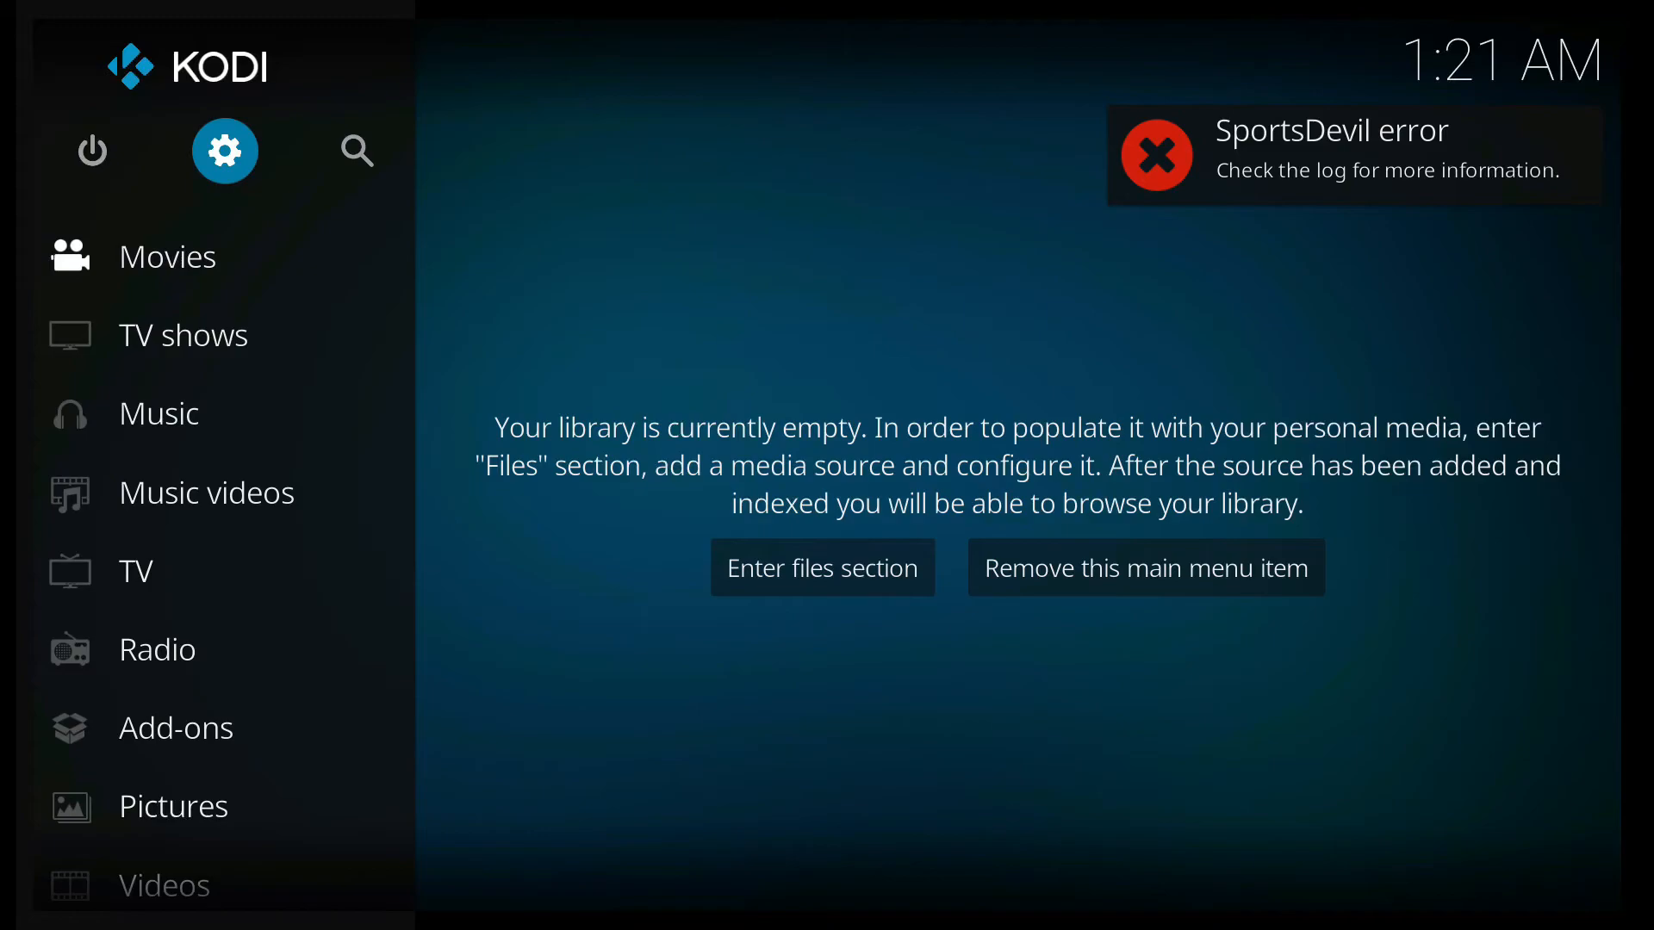
left_click(225, 150)
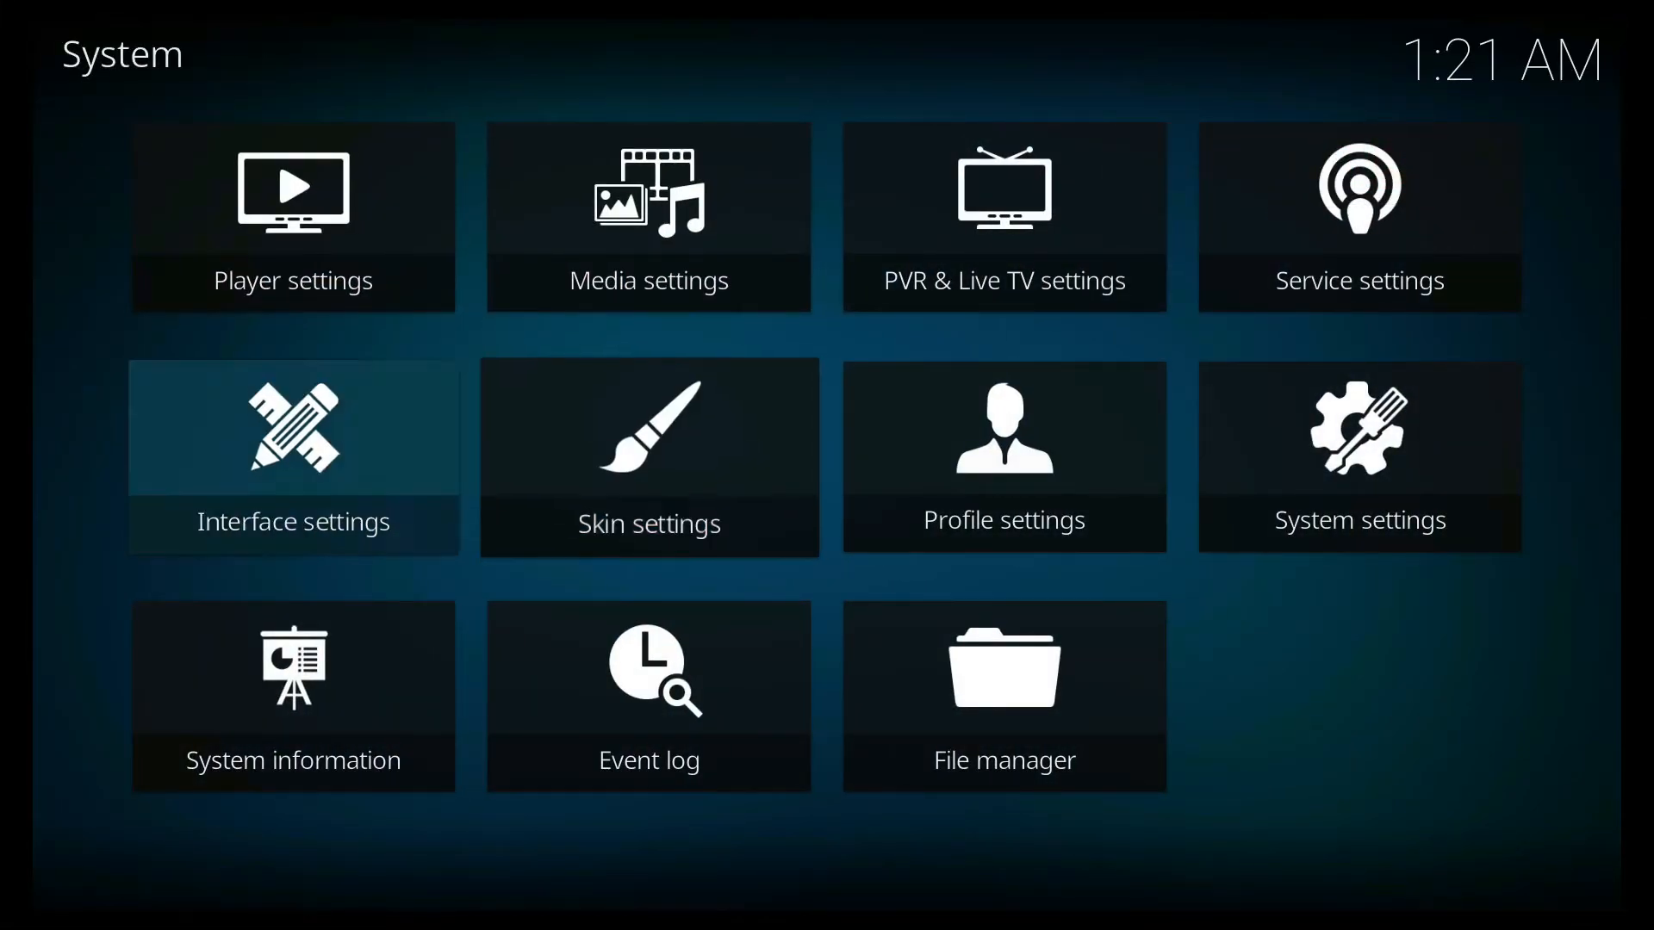
Set the interface skin to Aeon Nox and keep it, showing The Beast OG home screen.
left_click(292, 457)
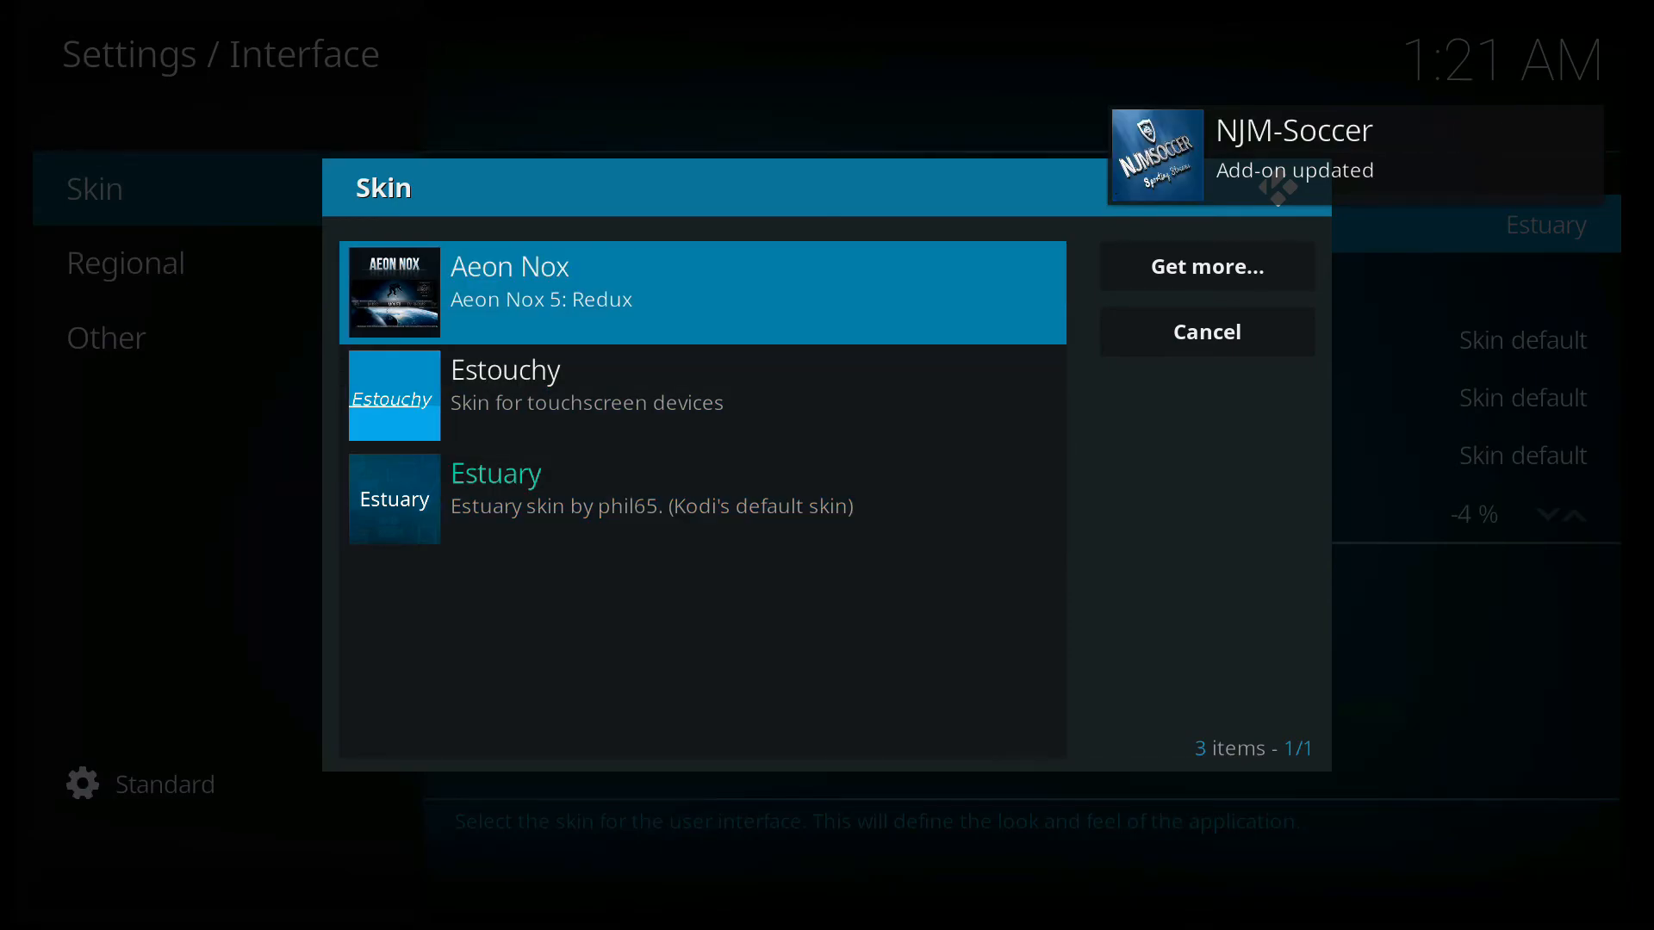
left_click(700, 292)
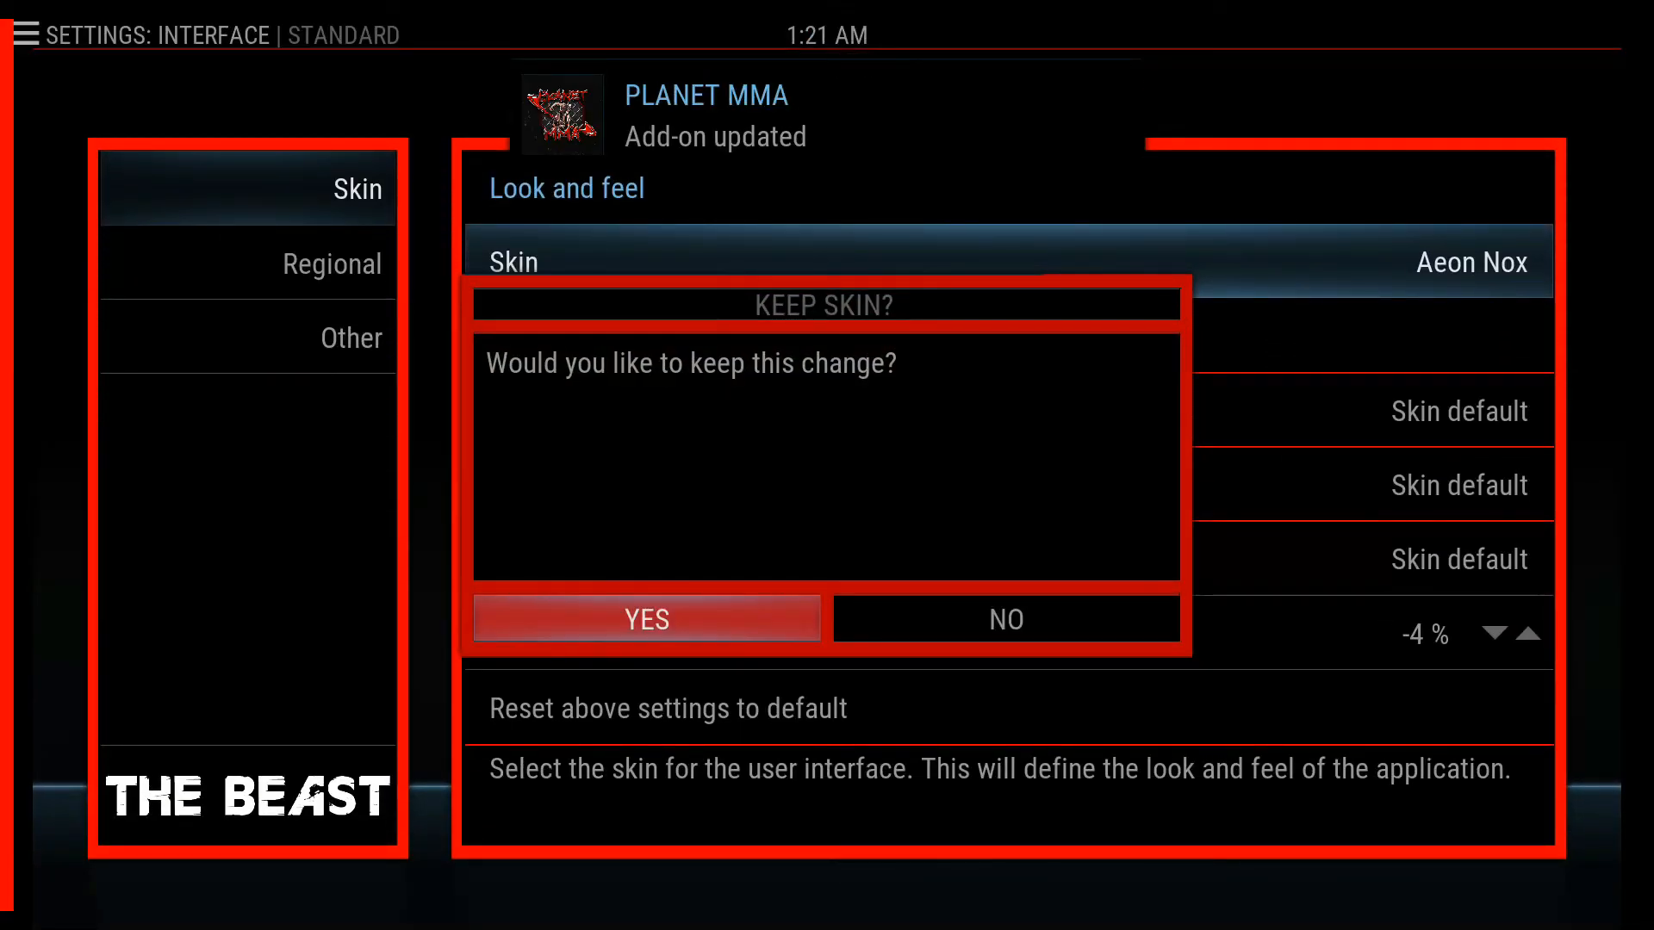
left_click(645, 619)
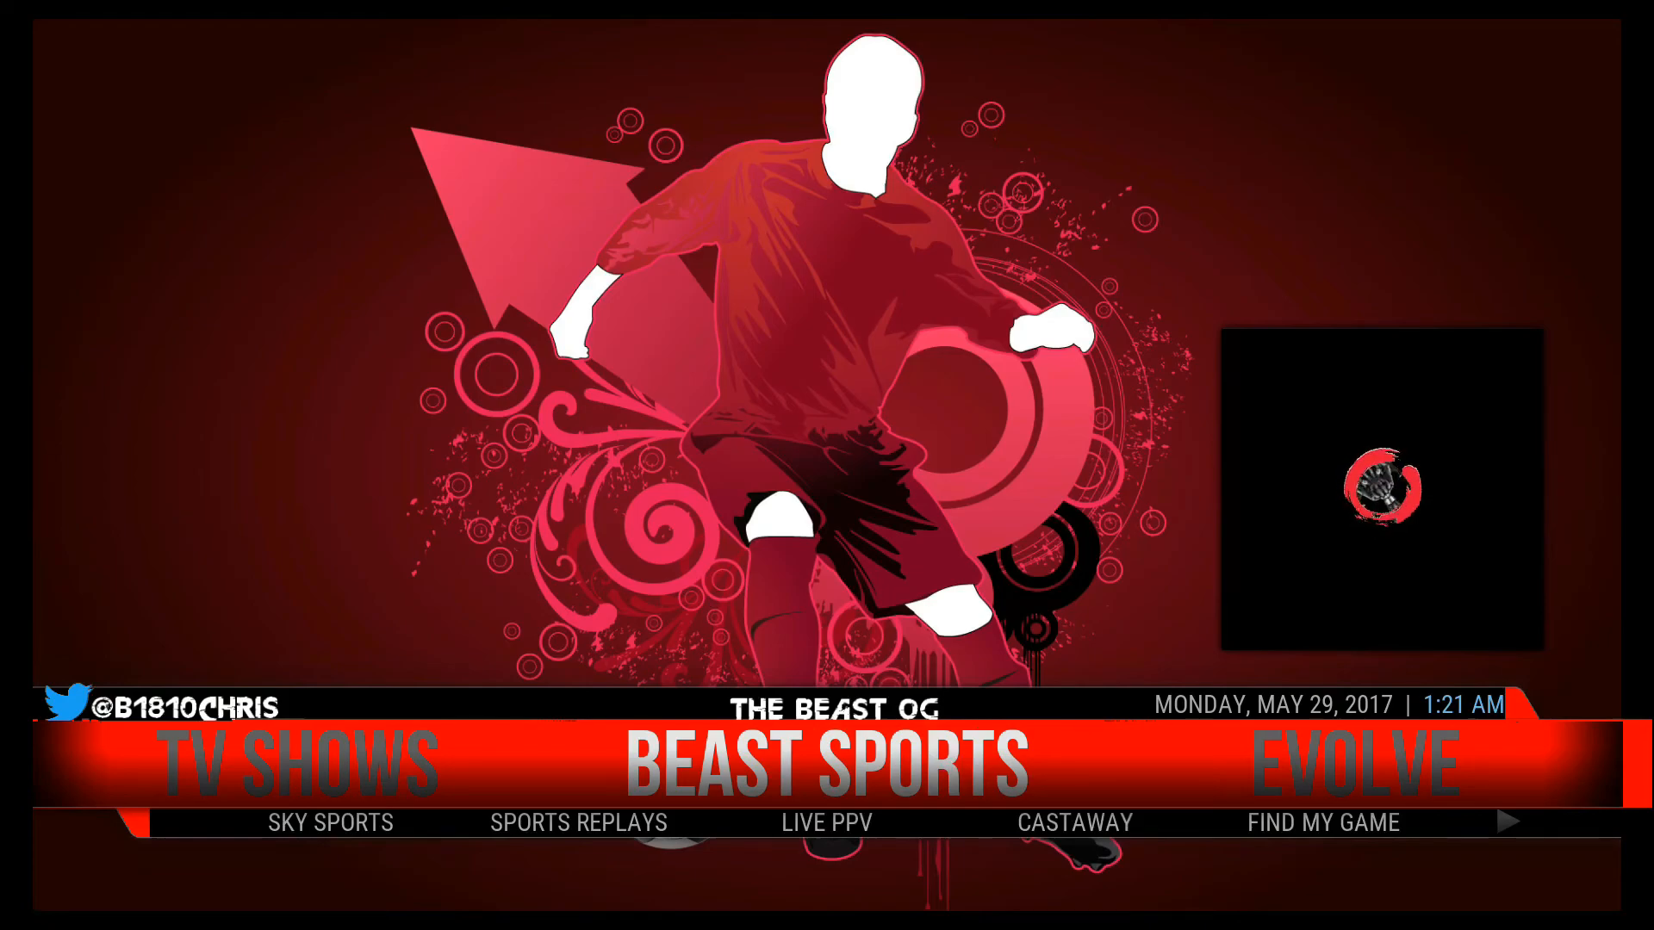
scroll("left", 3)
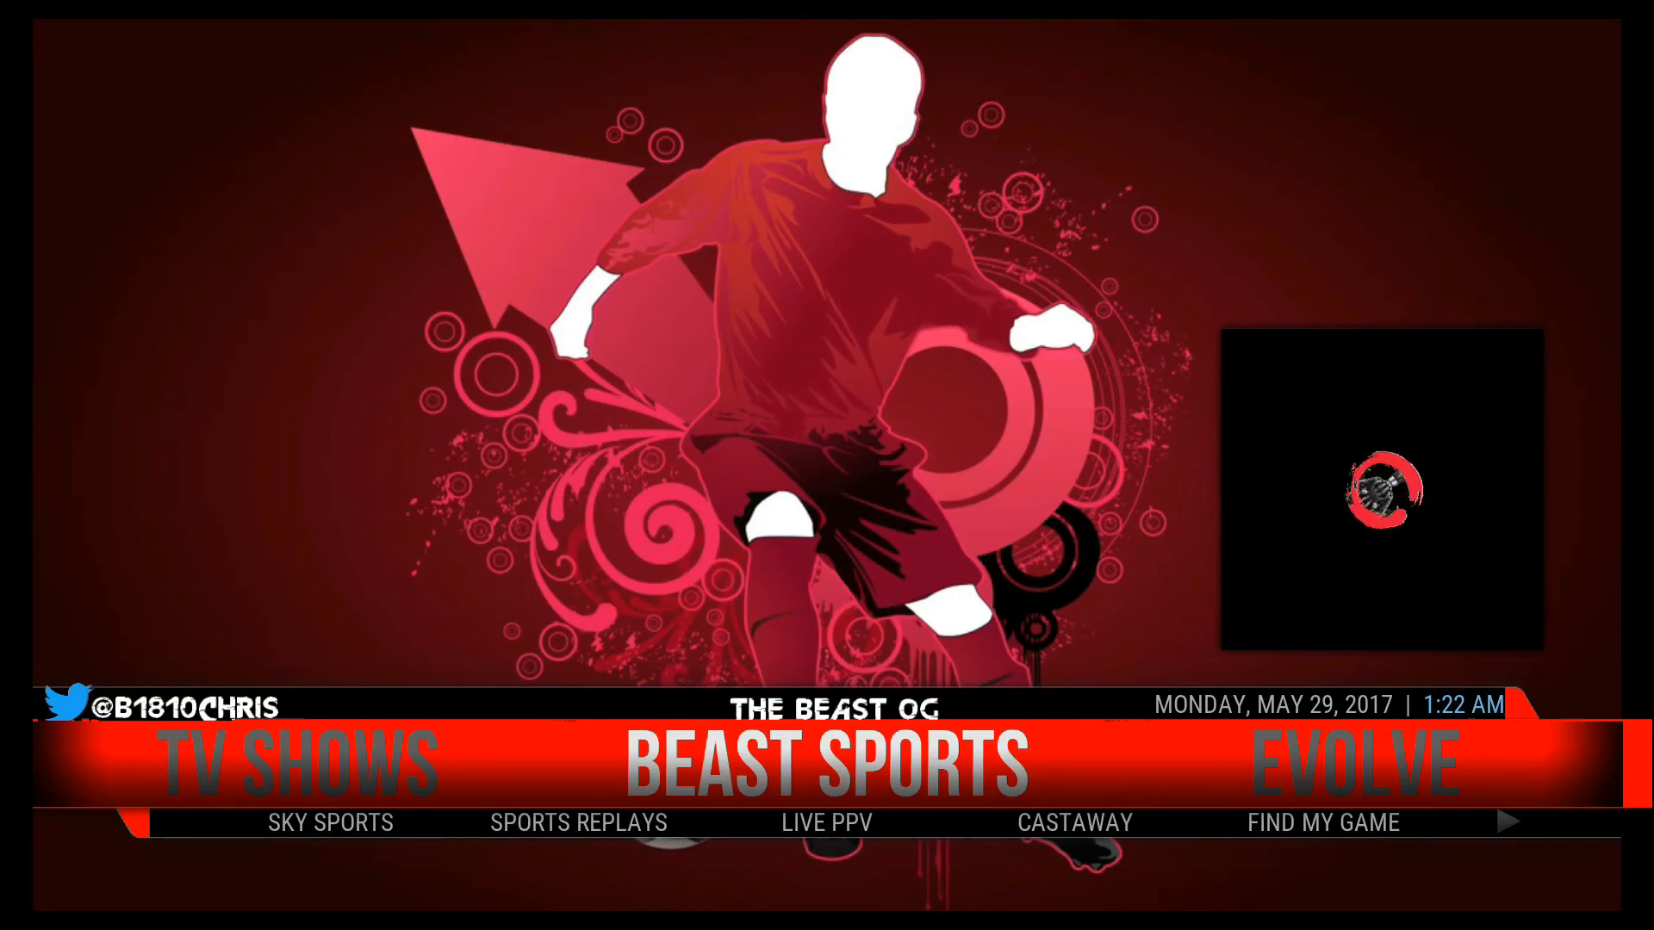
scroll("right", 3)
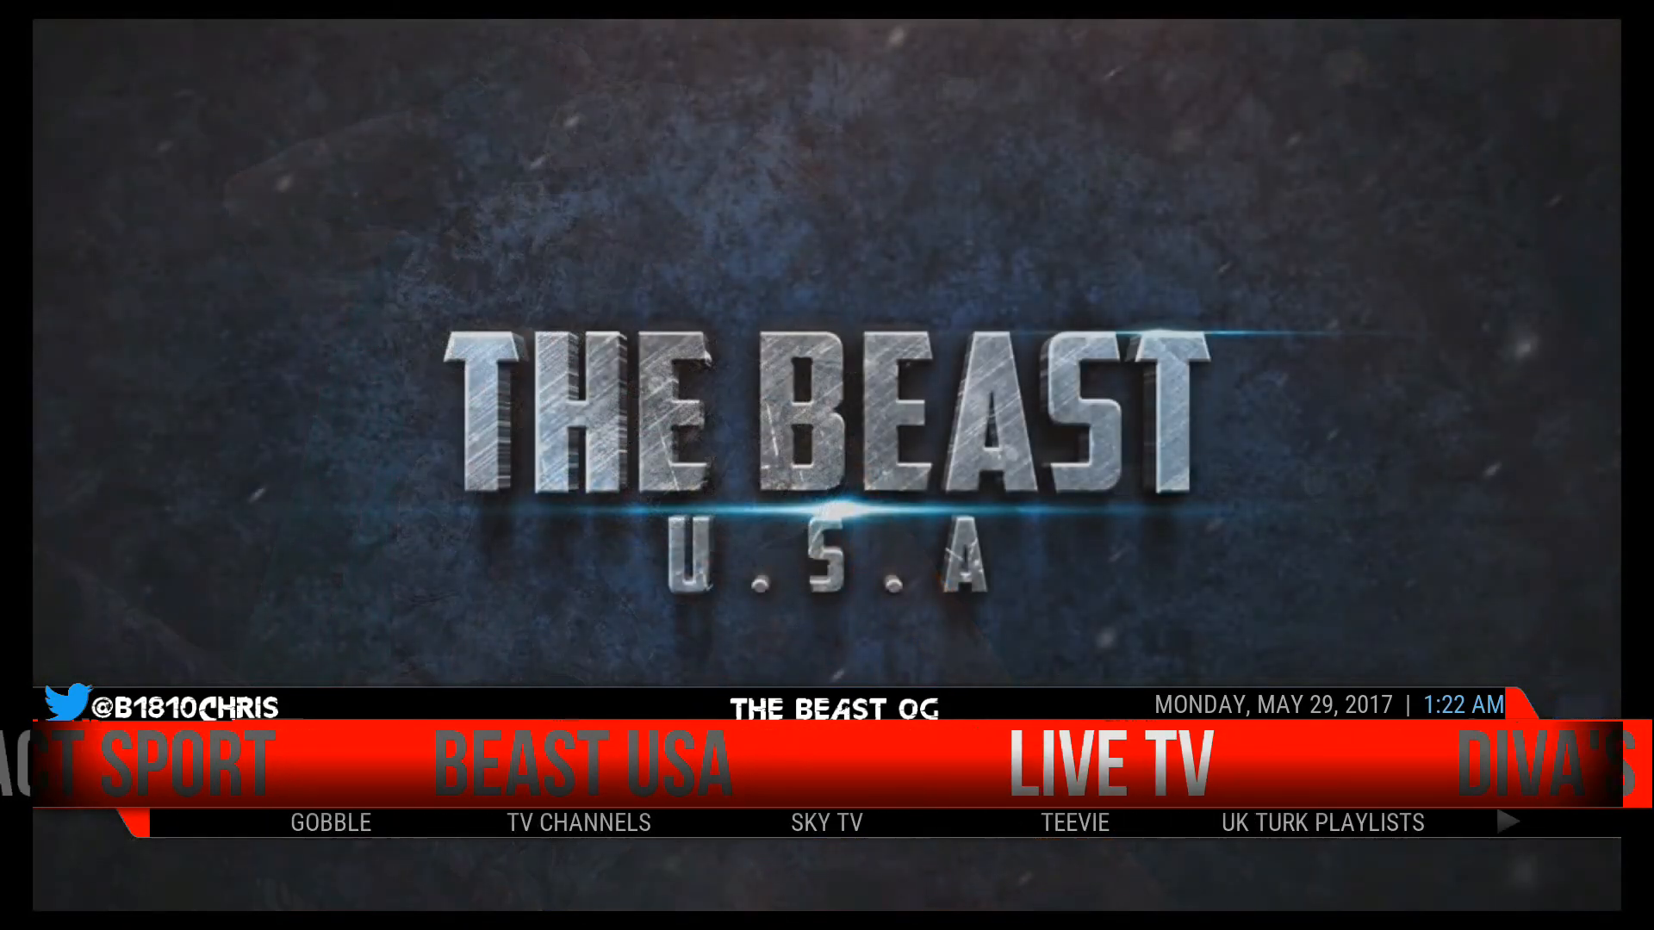